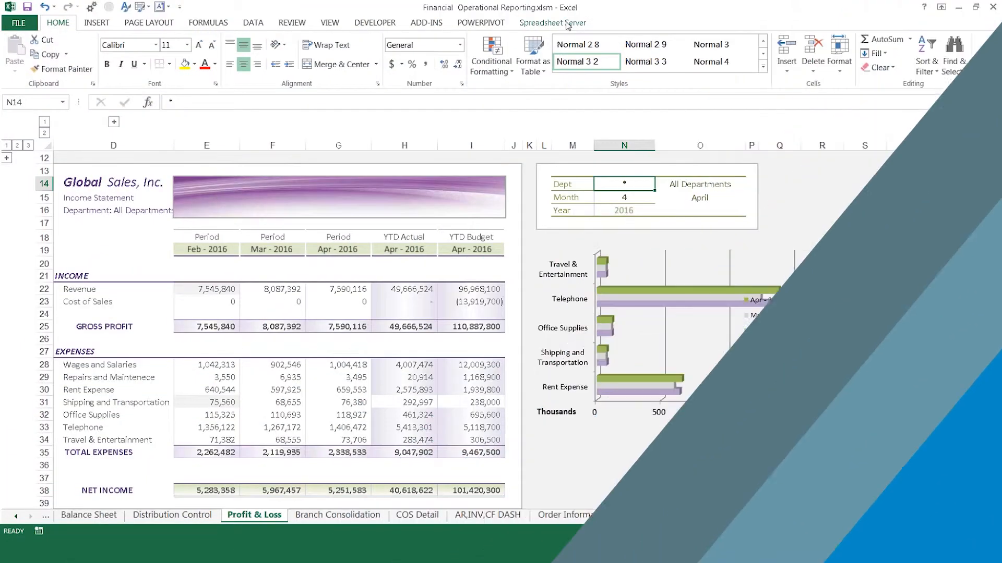
- Show the Spreadsheet Server ribbon commands over the April 2016 Profit & Loss report
{"action": "left_click", "coordinate": [552, 22]}
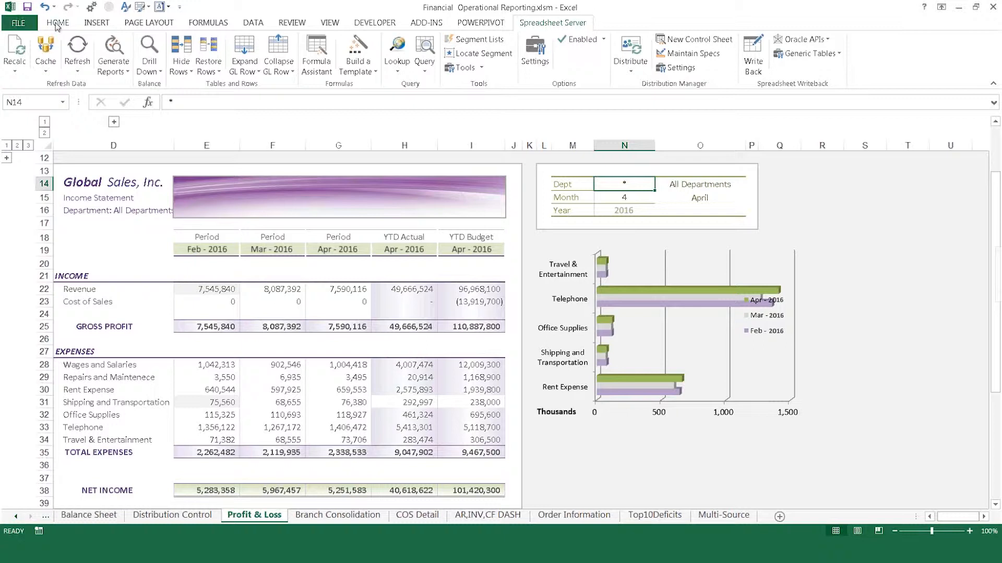
{"action": "left_click", "coordinate": [57, 23]}
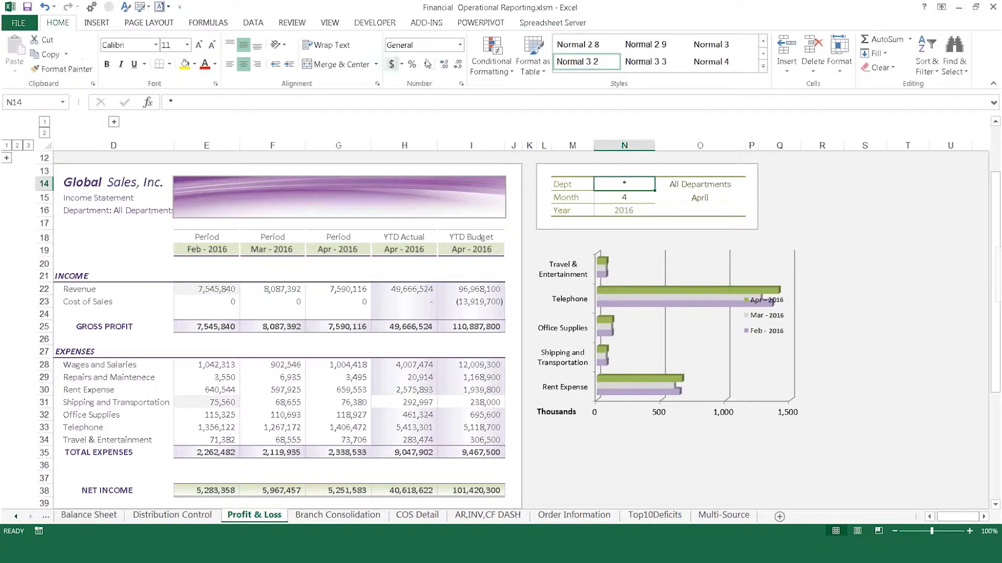
{"action": "mouse_move", "coordinate": [765, 99]}
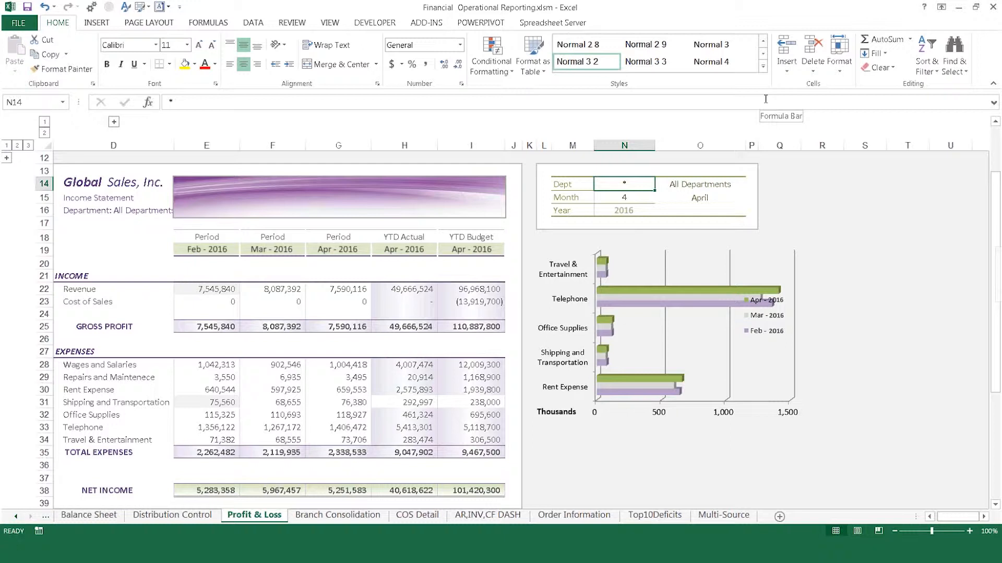
{"action": "left_click", "coordinate": [553, 23]}
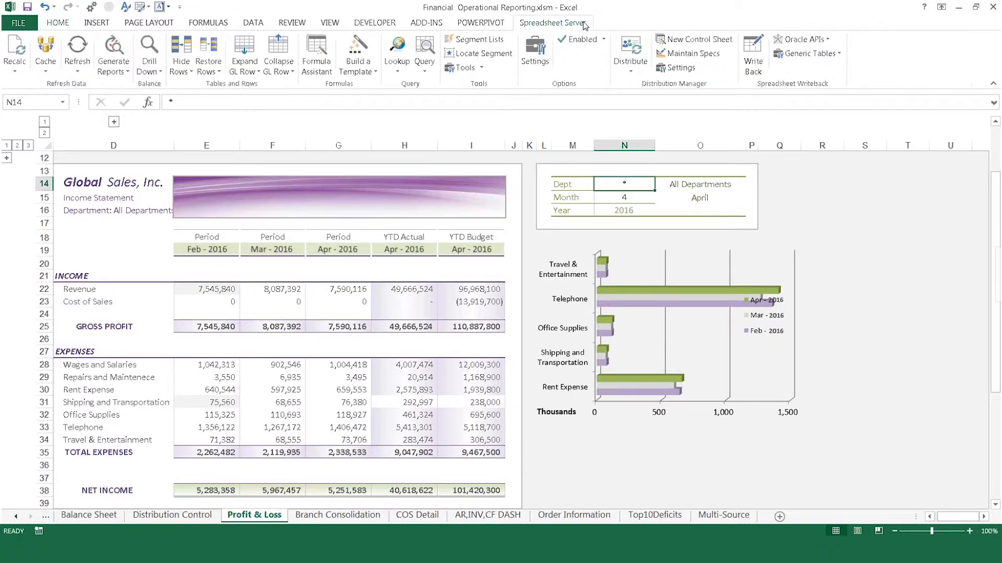
{"action": "mouse_move", "coordinate": [600, 75]}
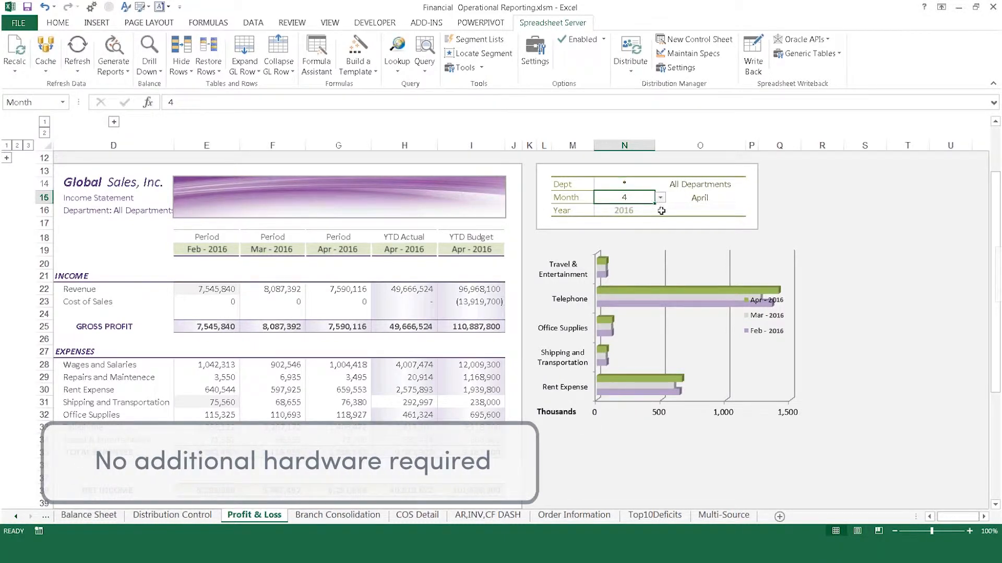
{"action": "mouse_move", "coordinate": [670, 221]}
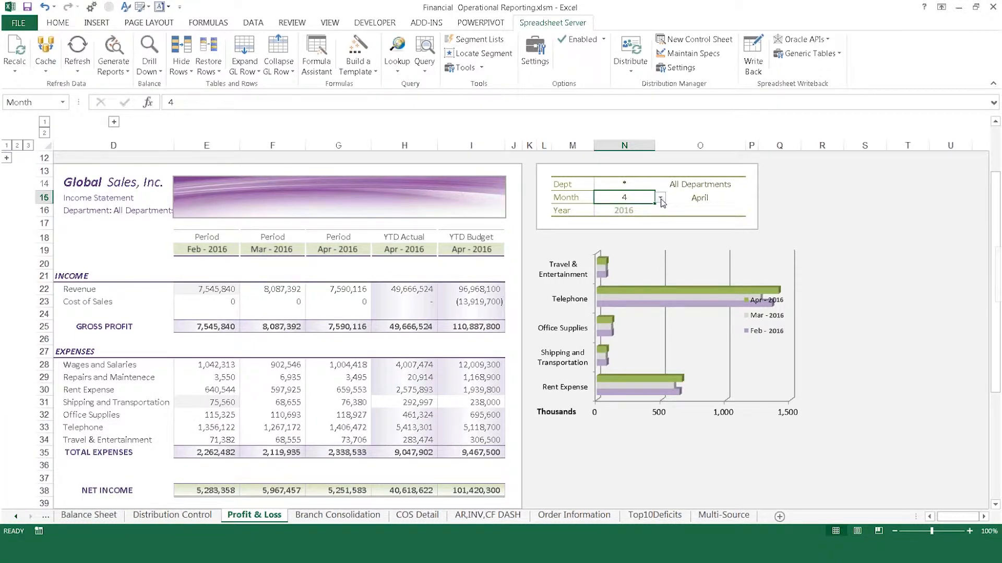
{"action": "left_click", "coordinate": [661, 197]}
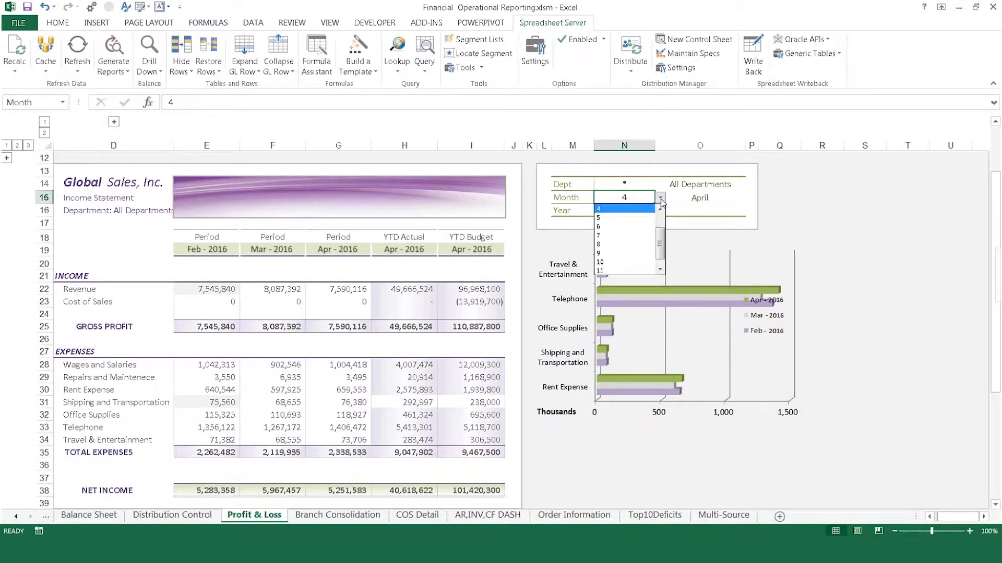
{"action": "left_click", "coordinate": [598, 218]}
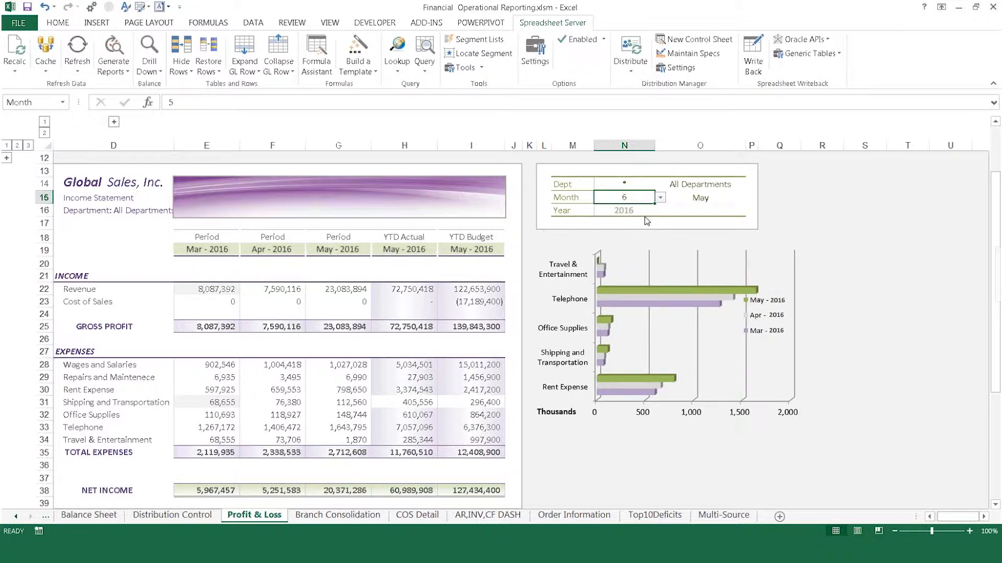
{"action": "left_click", "coordinate": [661, 197]}
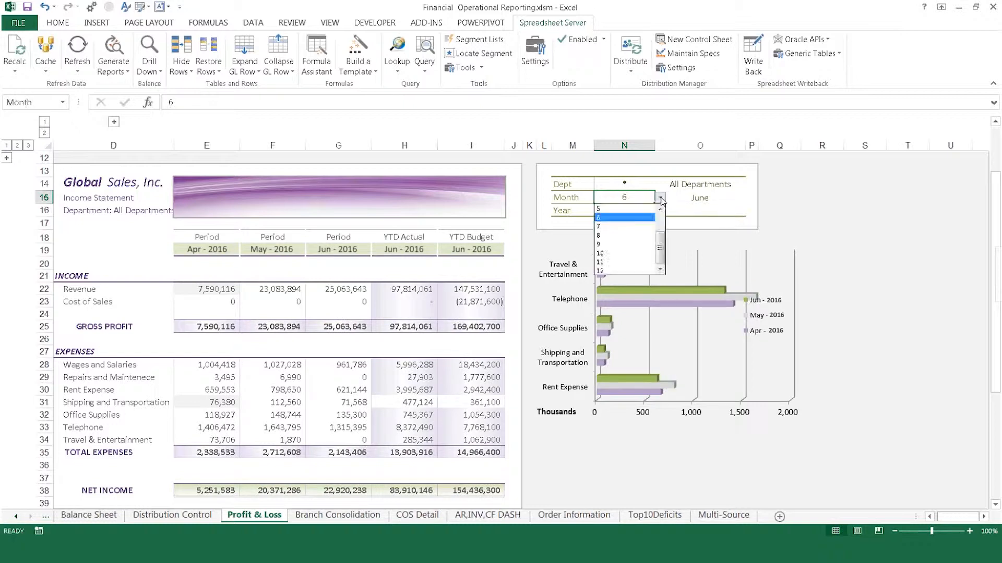
{"action": "left_click", "coordinate": [625, 226]}
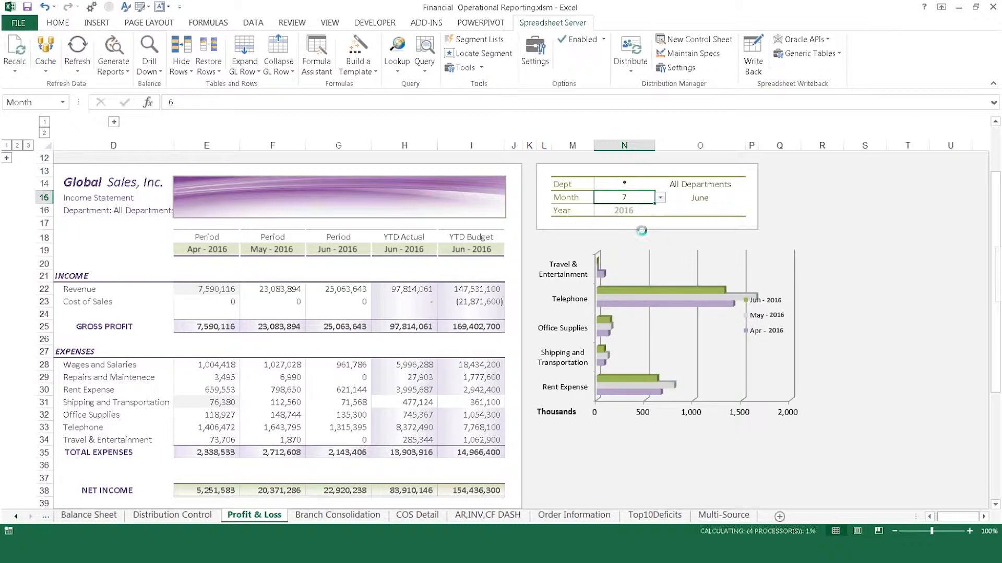
{"action": "left_click", "coordinate": [661, 194]}
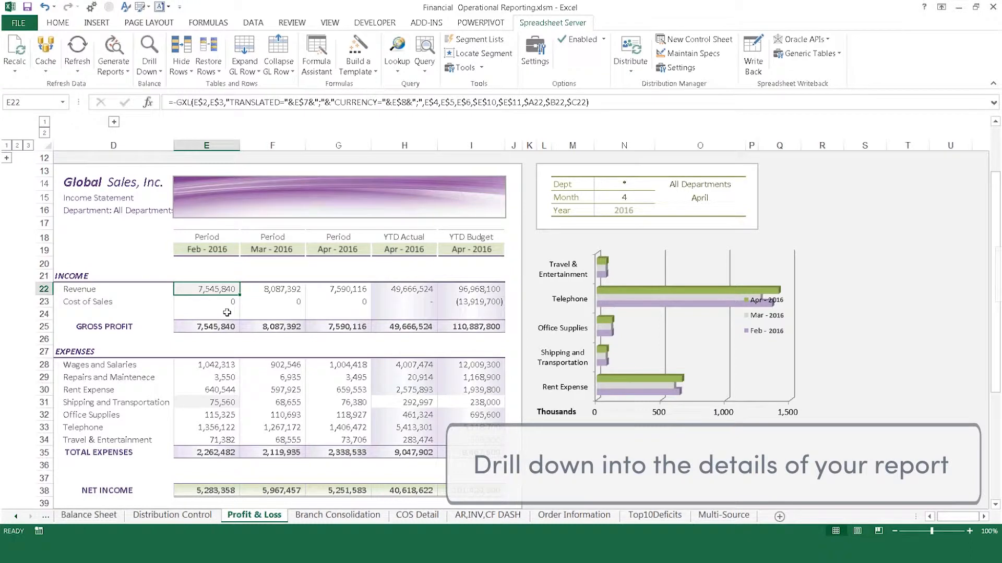
- Drill down on E22, sort balances by Amount, and open the Hardware account's journal lines
{"action": "left_click", "coordinate": [149, 54]}
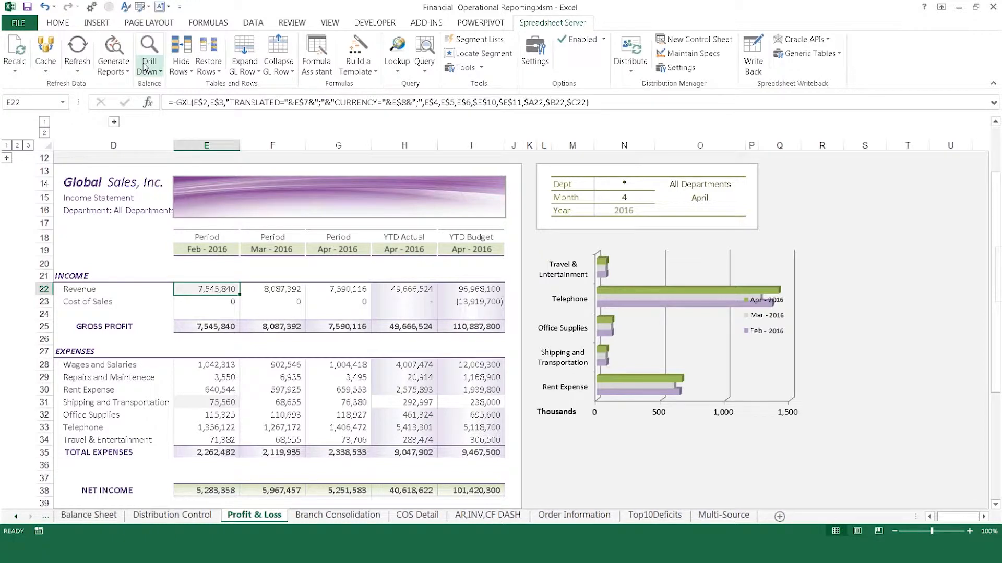
{"action": "left_click", "coordinate": [148, 52]}
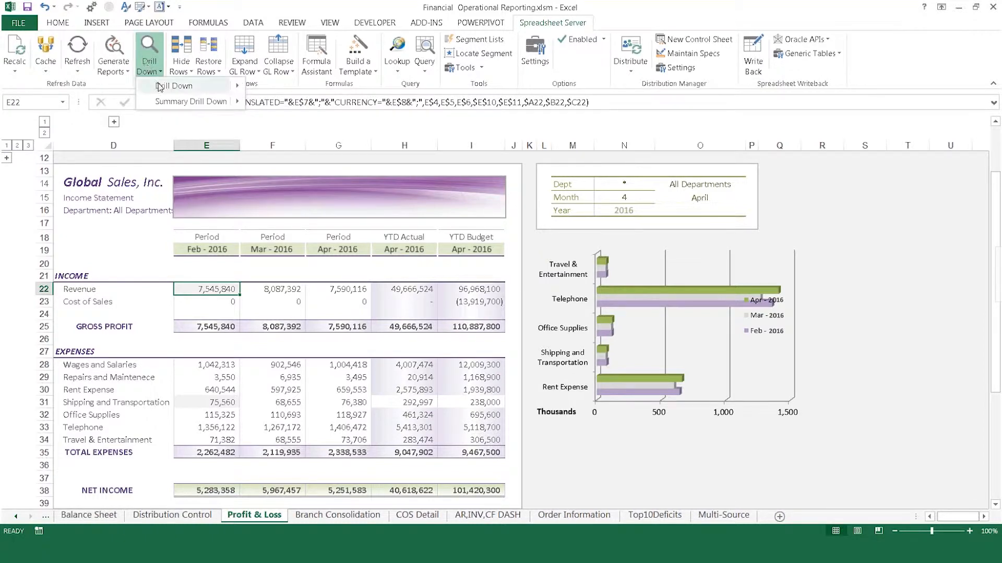
{"action": "left_click", "coordinate": [174, 86]}
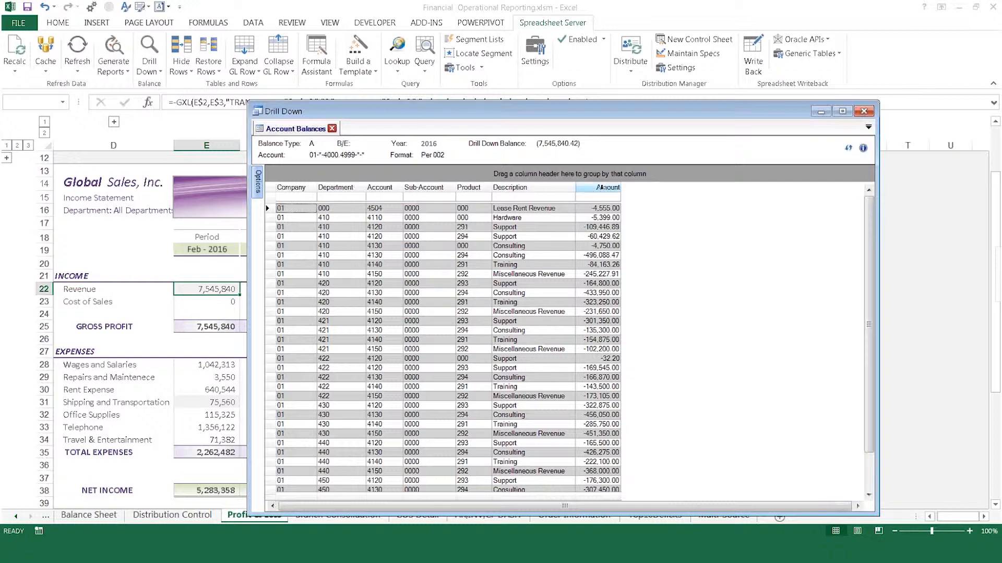
{"action": "left_click", "coordinate": [597, 187]}
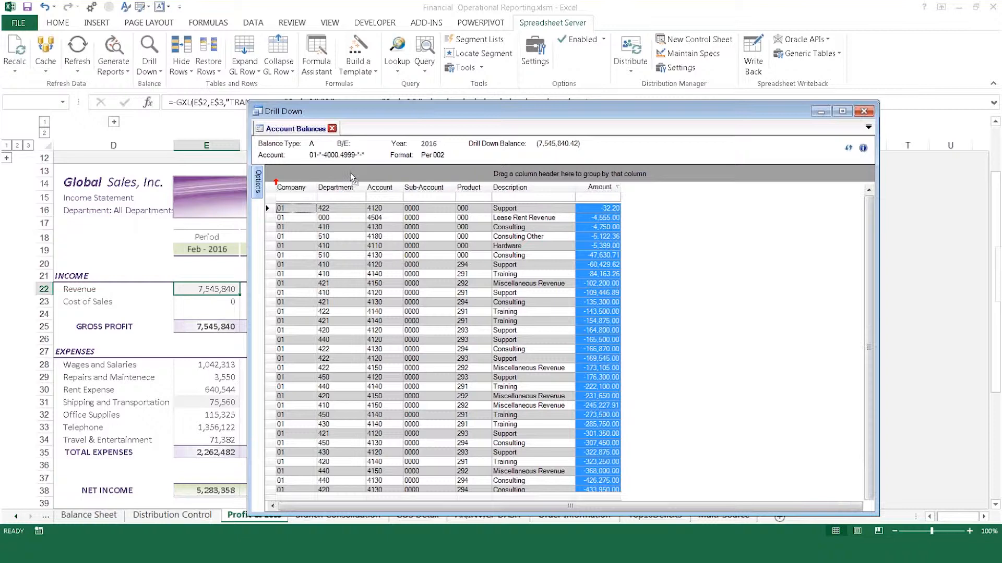
{"action": "left_click_drag", "start_coordinate": [334, 187], "coordinate": [313, 174]}
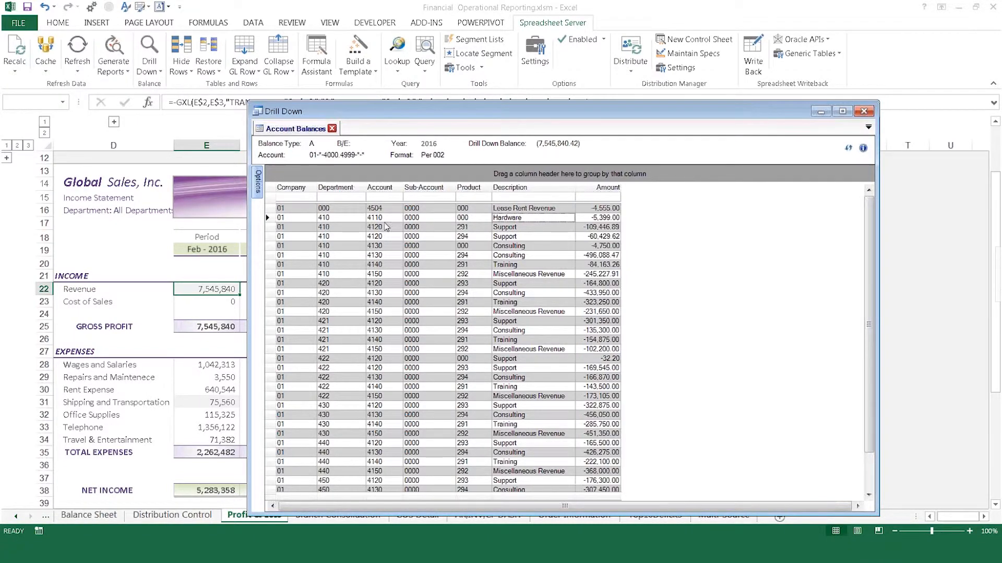
{"action": "left_click", "coordinate": [383, 217]}
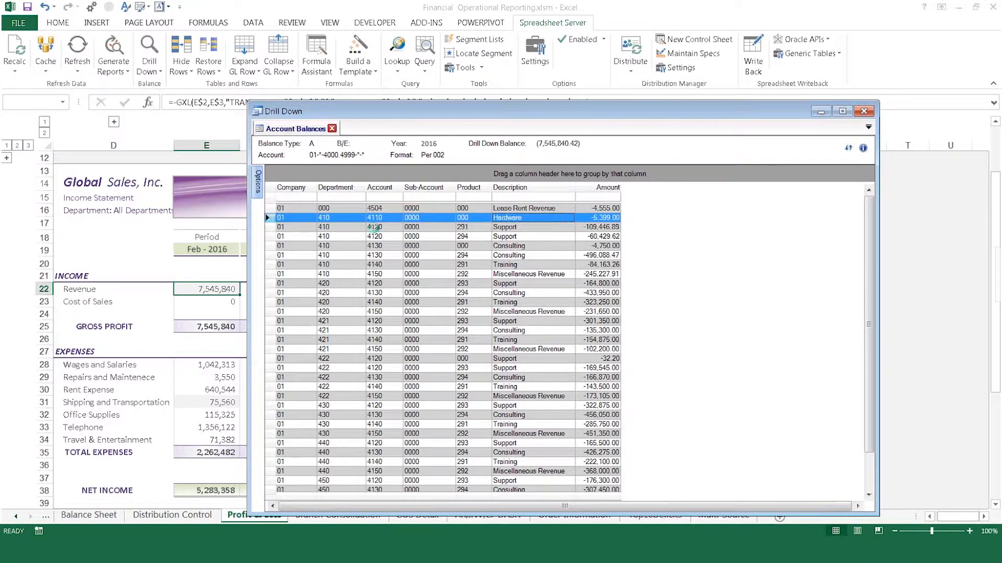
{"action": "double_click", "coordinate": [507, 217]}
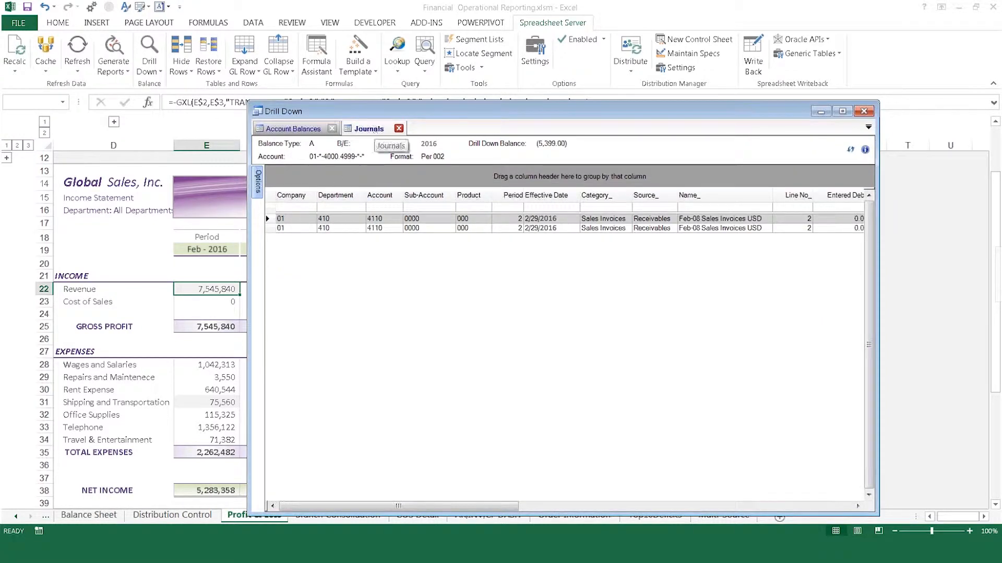
- Export the Account Balances drill-down to a Profit & Loss-Drilldown worksheet, then return to Profit & Loss
{"action": "right_click", "coordinate": [319, 218]}
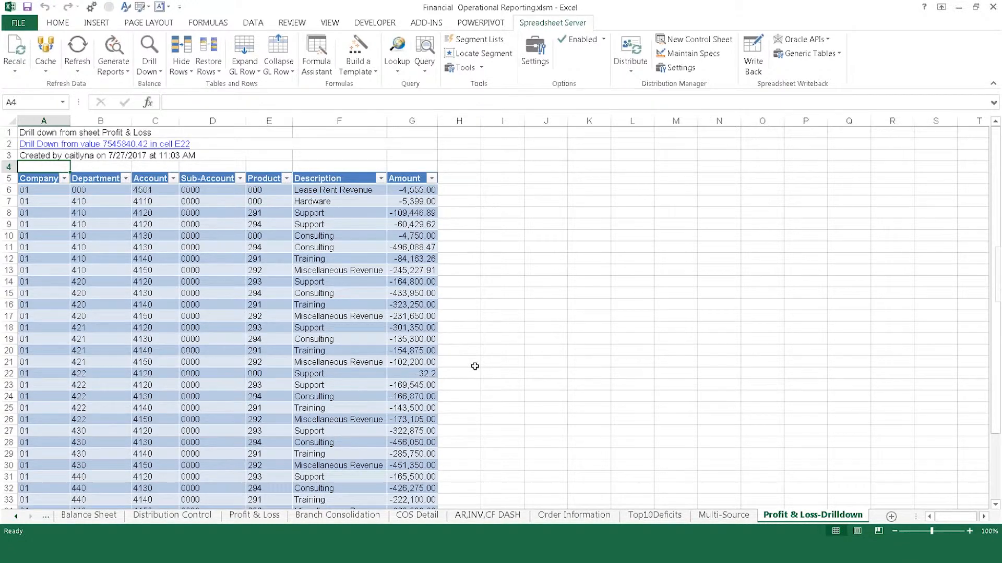
{"action": "left_click", "coordinate": [105, 144]}
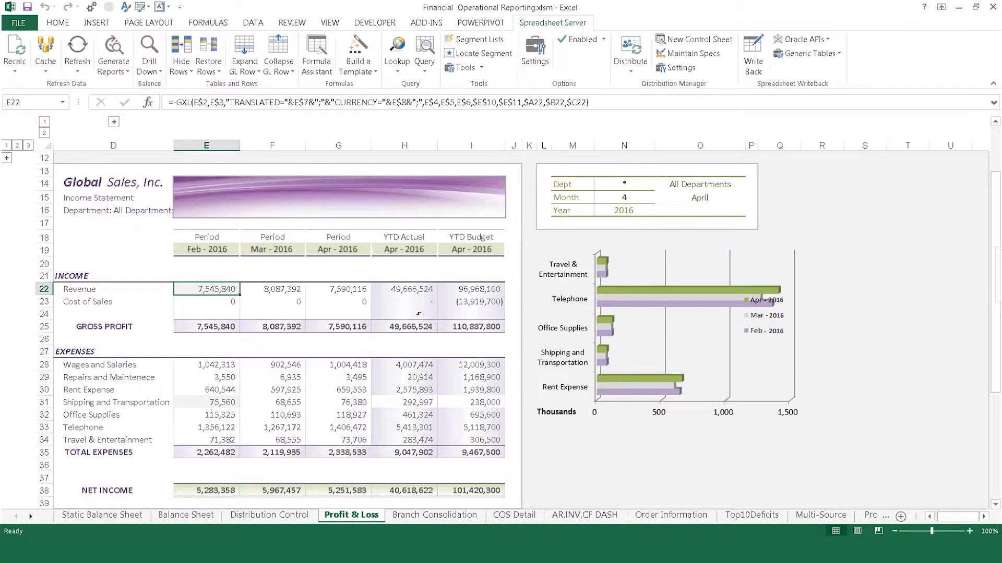
- Preview the account balances behind YTD actual and budget revenue H22:I22, then close them
{"action": "left_click_drag", "start_coordinate": [404, 288], "coordinate": [471, 289]}
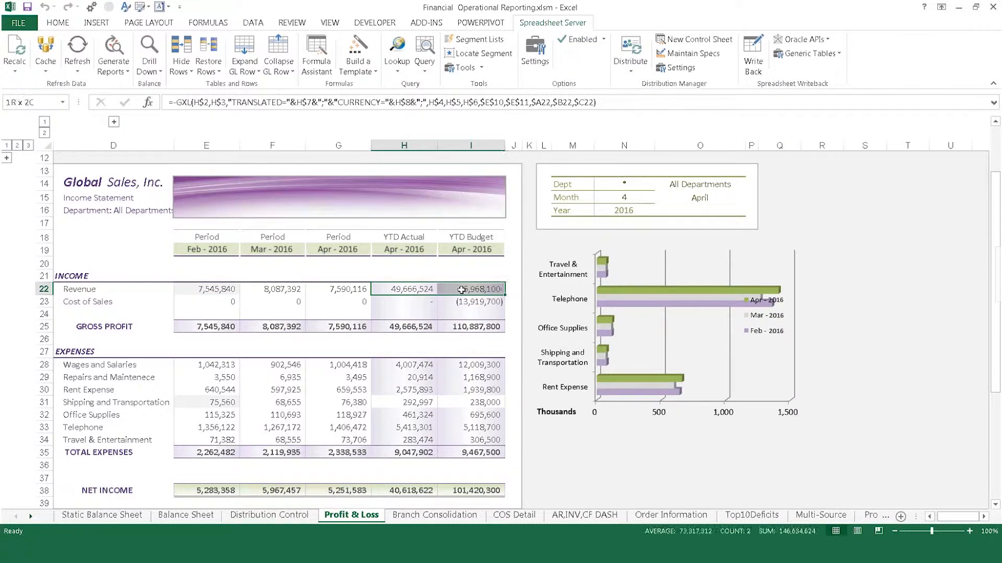
{"action": "left_click", "coordinate": [149, 50]}
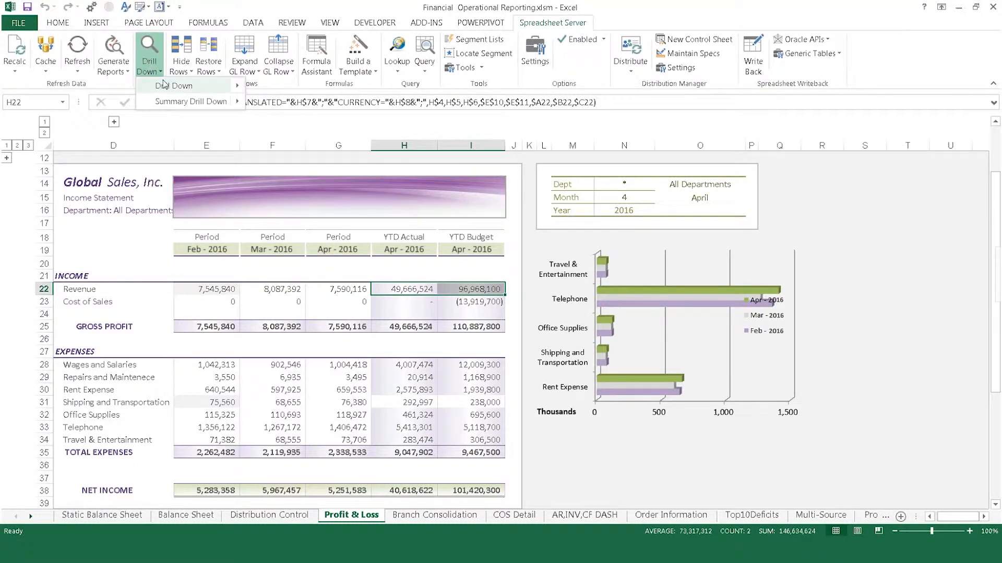
{"action": "left_click", "coordinate": [171, 85]}
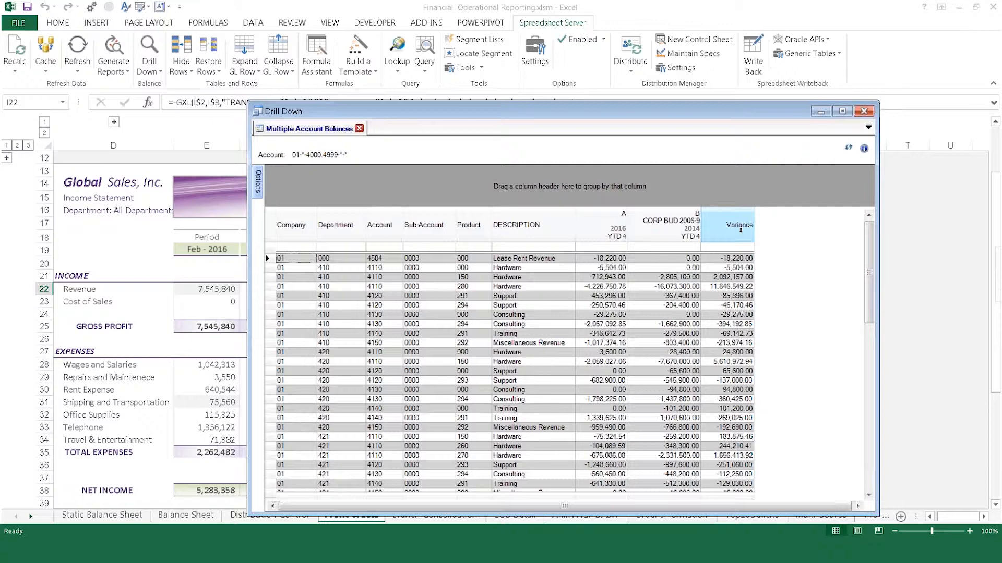
{"action": "left_click", "coordinate": [864, 111]}
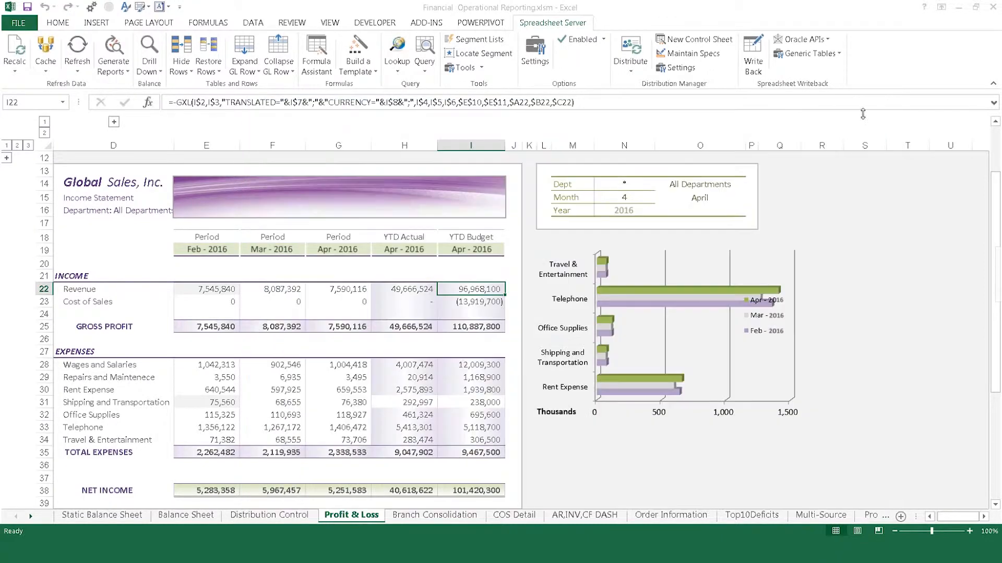
- Drill down on H22:I22 again, sending the results to a worksheet
{"action": "left_click_drag", "start_coordinate": [470, 289], "coordinate": [404, 289]}
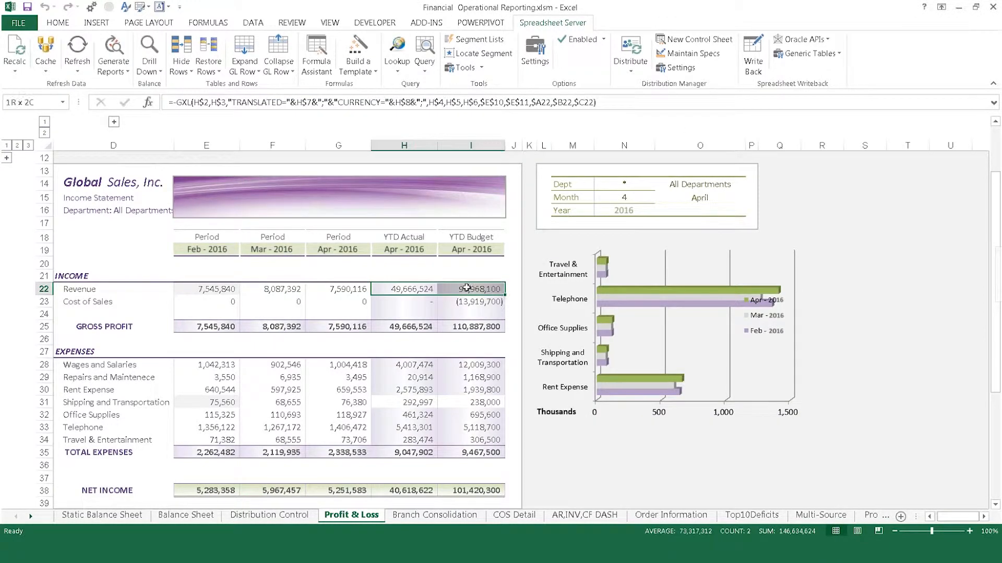
{"action": "left_click", "coordinate": [148, 52]}
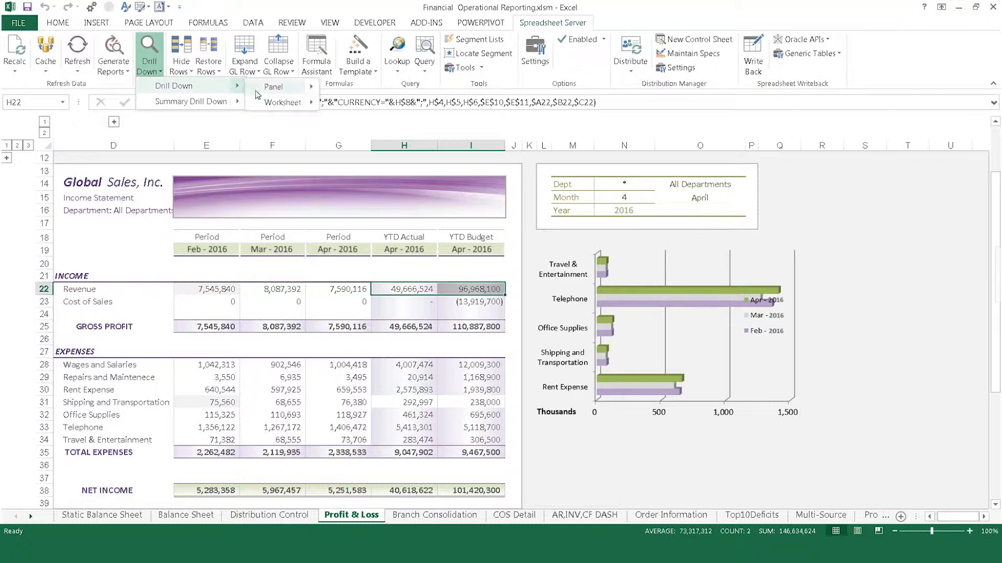
{"action": "left_click", "coordinate": [282, 102]}
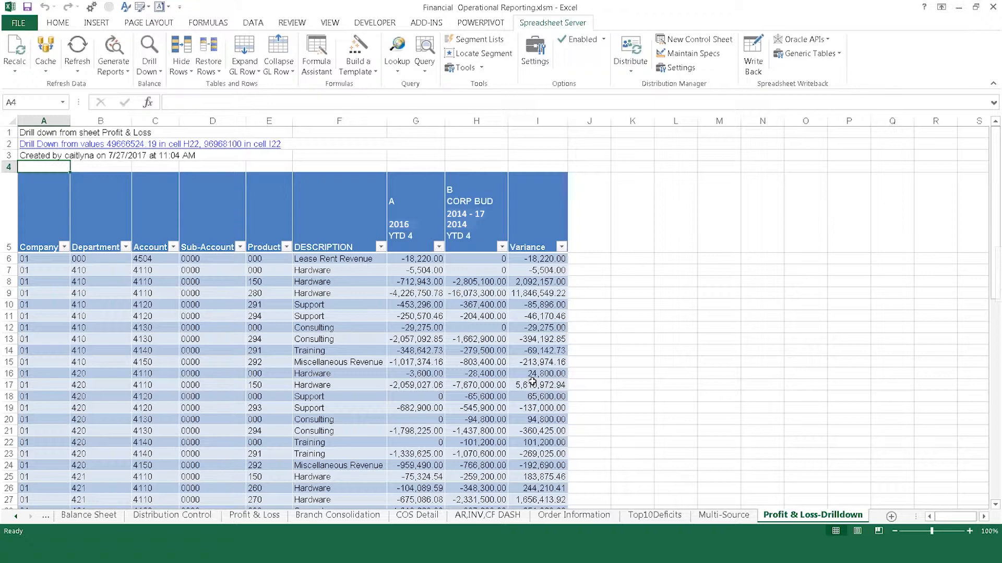
- Look through Balance Sheet, Profit & Loss, Branch Consolidation, COS Detail and AR,INV,CF DASH sheets
{"action": "left_click", "coordinate": [185, 515]}
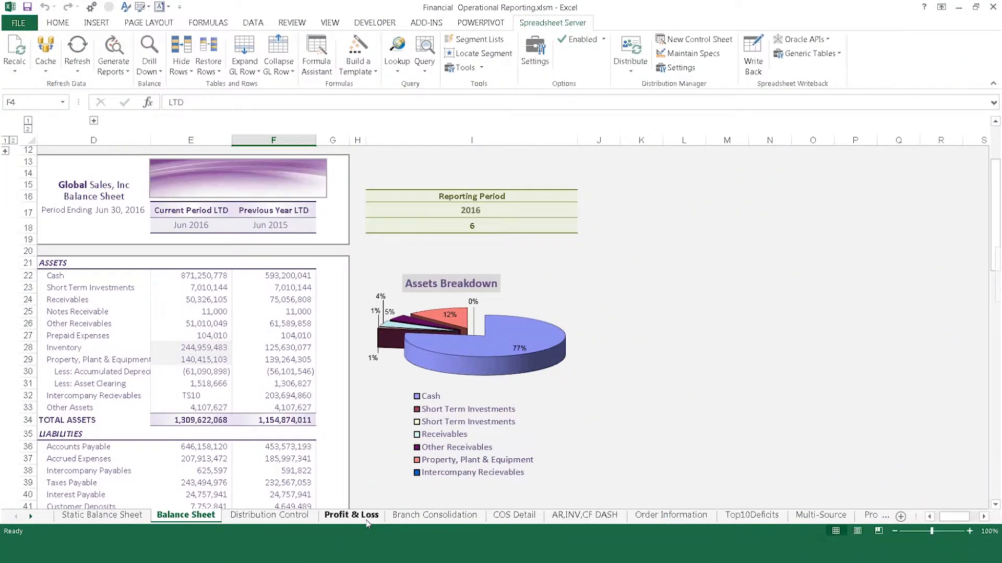
{"action": "left_click", "coordinate": [350, 515]}
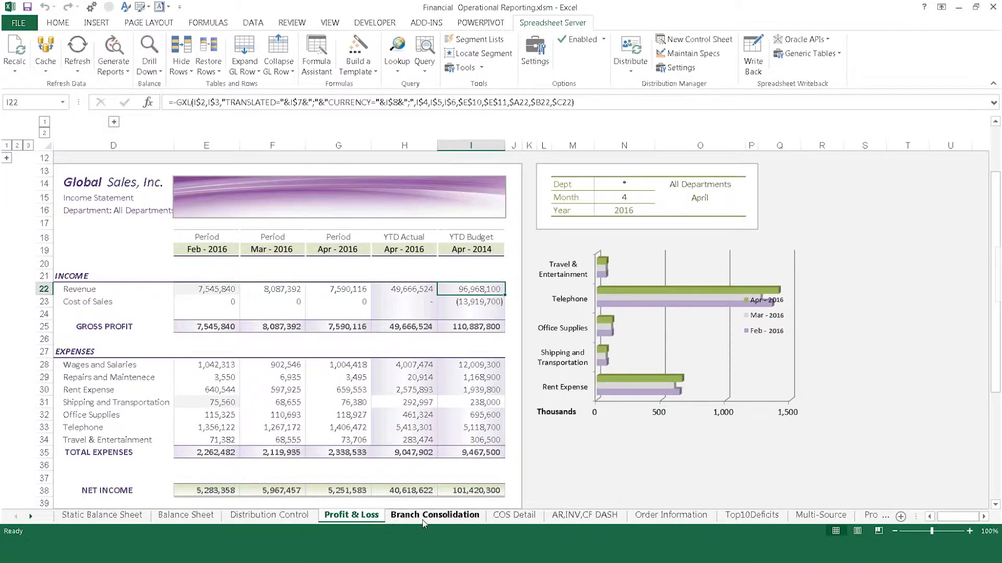
{"action": "left_click", "coordinate": [435, 515]}
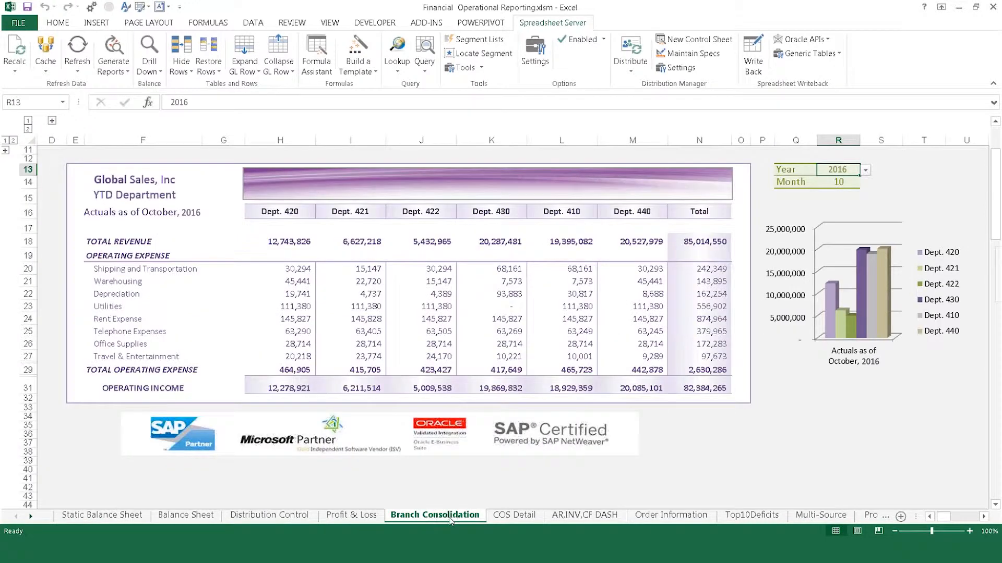
{"action": "left_click", "coordinate": [515, 515]}
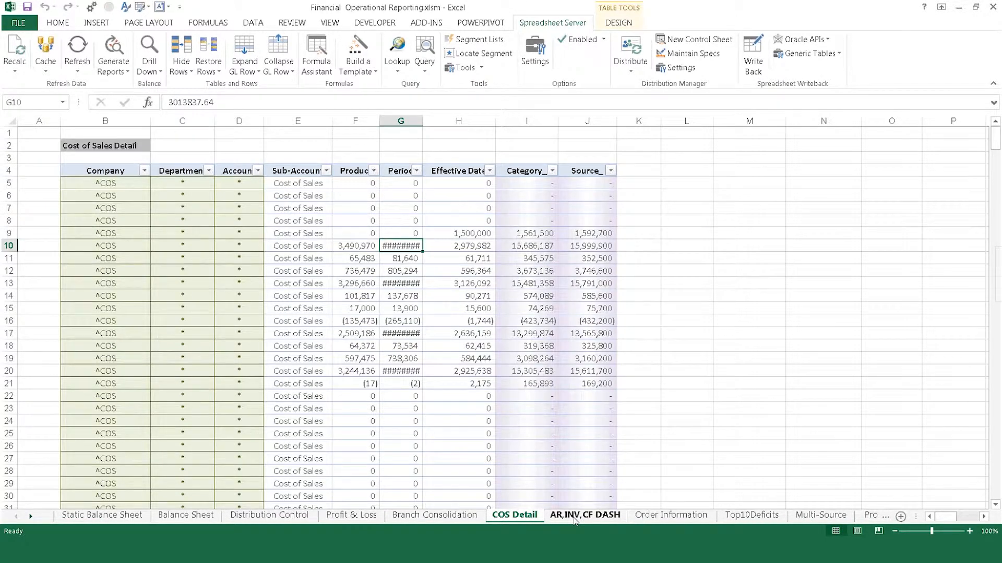
{"action": "left_click", "coordinate": [583, 516]}
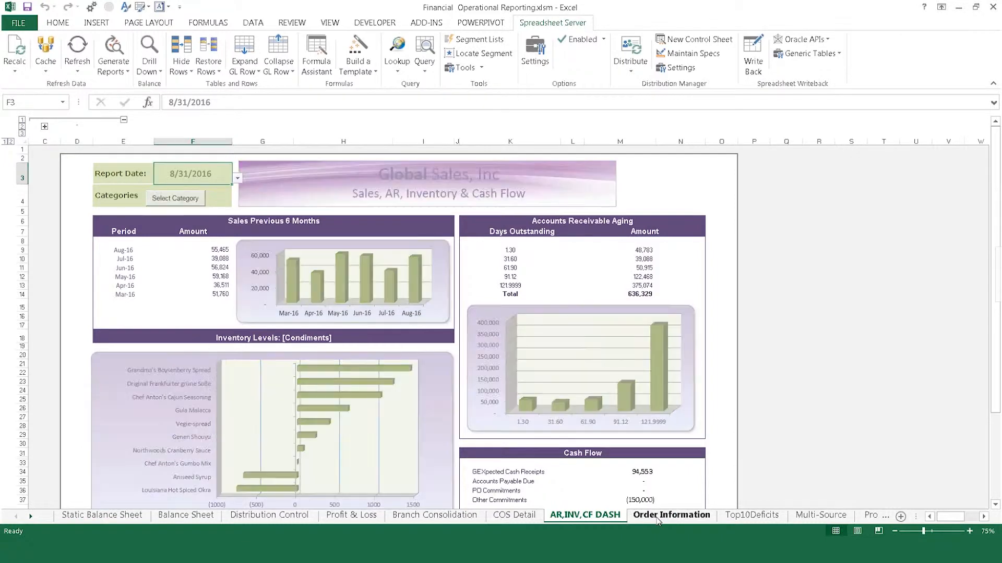
- View the Top10Deficits and Multi-Source sheets, then return to the AR,INV,CF DASH dashboard
{"action": "left_click", "coordinate": [751, 515]}
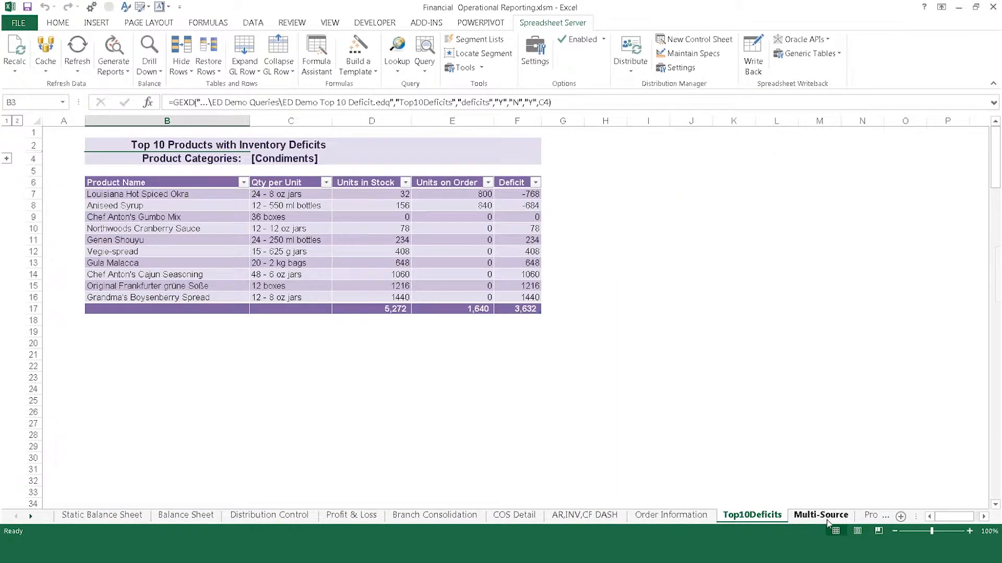
{"action": "left_click", "coordinate": [820, 515]}
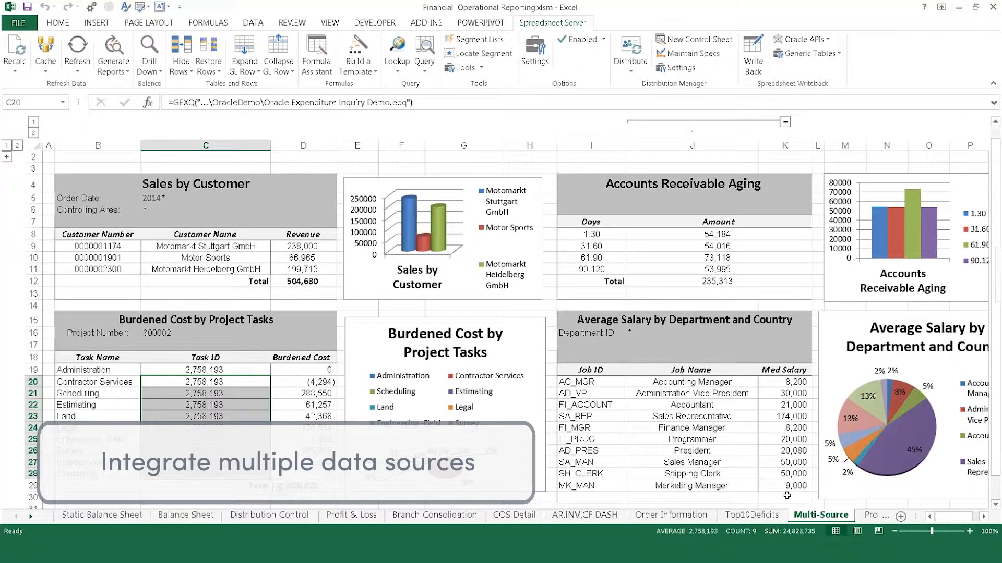
{"action": "left_click", "coordinate": [752, 515]}
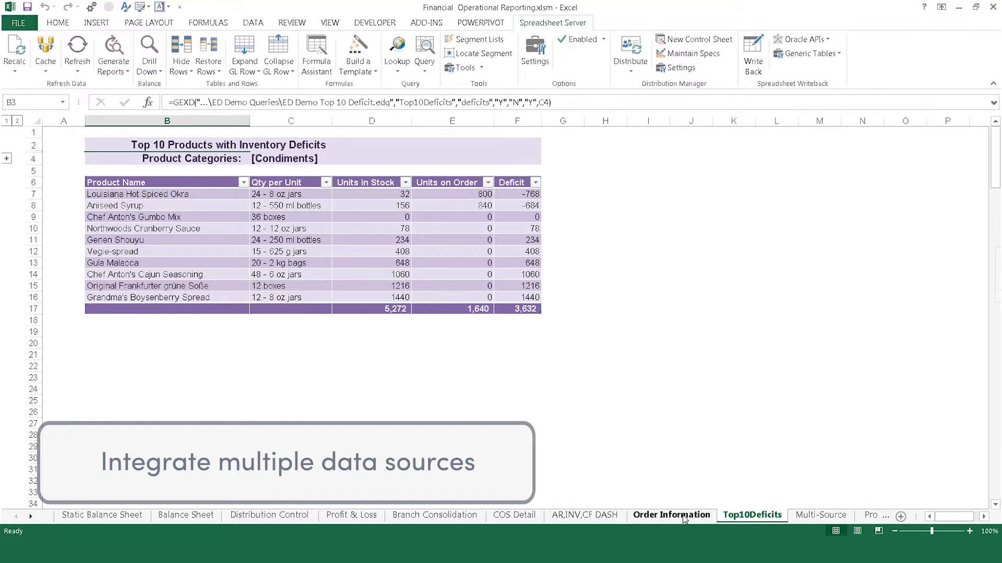
{"action": "left_click", "coordinate": [583, 515]}
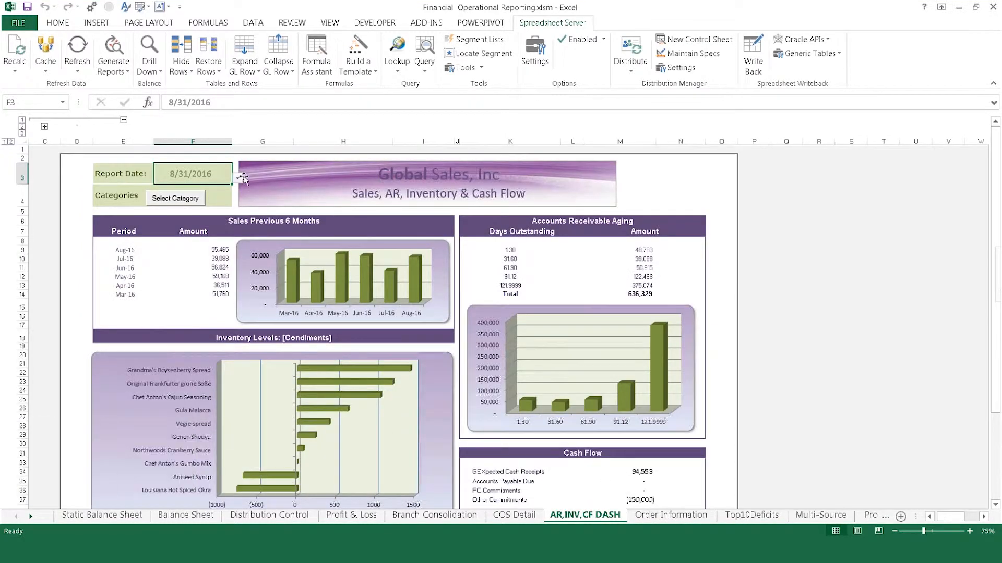
- Choose 10/31/2016 as the dashboard report date and insert blank worksheet Sheet2
{"action": "left_click", "coordinate": [238, 177]}
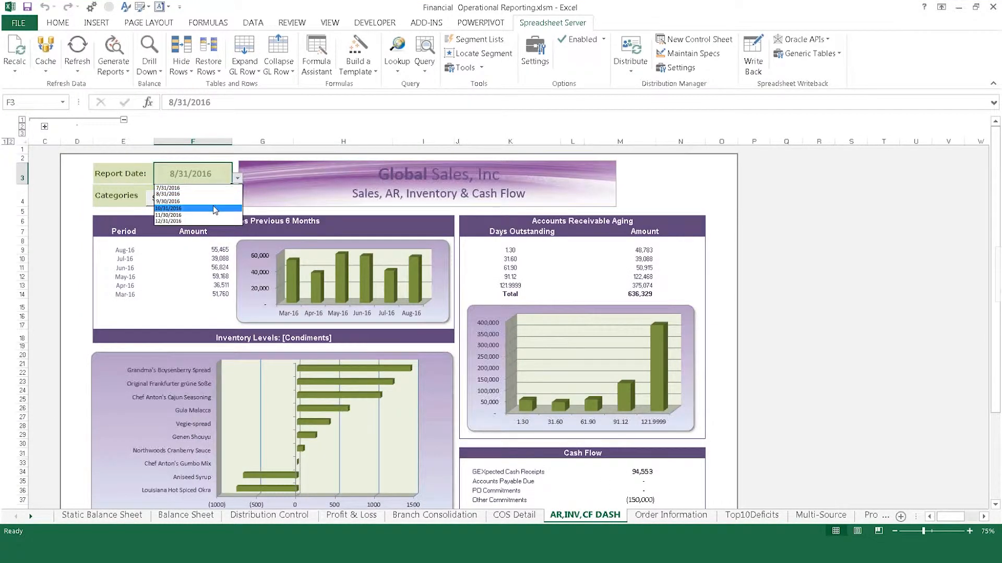
{"action": "left_click", "coordinate": [168, 209]}
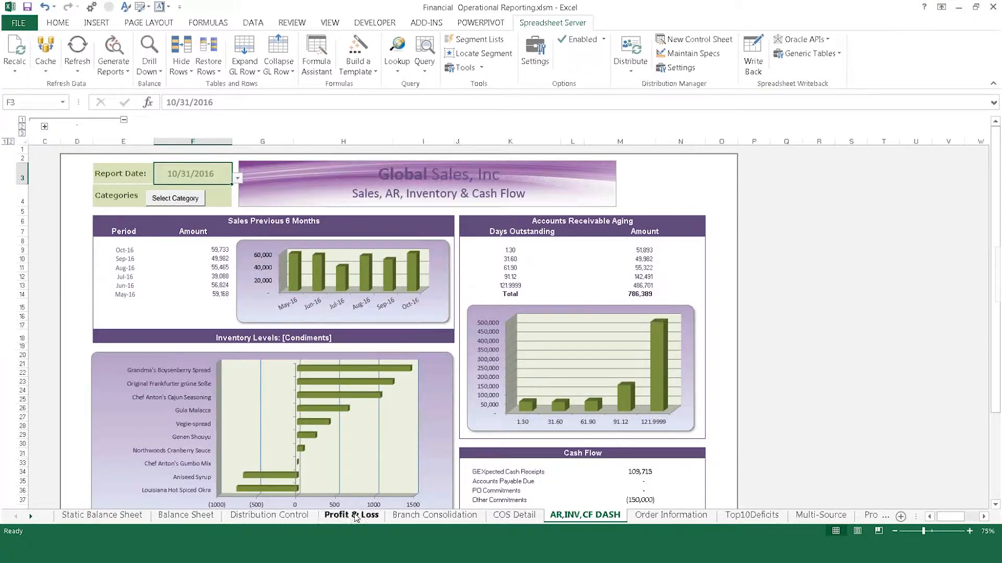
{"action": "left_click", "coordinate": [350, 516]}
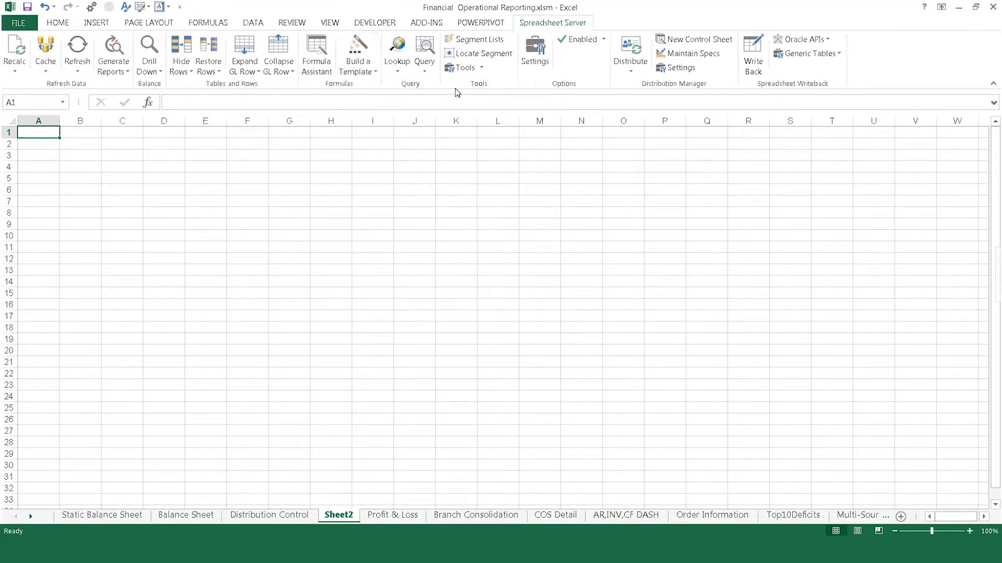
- Configure a GL Value template with balance type A, year 2016, format PER, period 4
{"action": "left_click", "coordinate": [357, 53]}
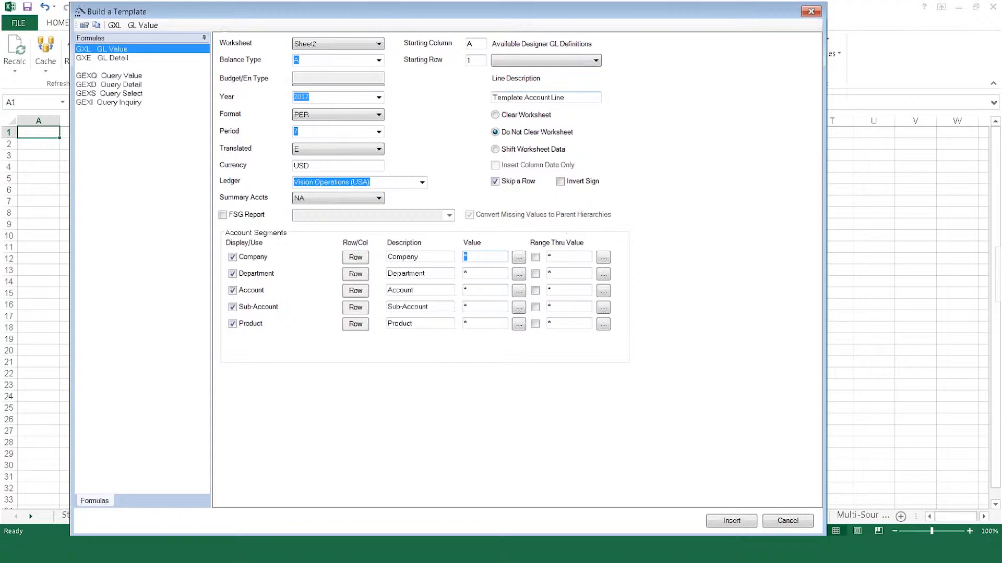
{"action": "mouse_move", "coordinate": [110, 49]}
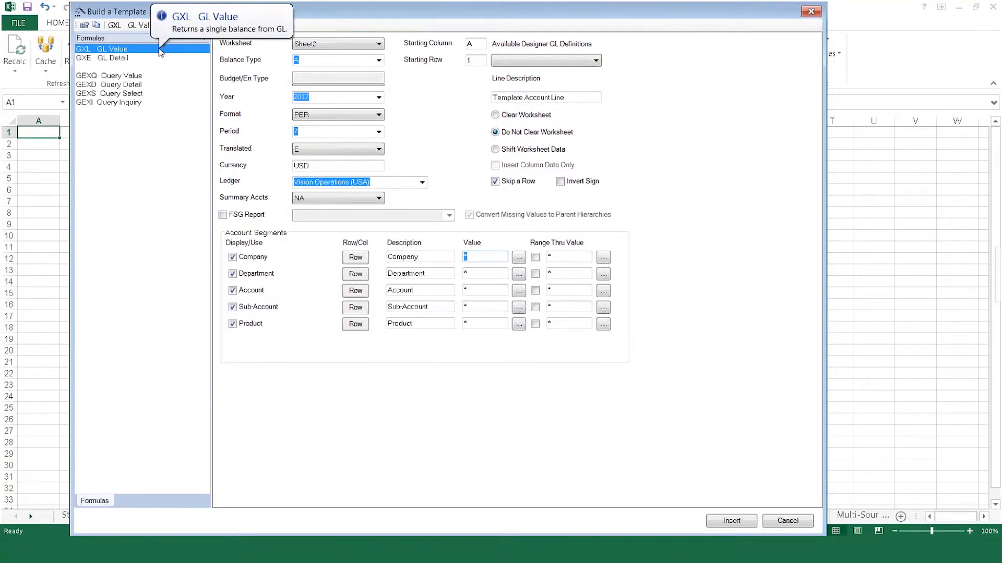
{"action": "mouse_move", "coordinate": [261, 61]}
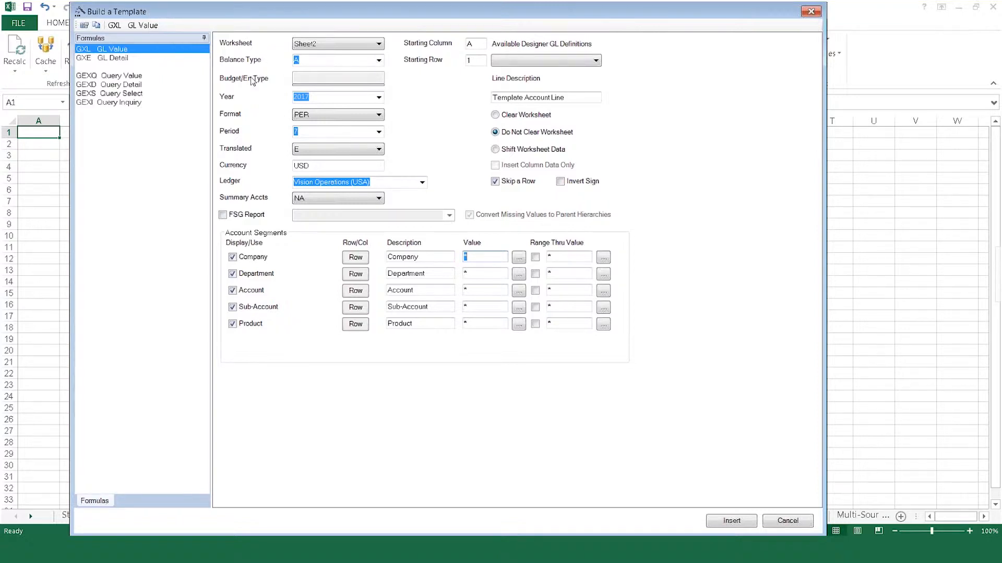
{"action": "mouse_move", "coordinate": [350, 71]}
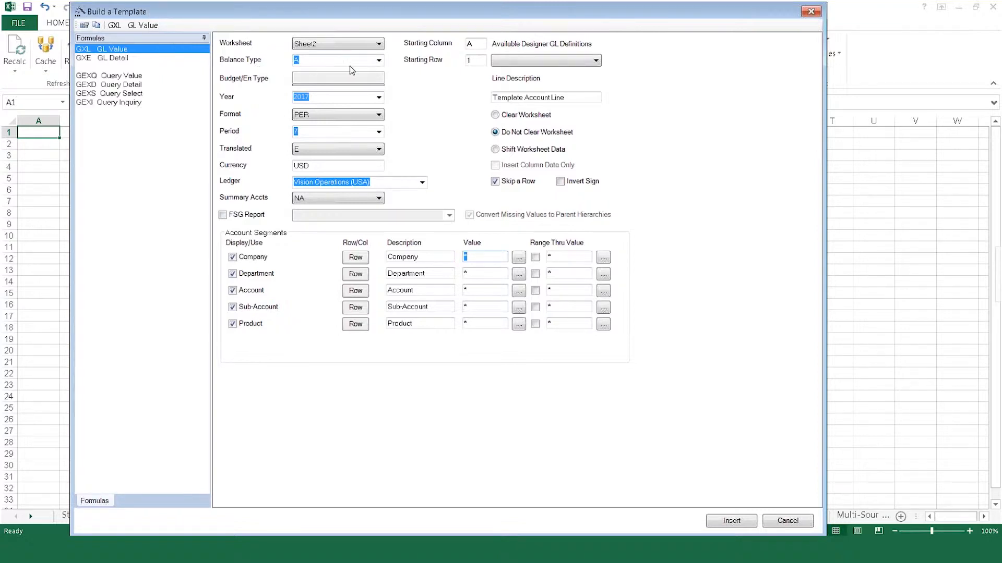
{"action": "left_click", "coordinate": [378, 59]}
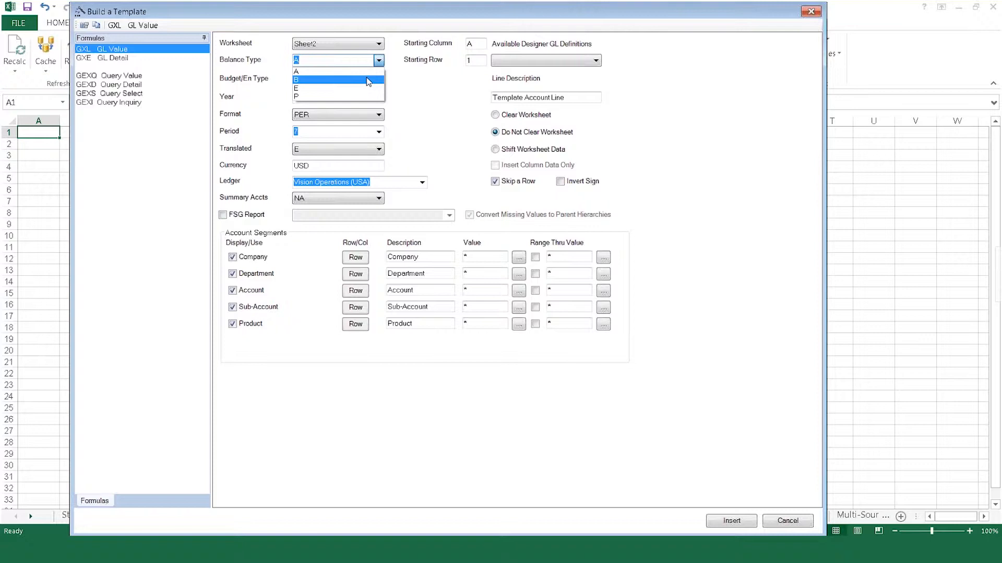
{"action": "mouse_move", "coordinate": [366, 88]}
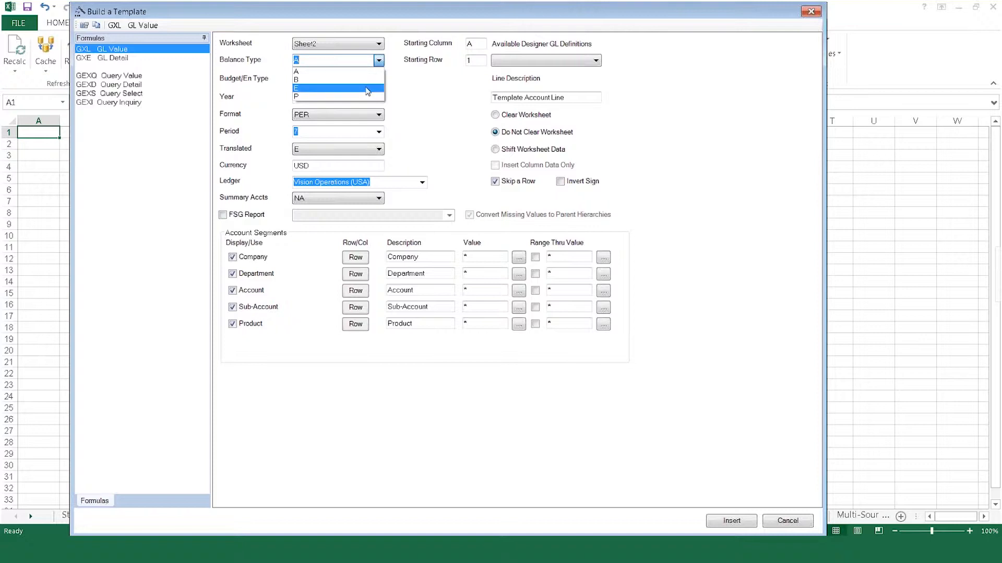
{"action": "mouse_move", "coordinate": [338, 71]}
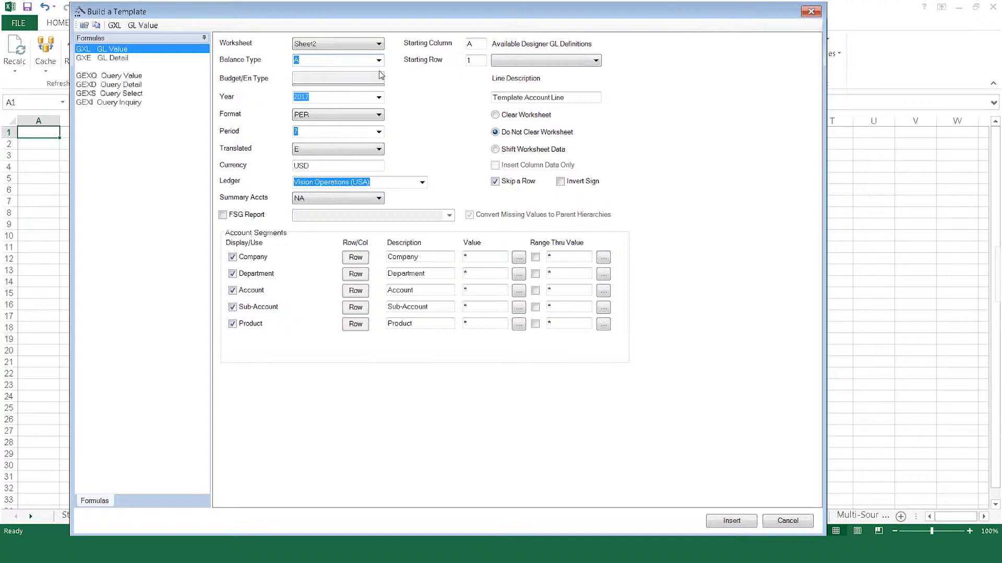
{"action": "left_click", "coordinate": [379, 97]}
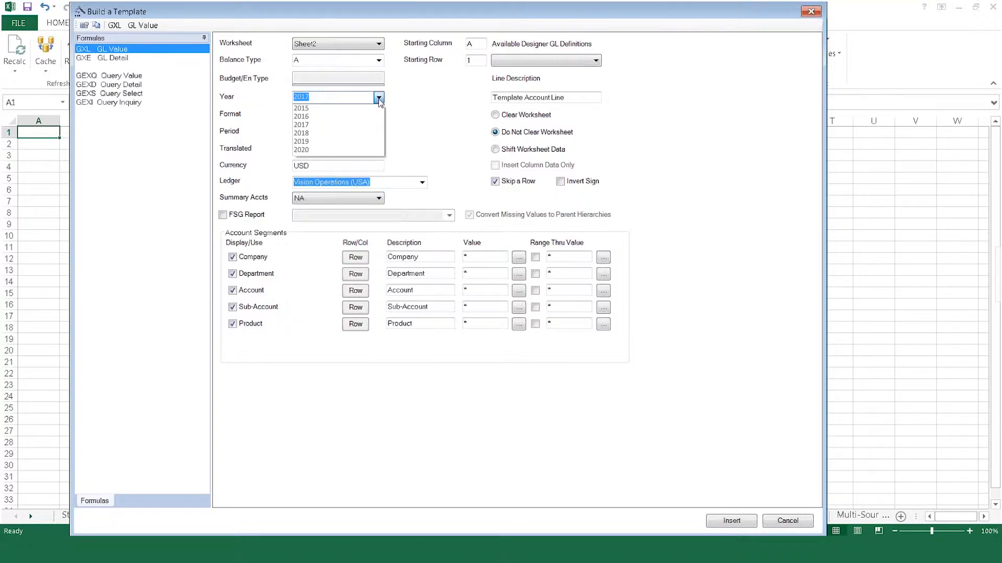
{"action": "left_click", "coordinate": [301, 117]}
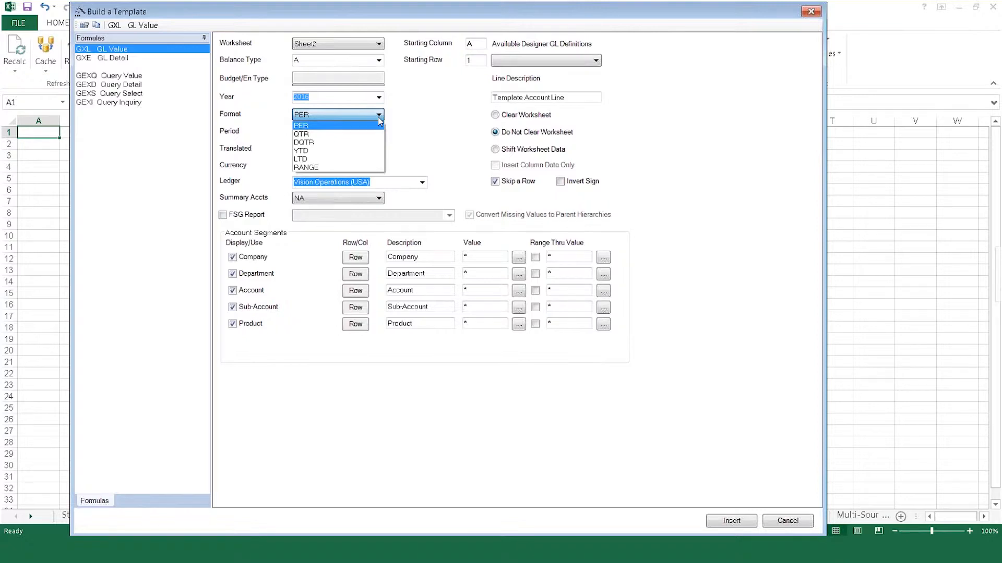
{"action": "left_click", "coordinate": [301, 125]}
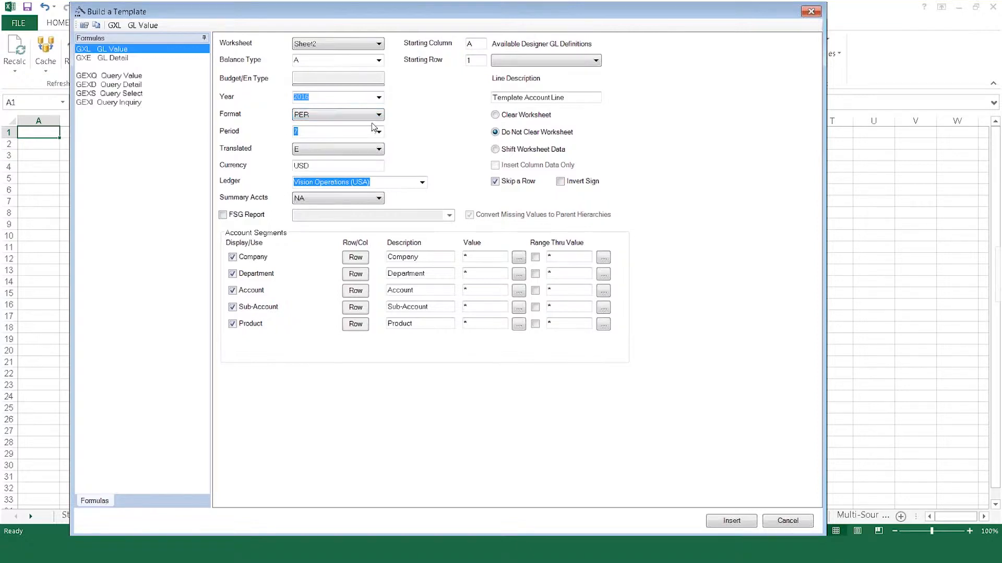
{"action": "mouse_move", "coordinate": [374, 126]}
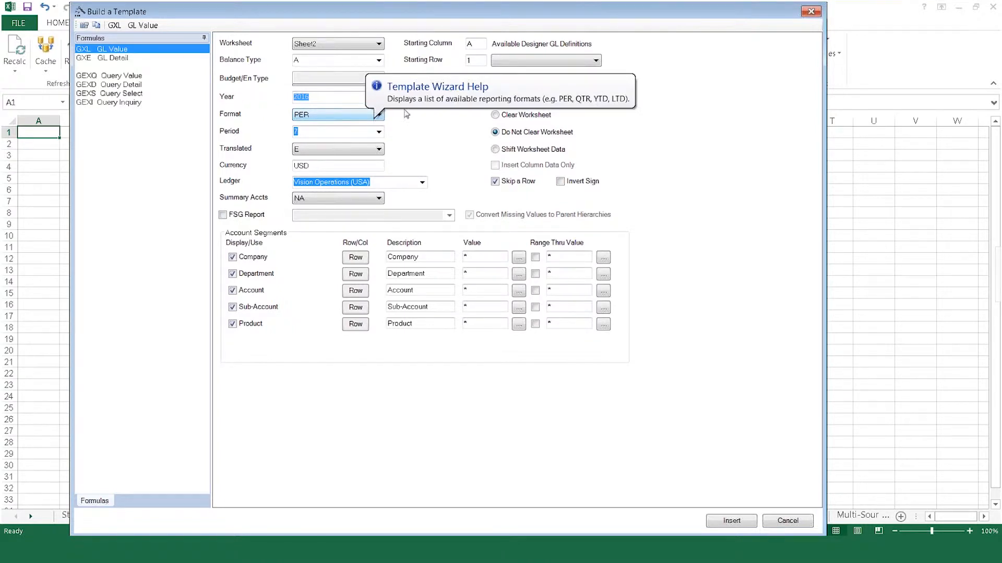
{"action": "left_click", "coordinate": [379, 131]}
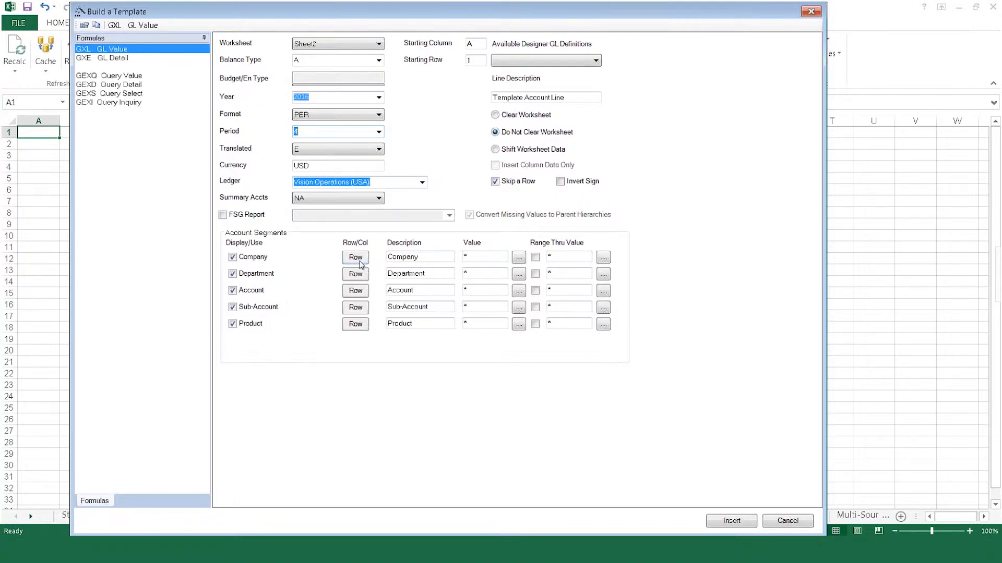
- Set Company and Department to columns, company 01, account 4*, and insert the template
{"action": "left_click", "coordinate": [355, 257]}
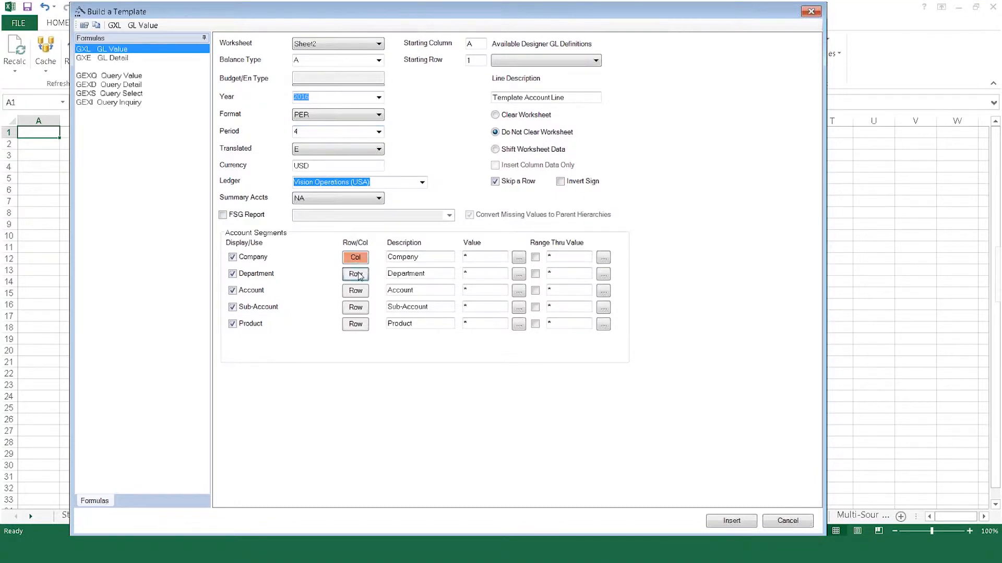
{"action": "left_click", "coordinate": [355, 273]}
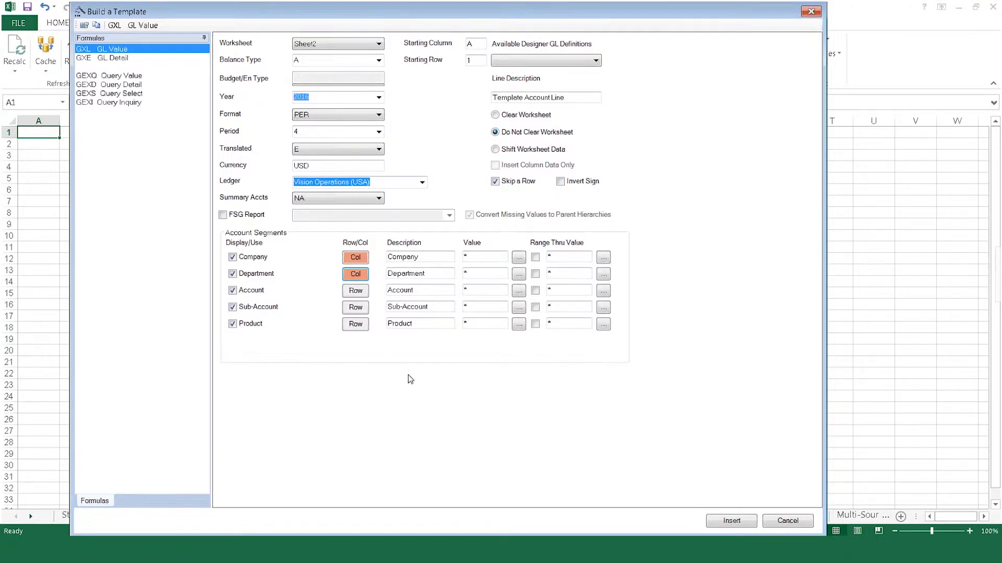
{"action": "mouse_move", "coordinate": [398, 375]}
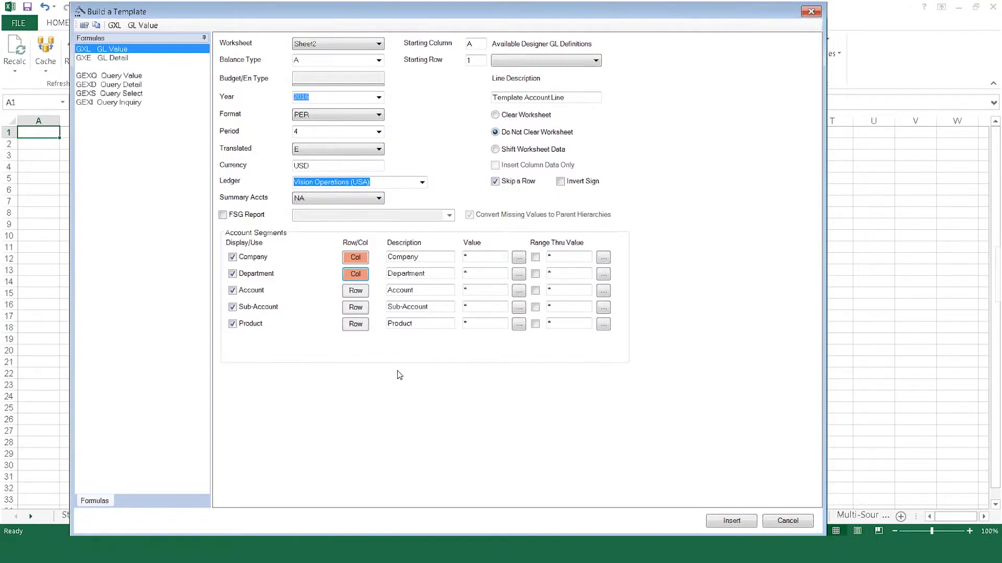
{"action": "mouse_move", "coordinate": [429, 338]}
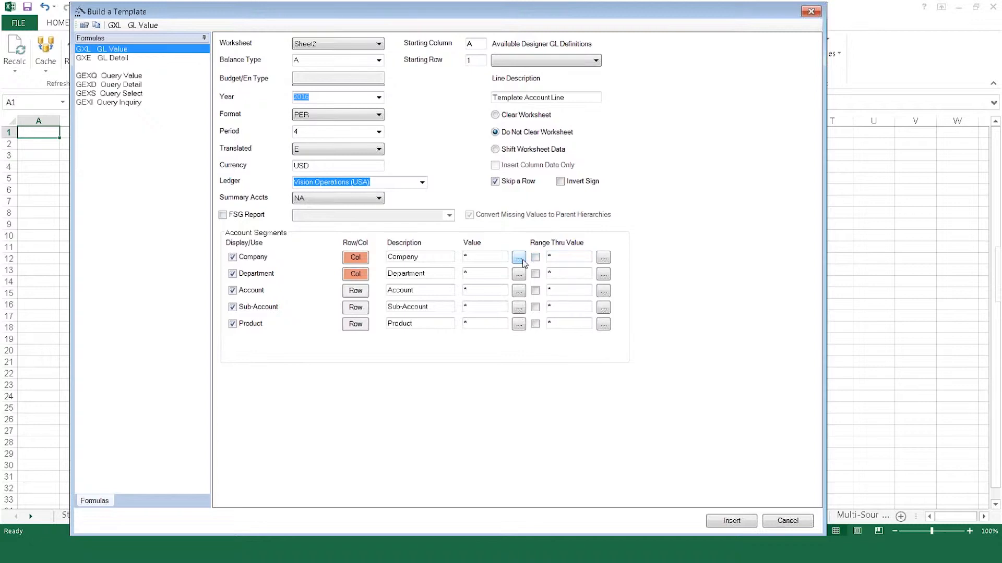
{"action": "left_click", "coordinate": [518, 256]}
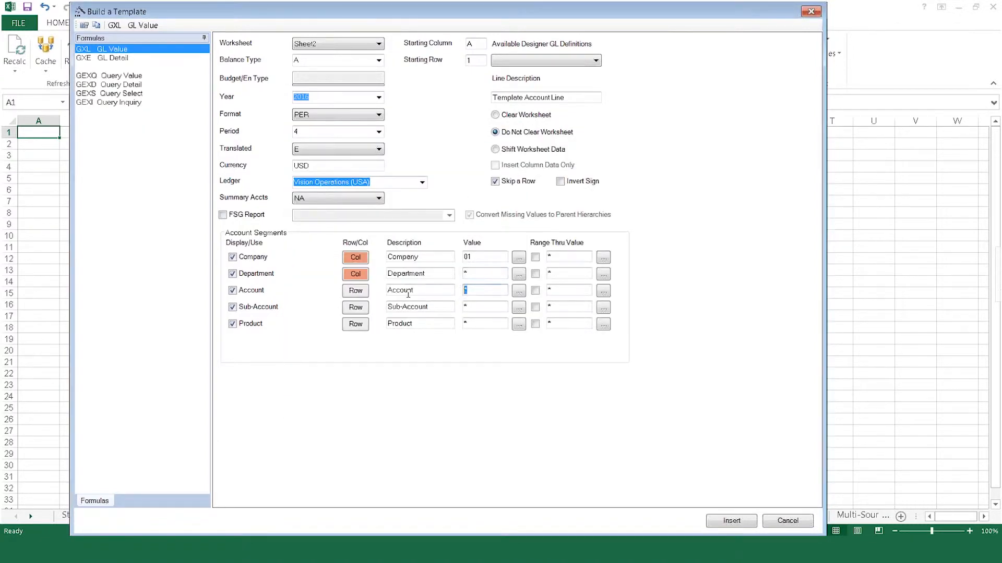
{"action": "type", "text": "4"}
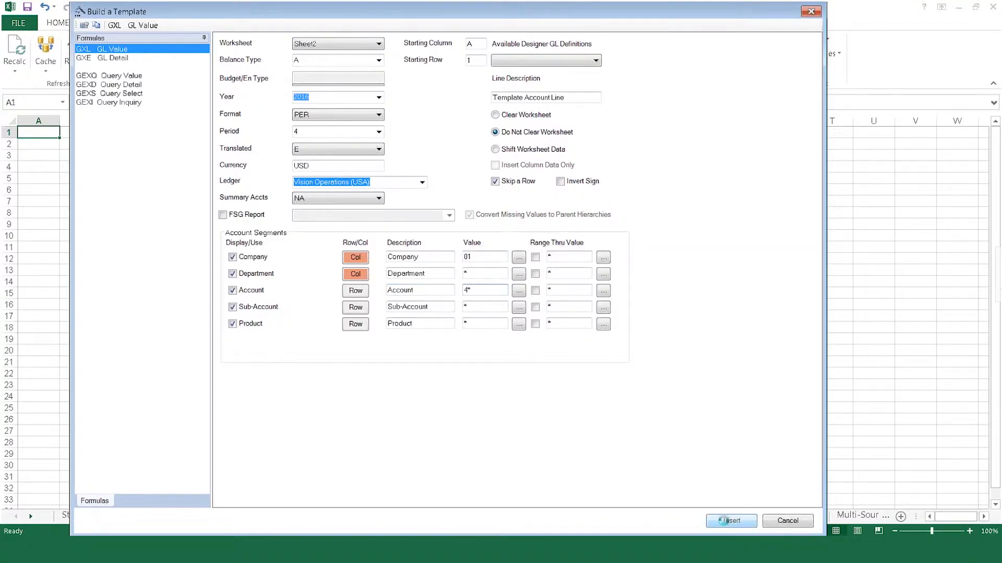
{"action": "left_click", "coordinate": [730, 521]}
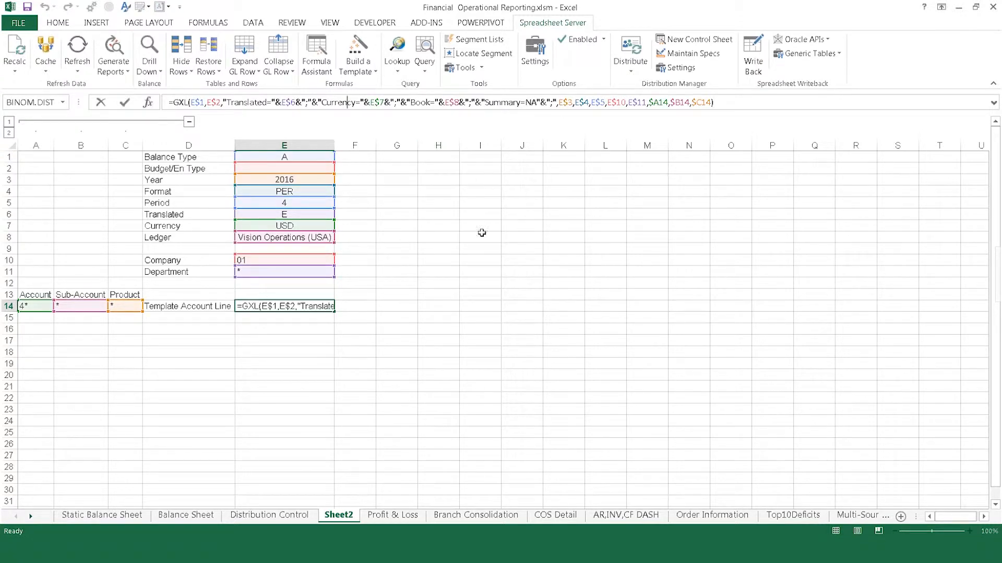
- Confirm the E14 formula returning (7,590,116.18) and review its drill-down account balances
{"action": "key", "text": "Enter"}
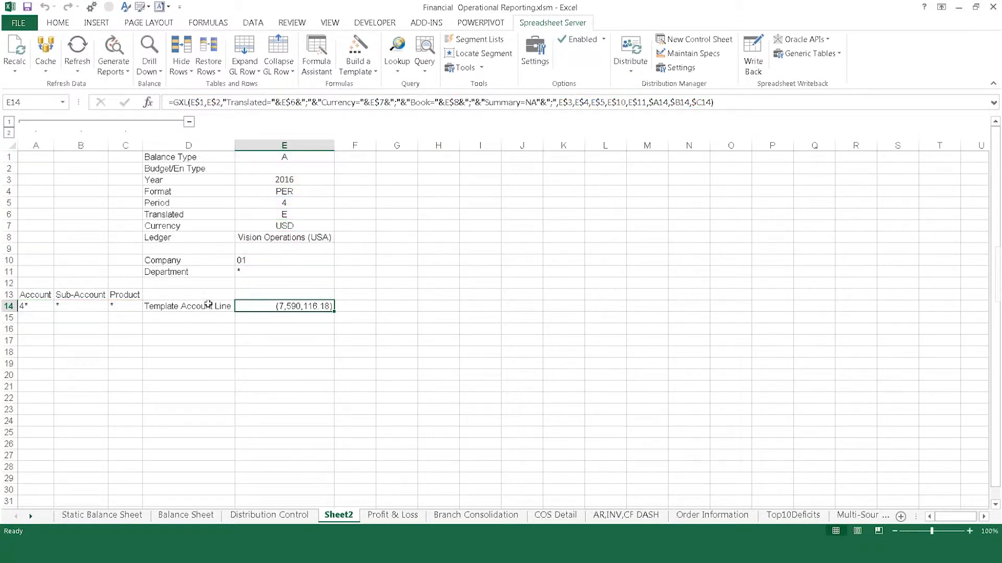
{"action": "left_click", "coordinate": [188, 305]}
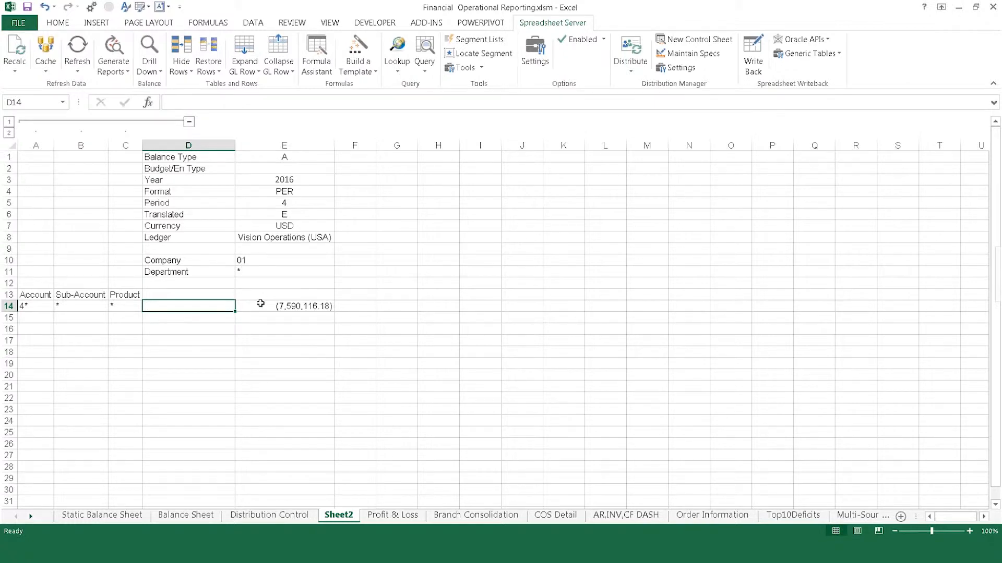
{"action": "left_click", "coordinate": [148, 52]}
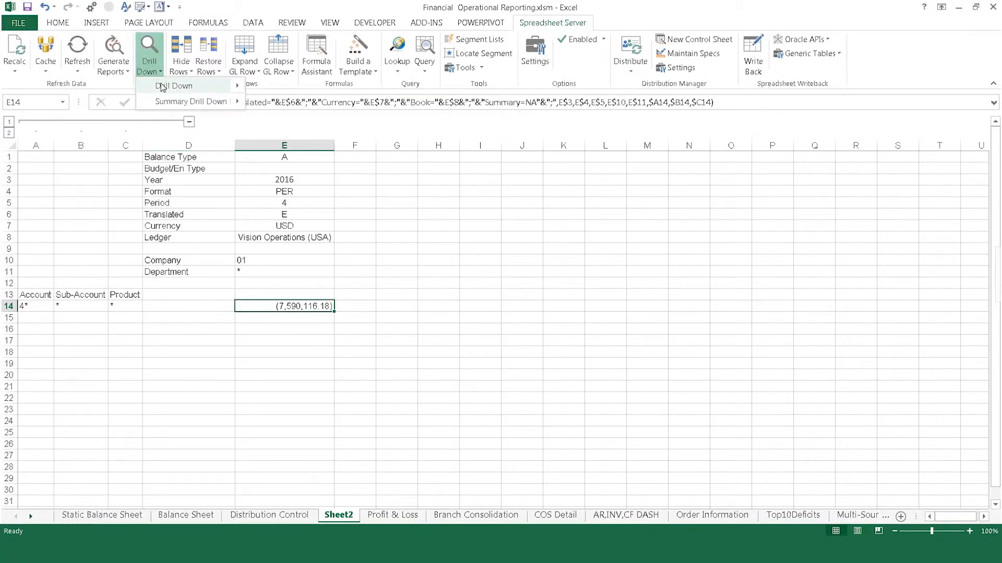
{"action": "left_click", "coordinate": [171, 86]}
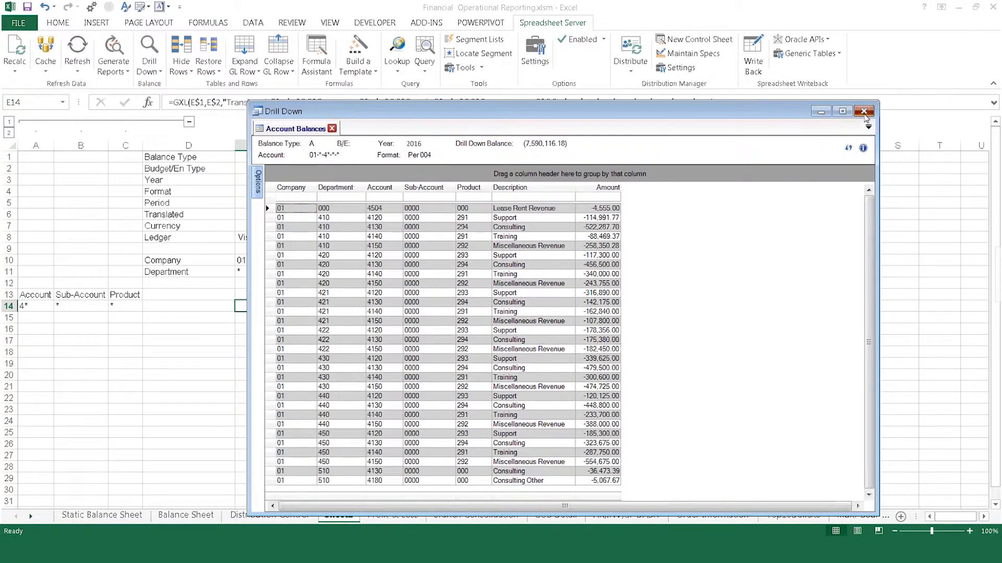
{"action": "left_click", "coordinate": [865, 111]}
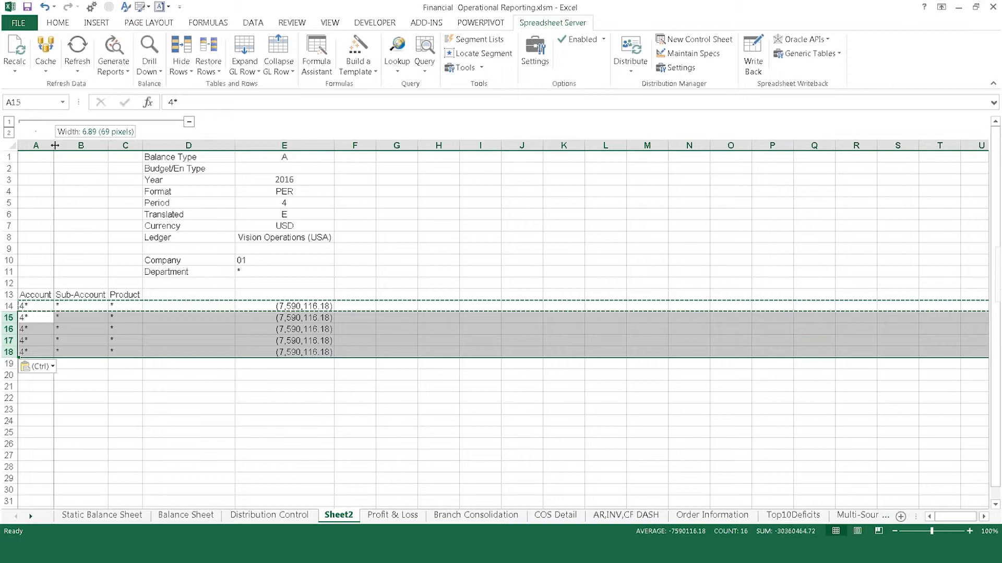
- Enter account filters 4120, 4130, 5000.5500, 6* and [4150,4160] in A14:A18
{"action": "left_click", "coordinate": [314, 306]}
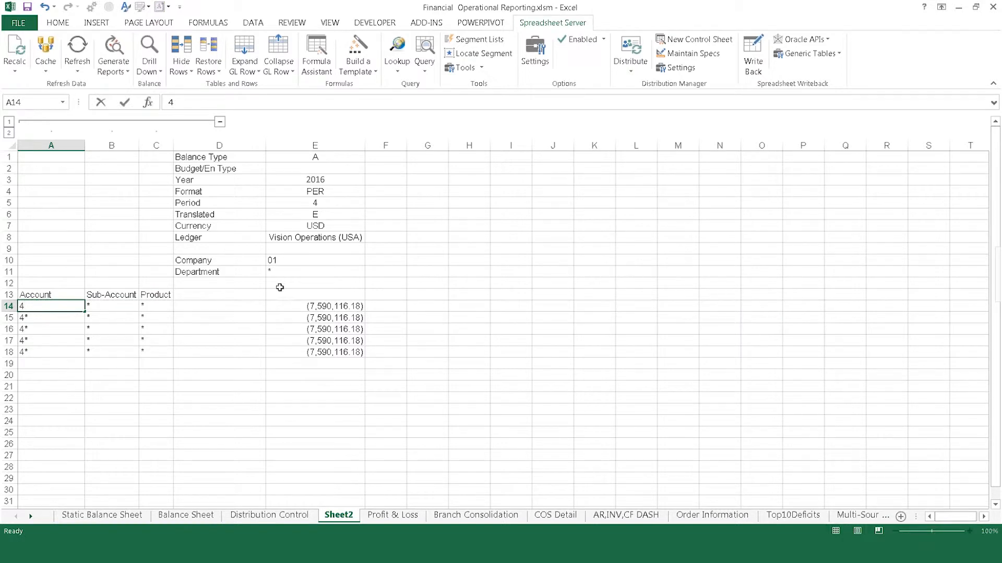
{"action": "type", "text": "120"}
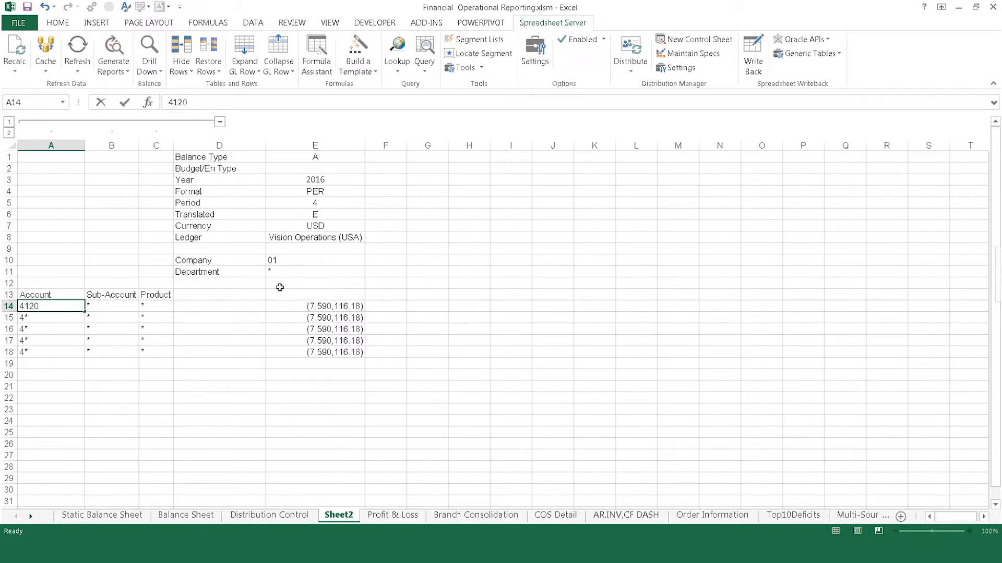
{"action": "type", "text": "4130"}
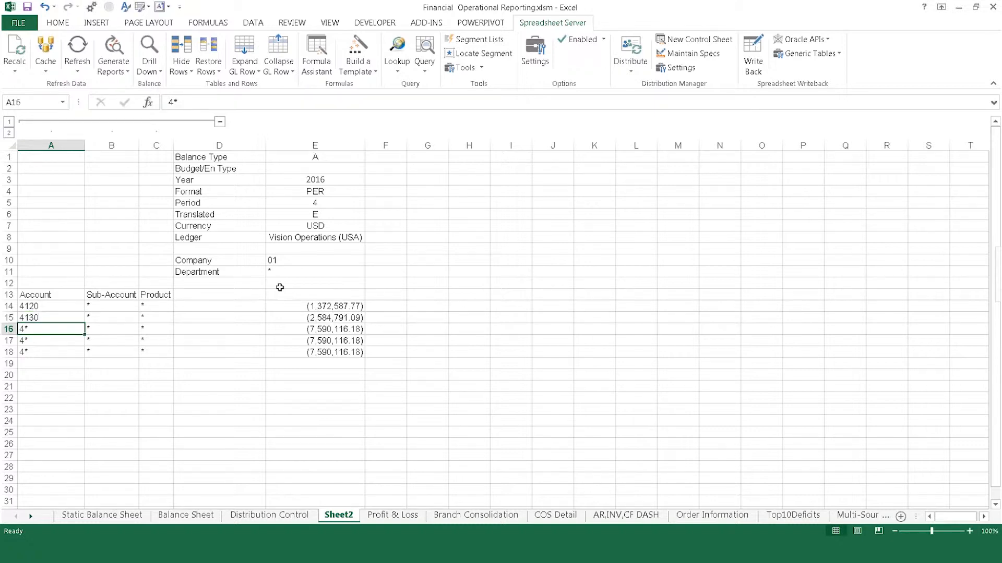
{"action": "type", "text": "5000.5500"}
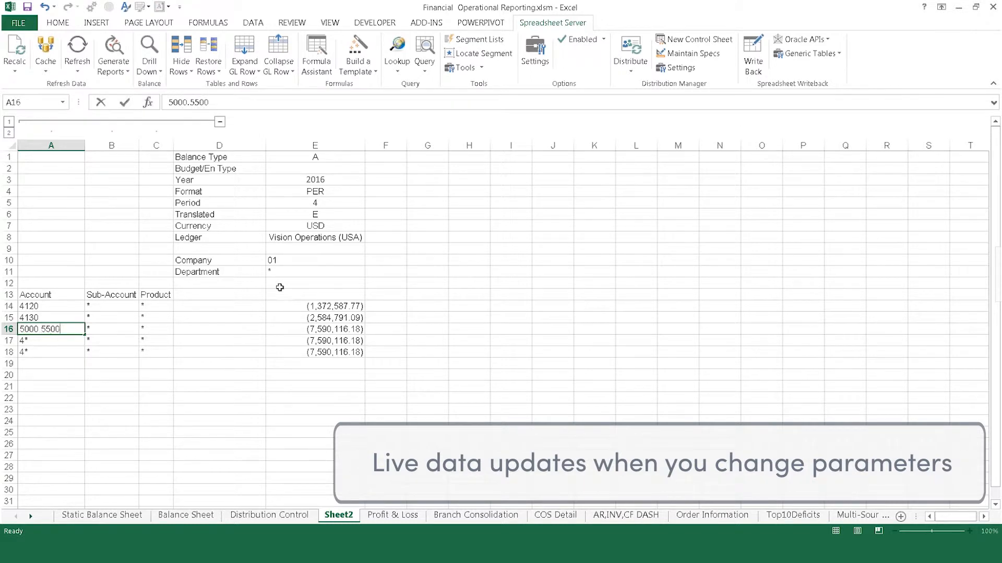
{"action": "key", "text": "enter"}
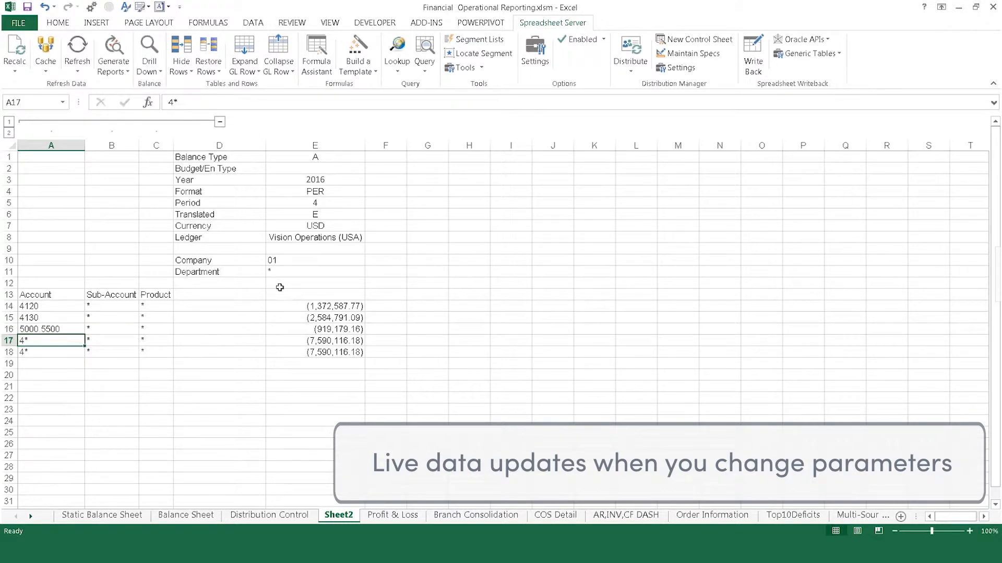
{"action": "type", "text": "6"}
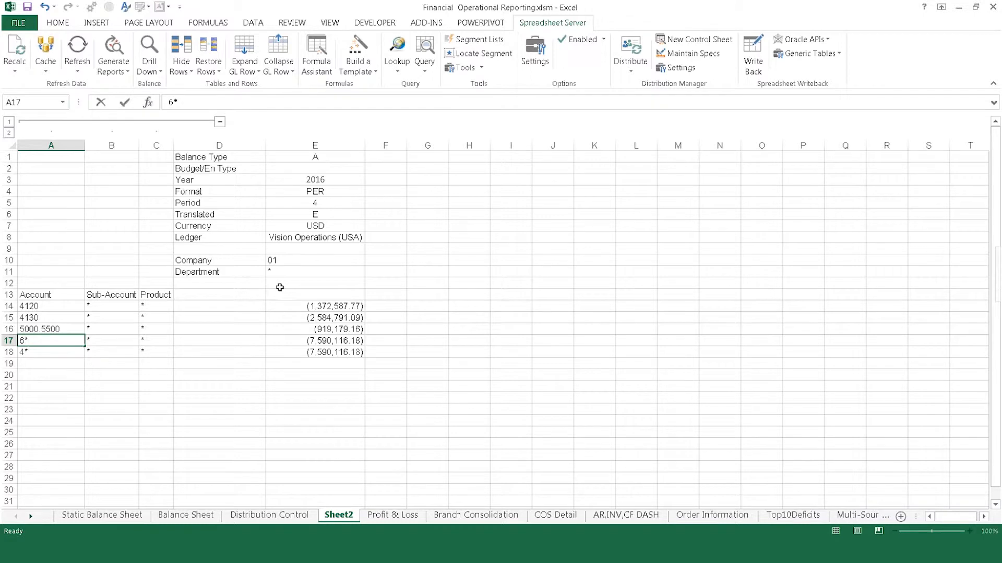
{"action": "key", "text": "enter"}
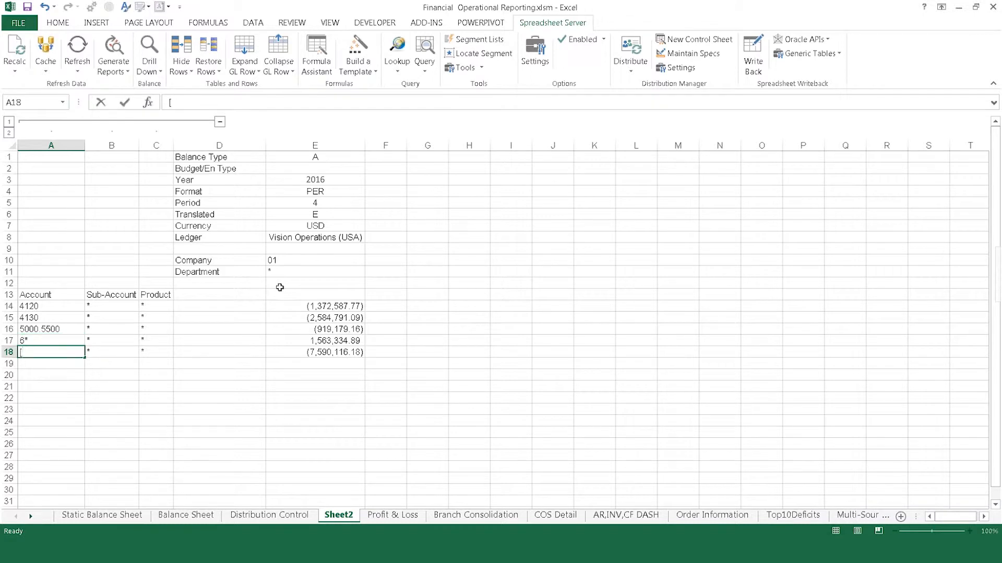
{"action": "type", "text": "4150"}
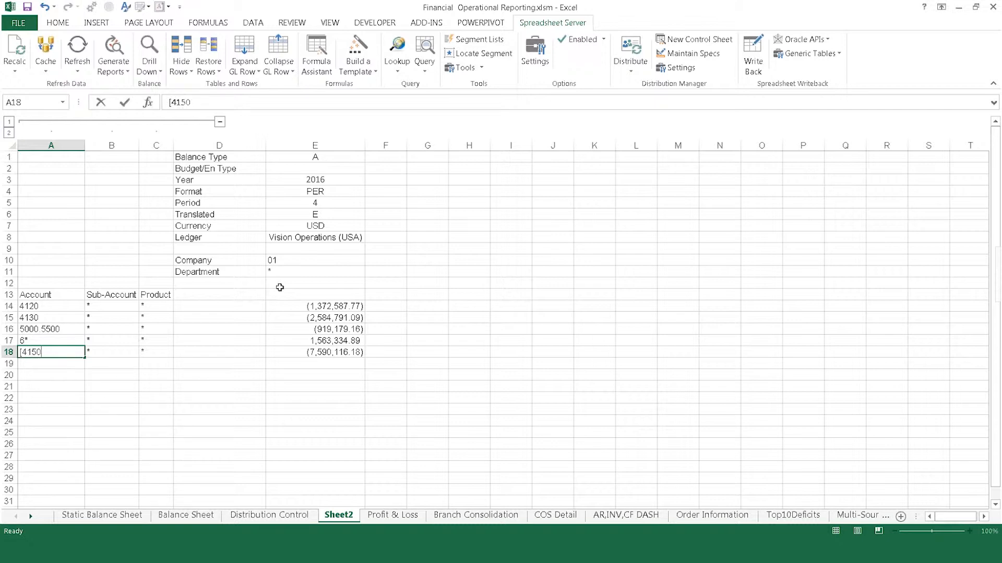
{"action": "type", "text": ",4160]"}
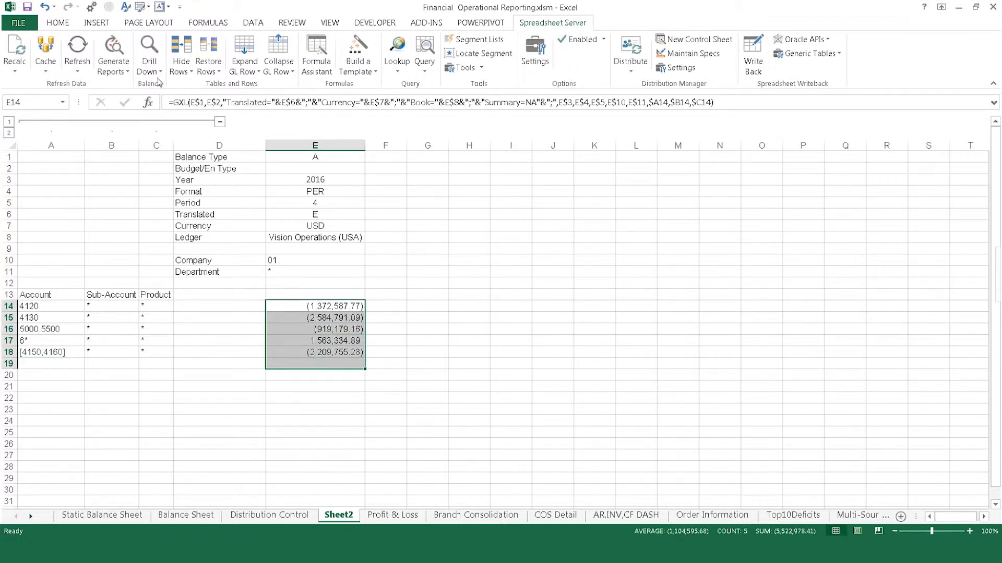
- AutoSum E14:E19 so E19 holds the total of the five account balances
{"action": "left_click", "coordinate": [57, 22]}
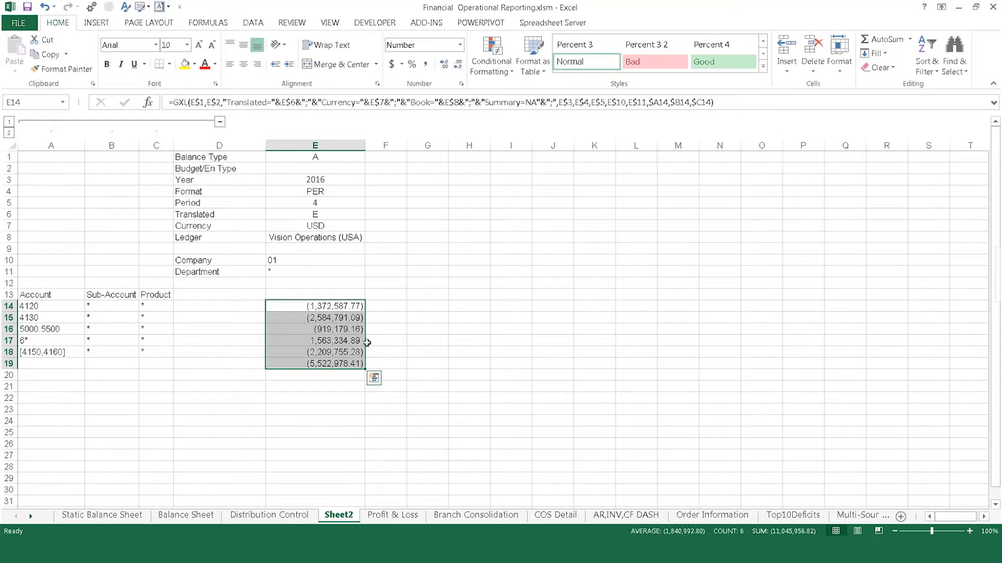
{"action": "right_click", "coordinate": [335, 352]}
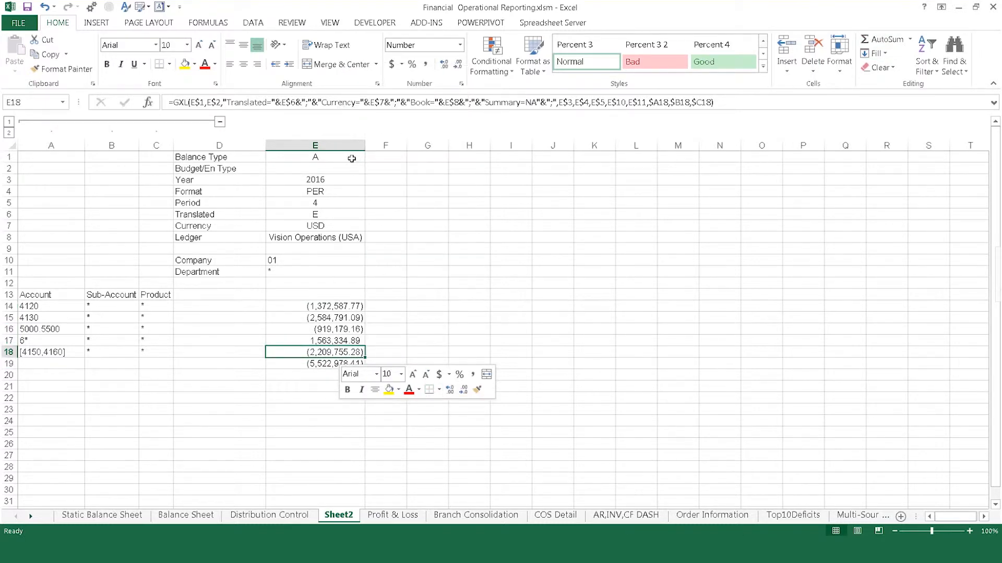
{"action": "left_click", "coordinate": [314, 145]}
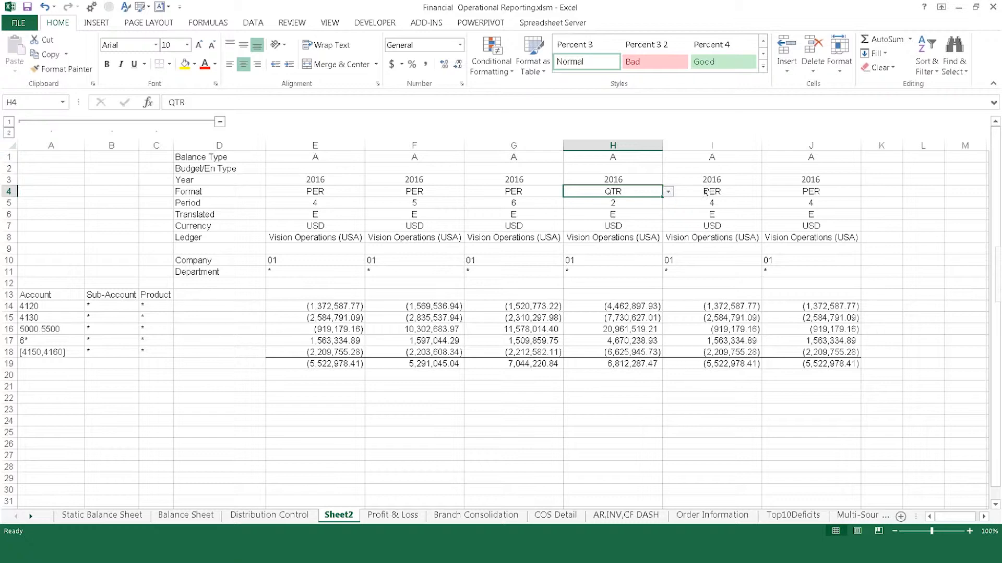
- Set column I to YTD through period 12 and insert a blank column H
{"action": "left_click", "coordinate": [766, 191]}
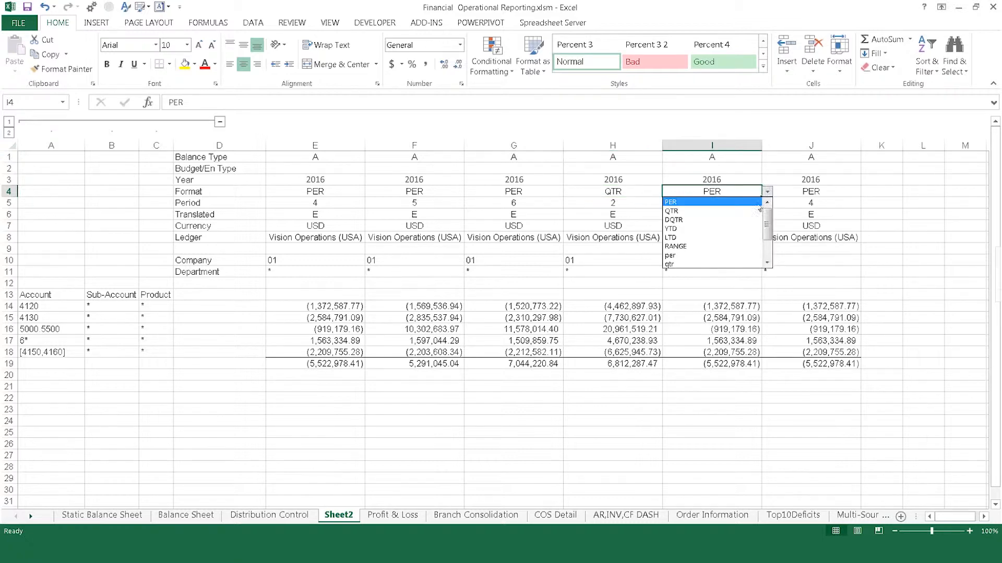
{"action": "left_click", "coordinate": [671, 229]}
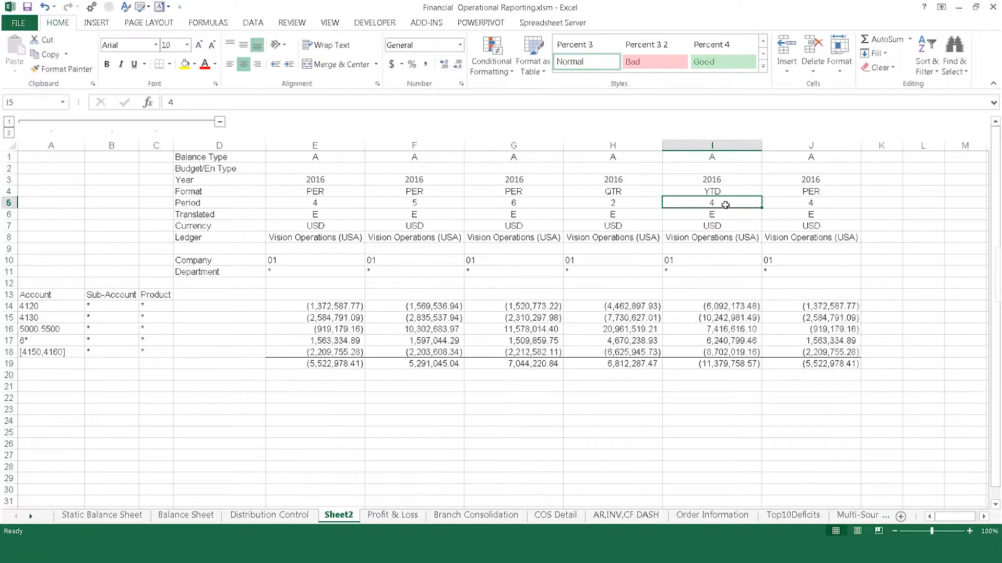
{"action": "type", "text": "12"}
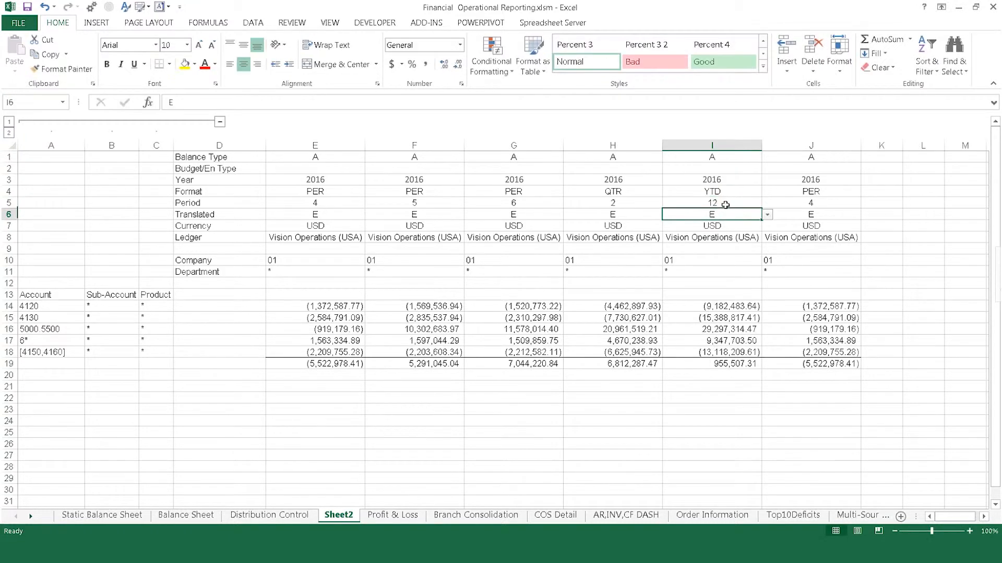
{"action": "right_click", "coordinate": [810, 146]}
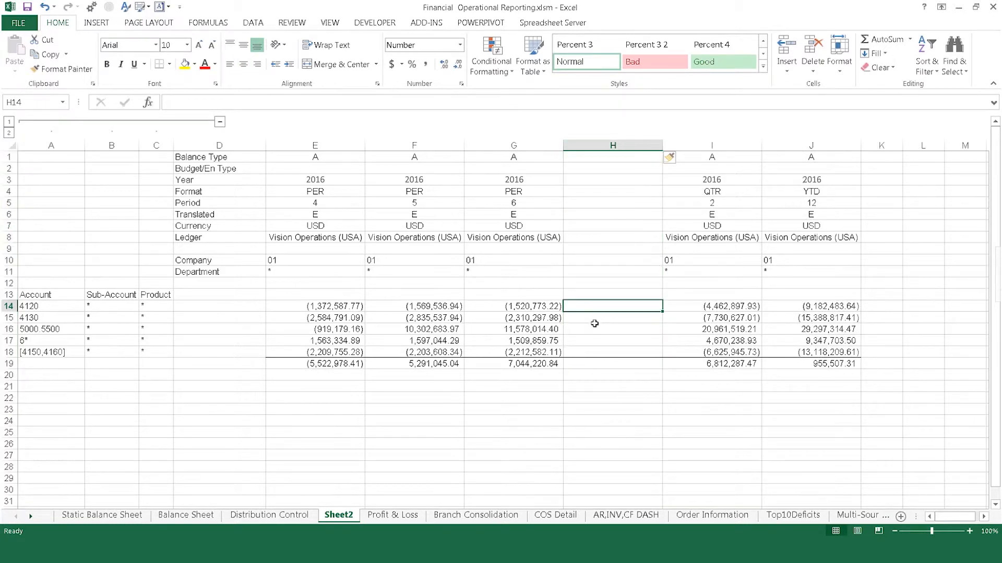
- Enter =F14-G14 in H14, fill it down to H19, and label it Variance
{"action": "type", "text": "="}
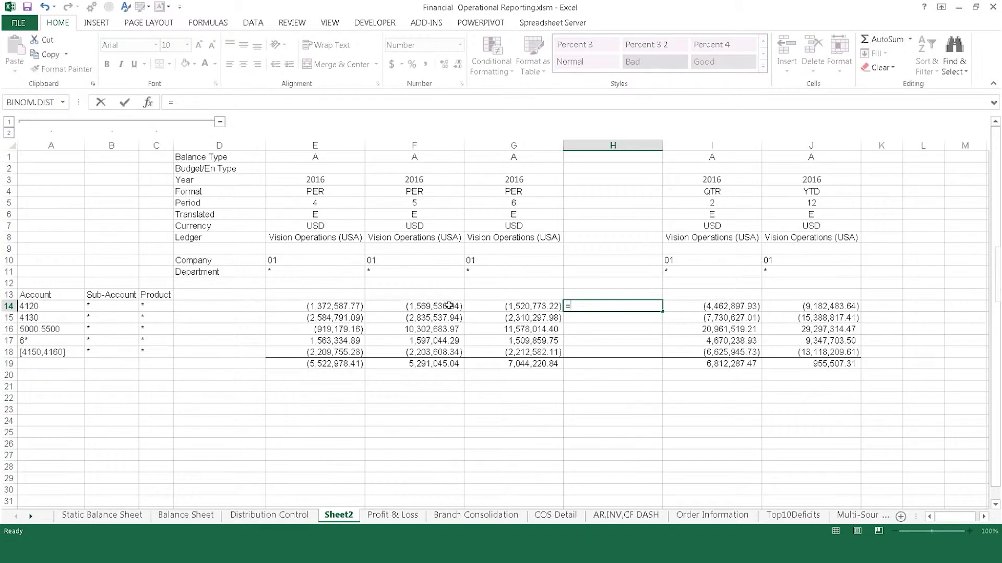
{"action": "left_click", "coordinate": [512, 306]}
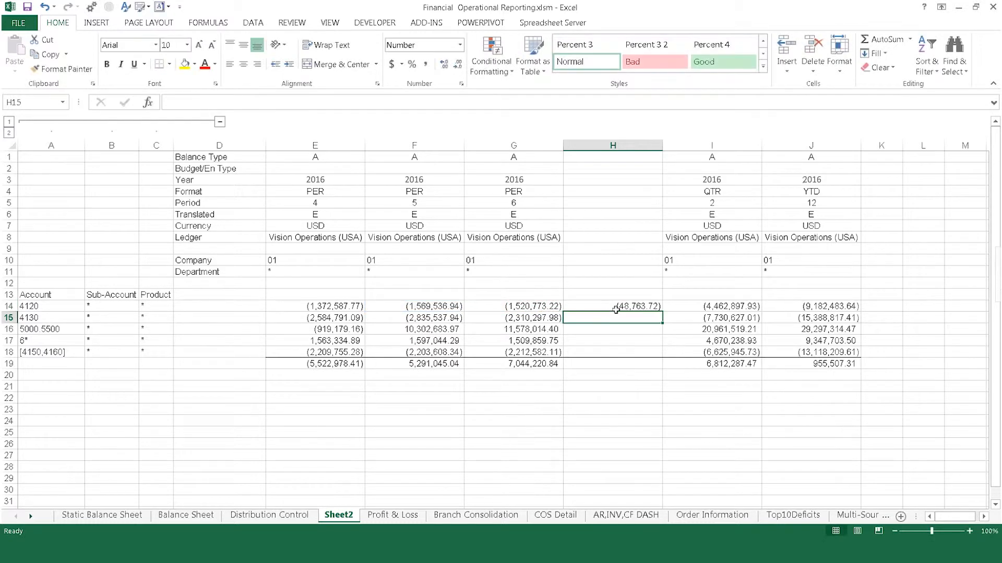
{"action": "left_click_drag", "start_coordinate": [612, 318], "coordinate": [612, 341]}
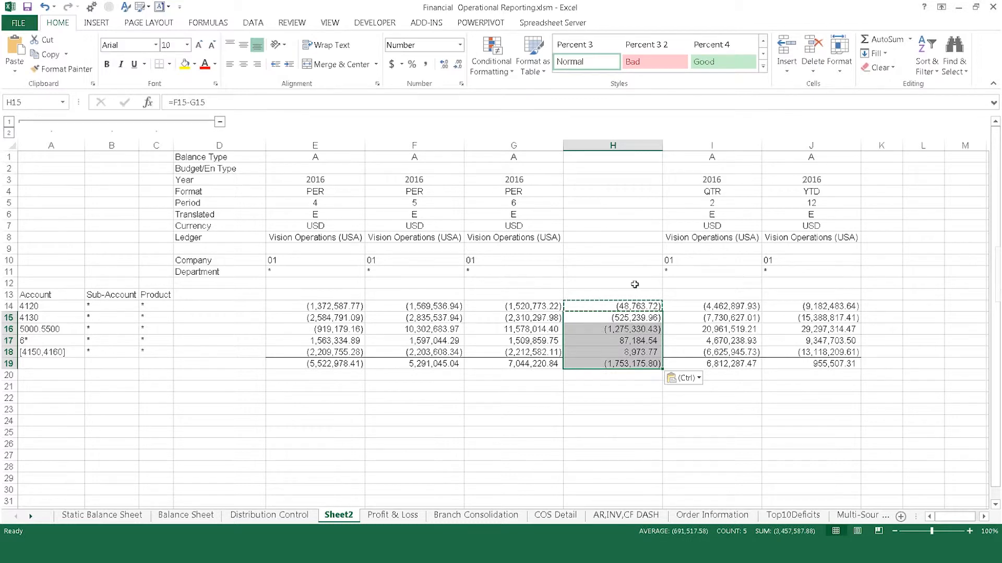
{"action": "type", "text": "Variance"}
{"action": "left_click", "coordinate": [712, 283]}
{"action": "type", "text": "Q"}
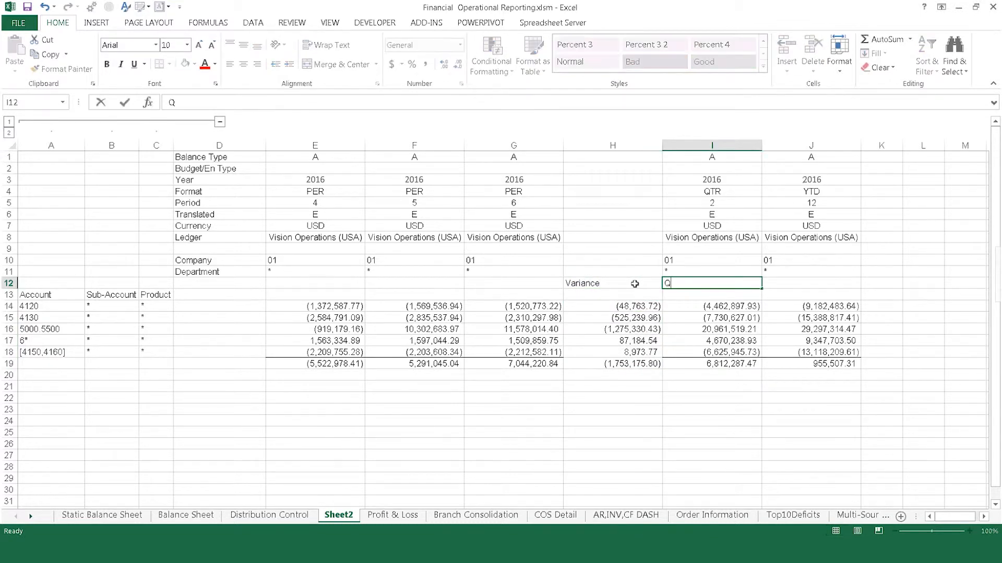
- Finish the Variance, QTD and YTD headings in H12:J12 and select them for styling
{"action": "type", "text": "YTD"}
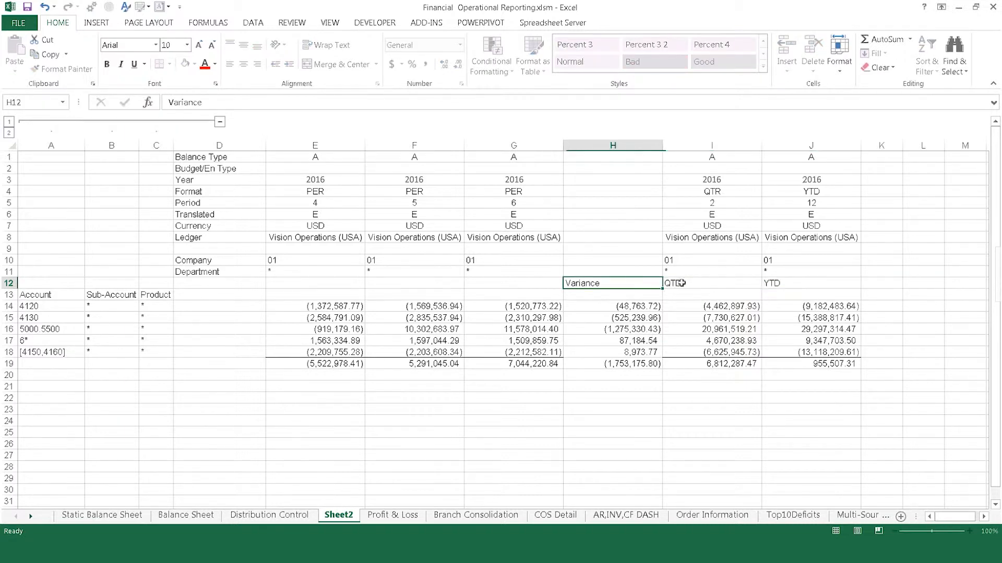
{"action": "left_click_drag", "start_coordinate": [611, 283], "coordinate": [810, 283]}
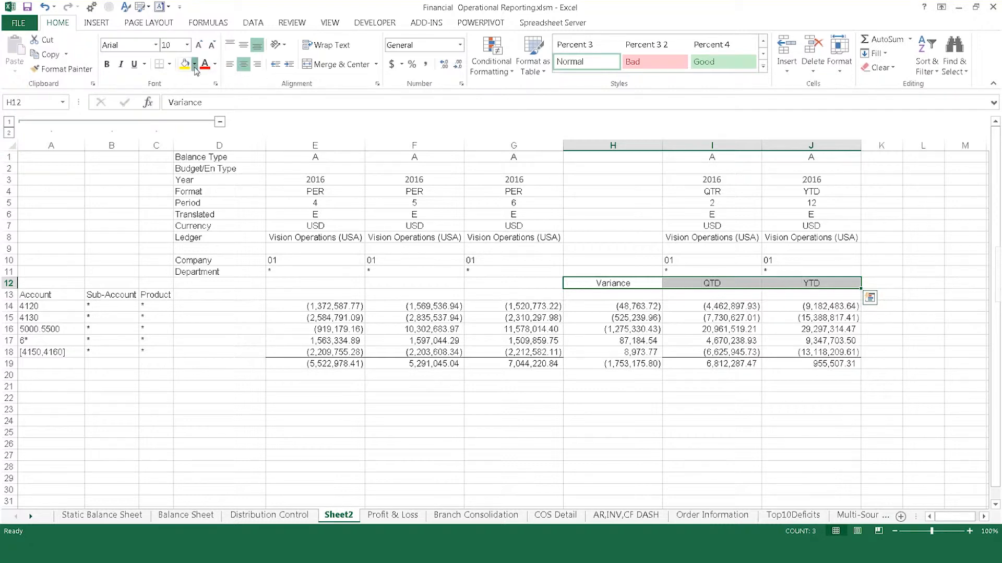
{"action": "left_click", "coordinate": [195, 63]}
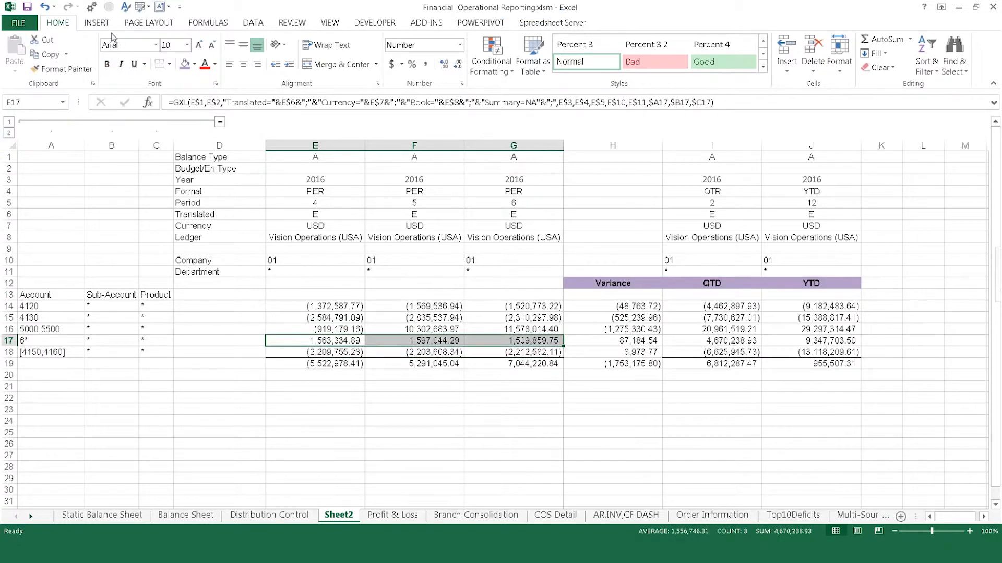
- Insert a clustered column chart of row 17's 6* balances, then show Profit & Loss
{"action": "left_click", "coordinate": [476, 50]}
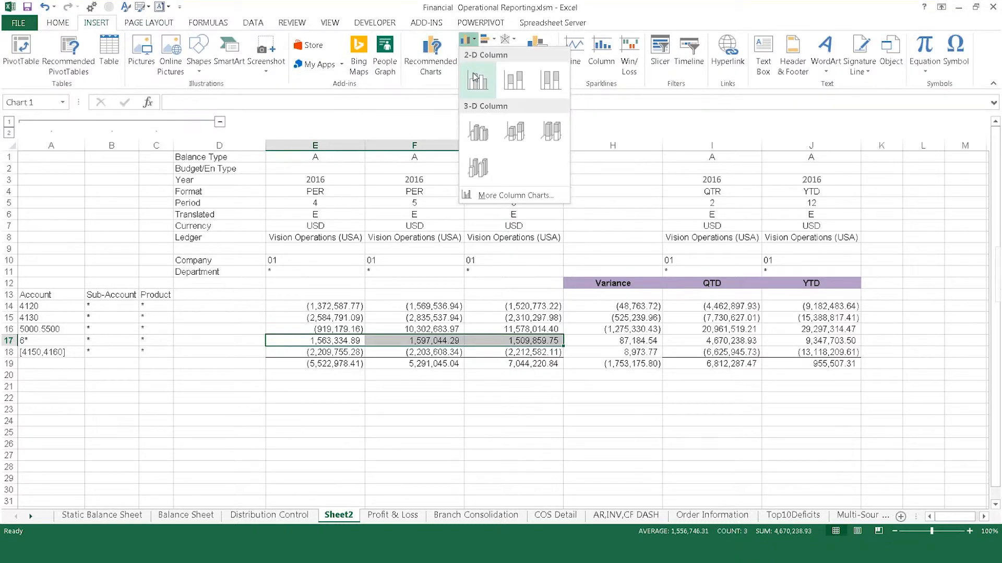
{"action": "left_click", "coordinate": [478, 80]}
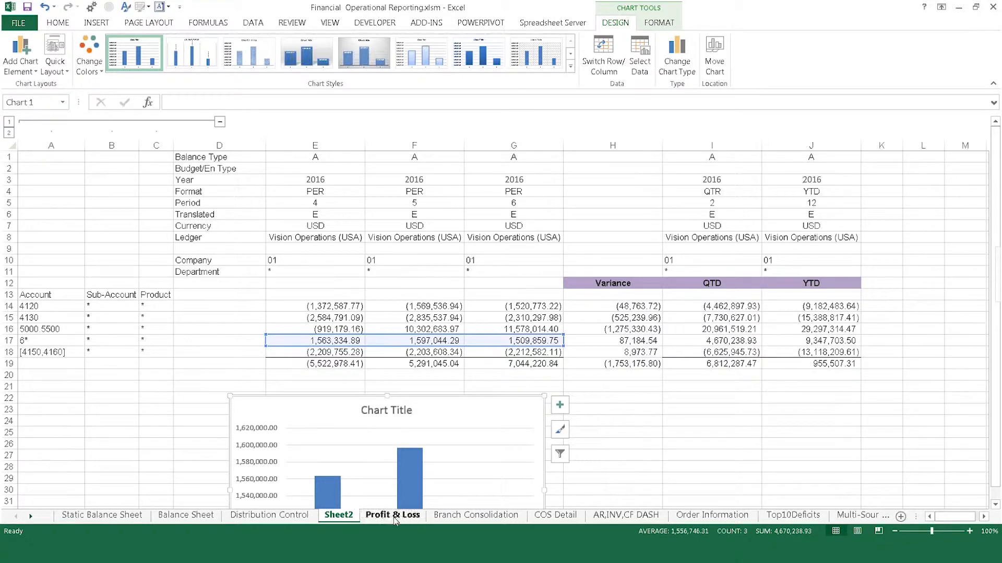
{"action": "left_click", "coordinate": [392, 514]}
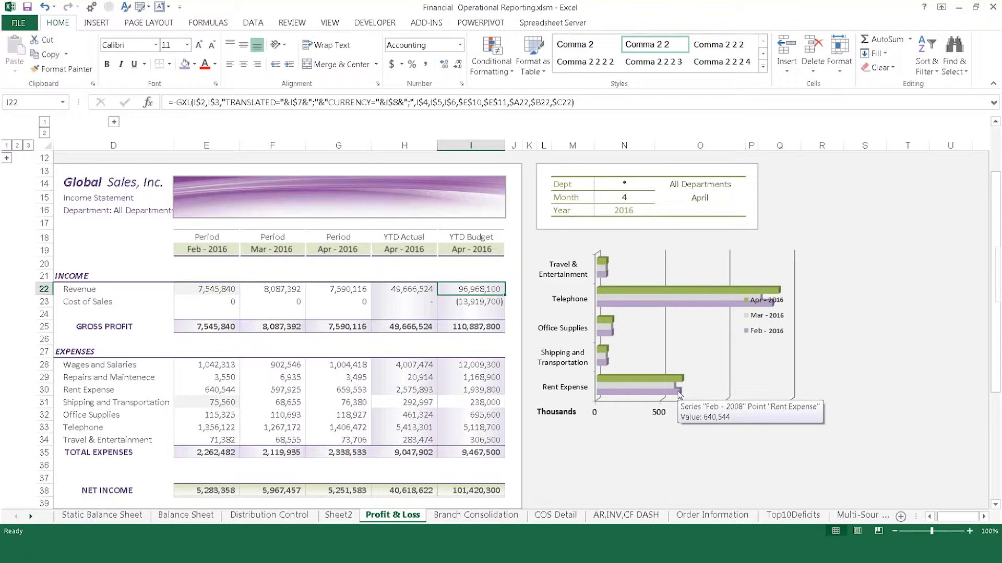
- Open the Spreadsheet Server tools and the Distribution Control sheet
{"action": "left_click", "coordinate": [552, 22]}
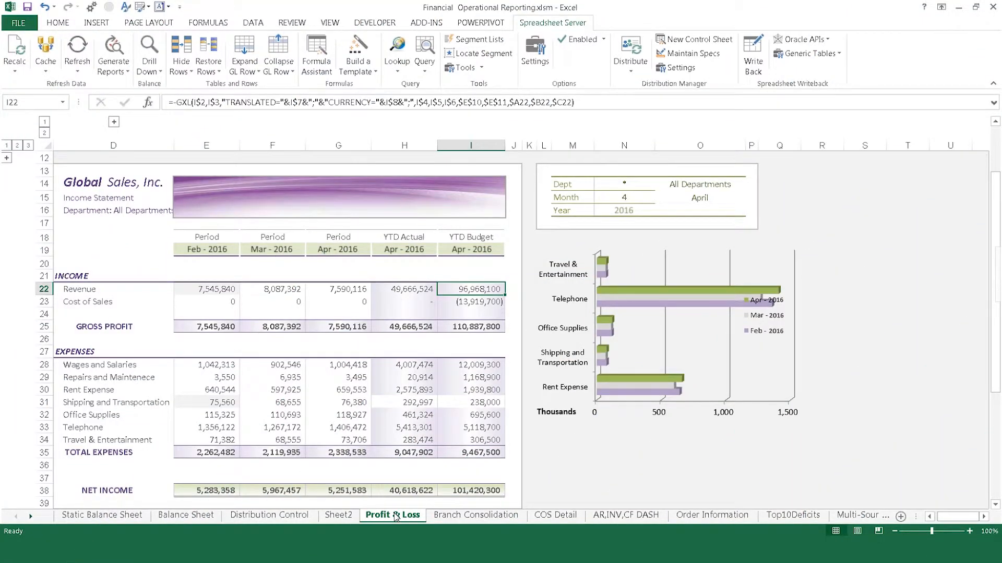
{"action": "mouse_move", "coordinate": [398, 519]}
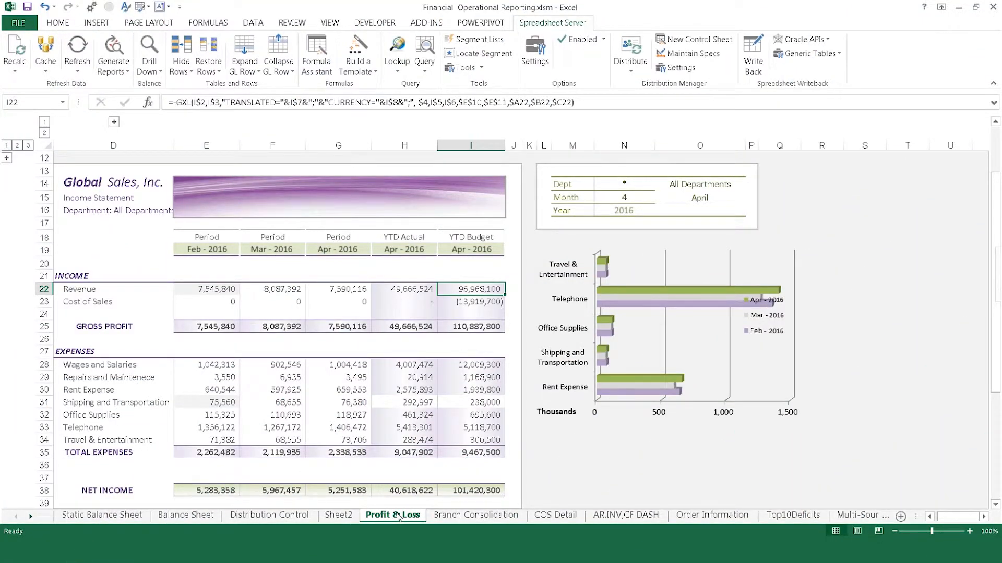
{"action": "mouse_move", "coordinate": [630, 53]}
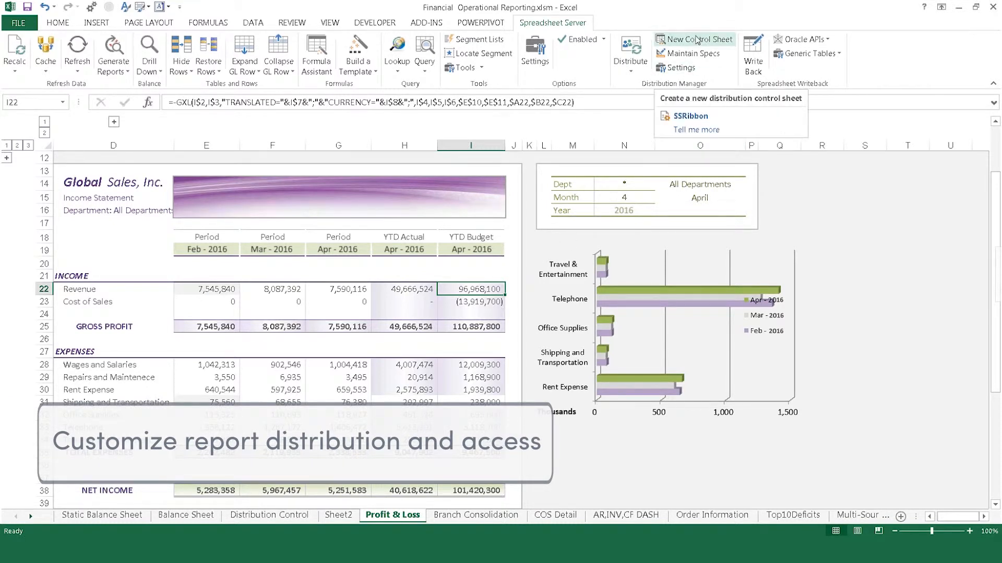
{"action": "left_click", "coordinate": [269, 515]}
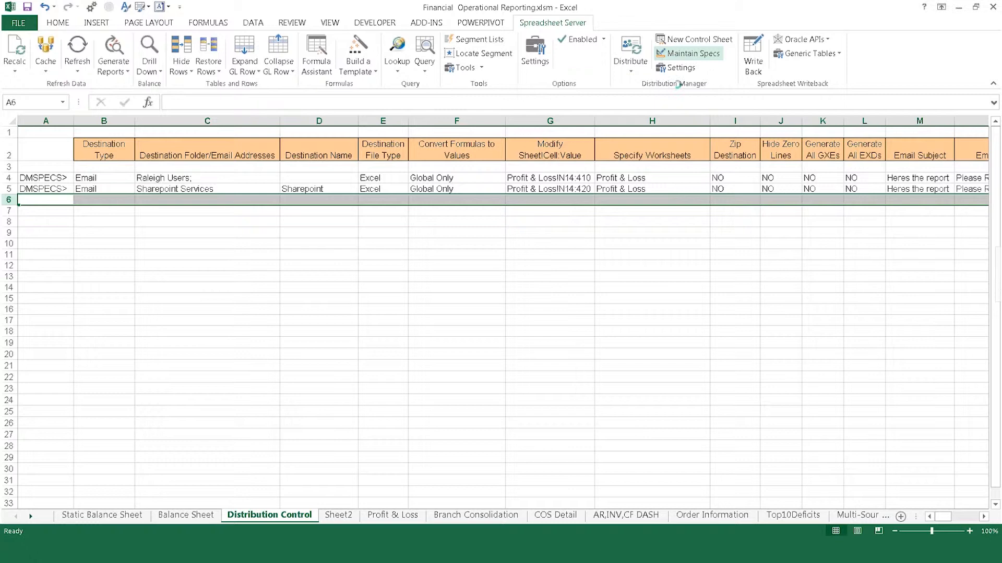
- Open the row 6 distribution spec and keep Email as its destination type
{"action": "left_click", "coordinate": [689, 53]}
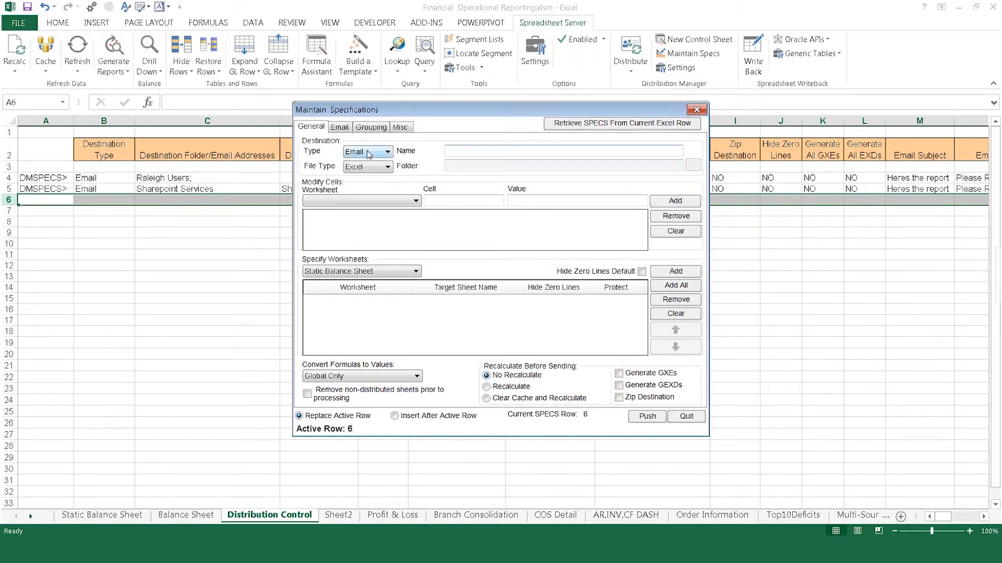
{"action": "left_click", "coordinate": [388, 151]}
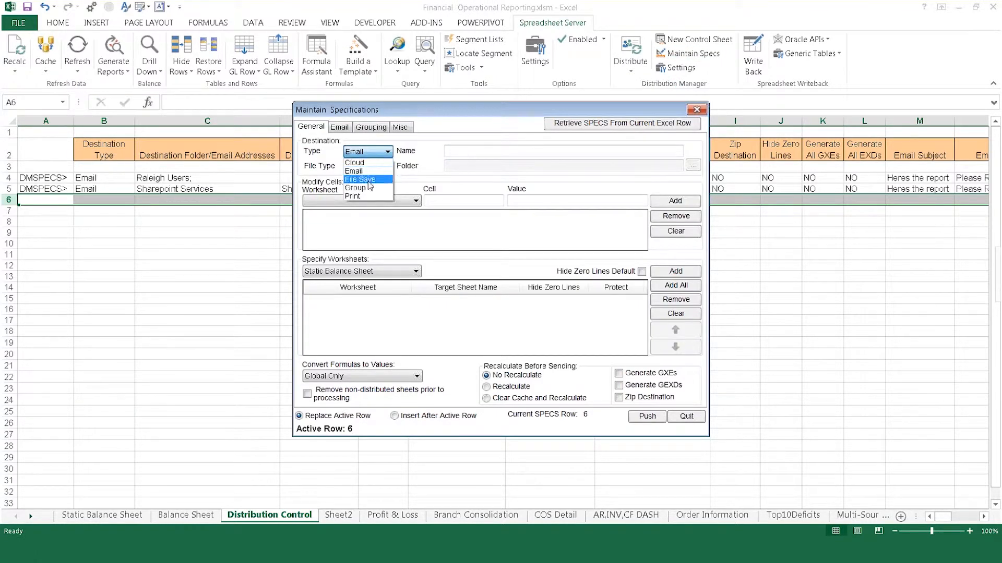
{"action": "mouse_move", "coordinate": [354, 197]}
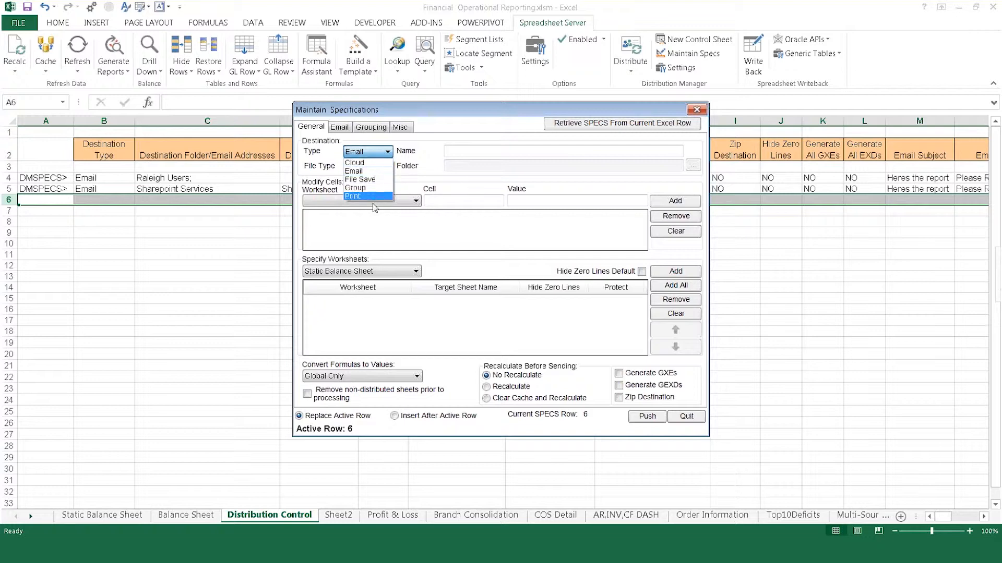
{"action": "left_click", "coordinate": [363, 166]}
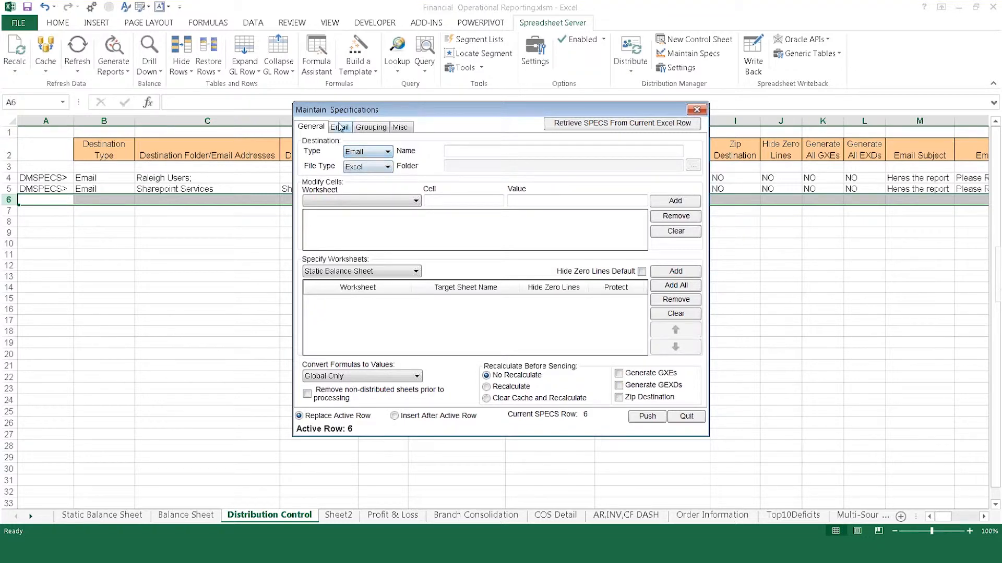
- Pick the email recipient from the address book and enter the body 'Please Review'
{"action": "left_click", "coordinate": [339, 126]}
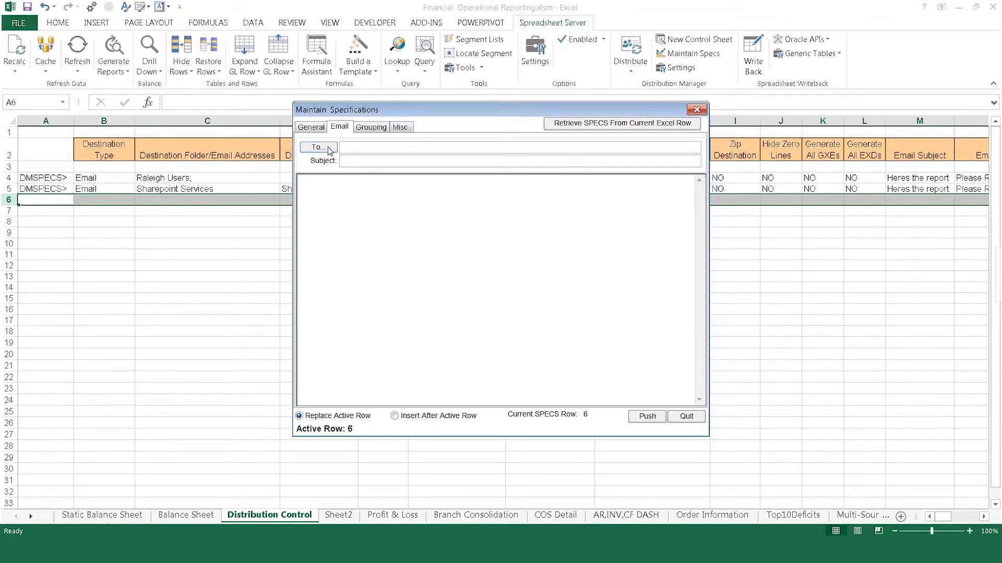
{"action": "left_click", "coordinate": [314, 148]}
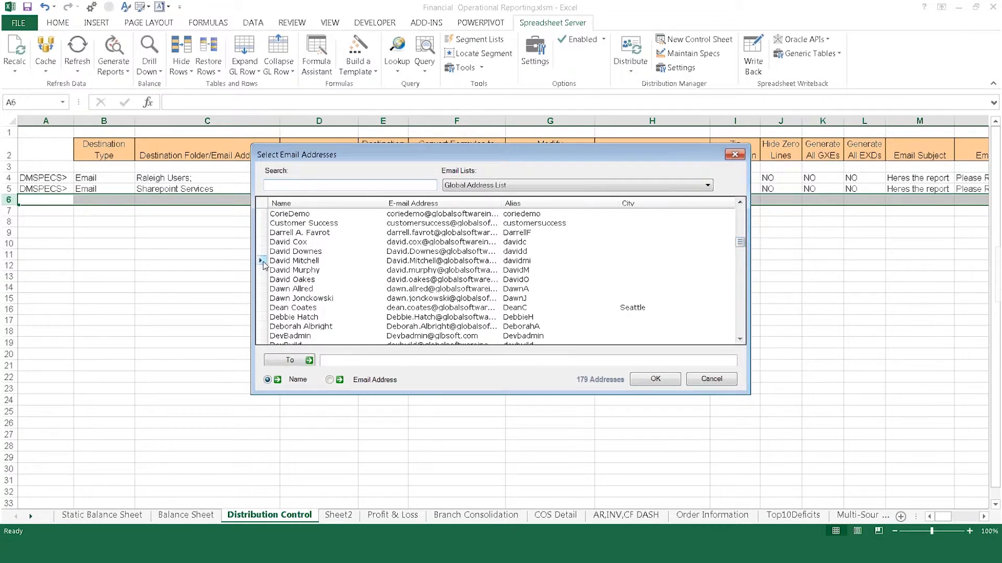
{"action": "left_click", "coordinate": [654, 379]}
{"action": "type", "text": "P"}
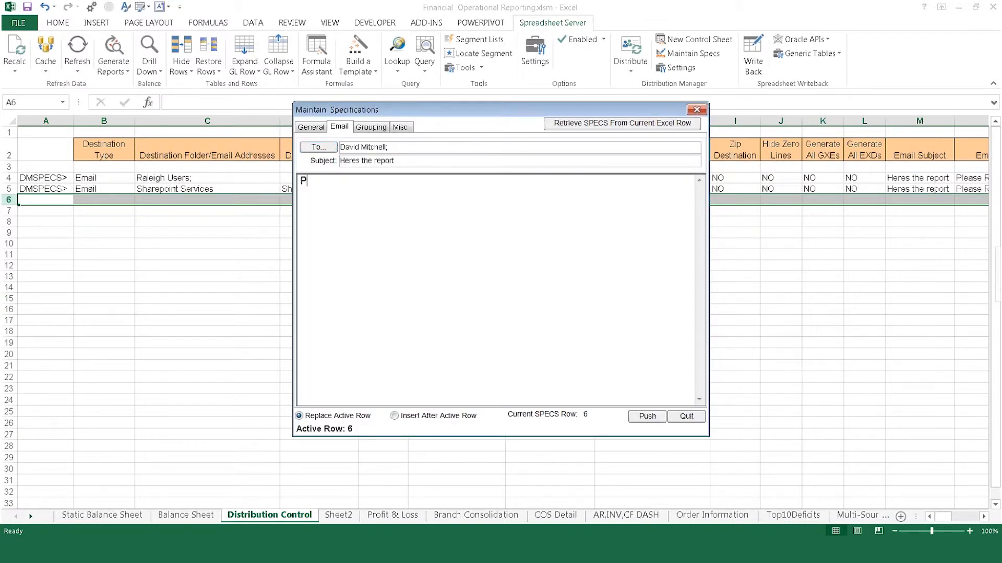
{"action": "type", "text": "lease Review"}
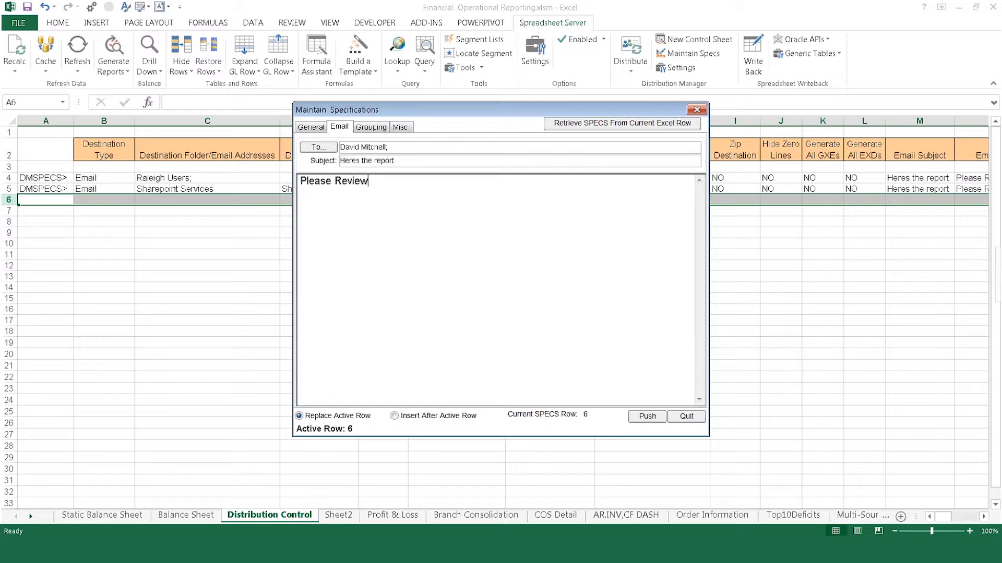
{"action": "left_click", "coordinate": [400, 126]}
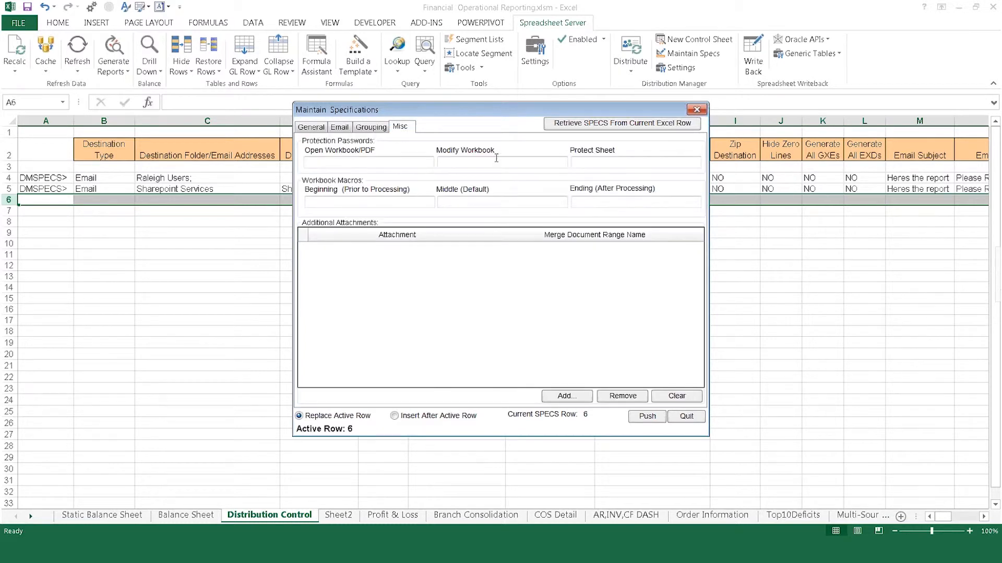
- Keep Excel as the spec's output file type and display the Profit & Loss sheet
{"action": "left_click", "coordinate": [502, 161]}
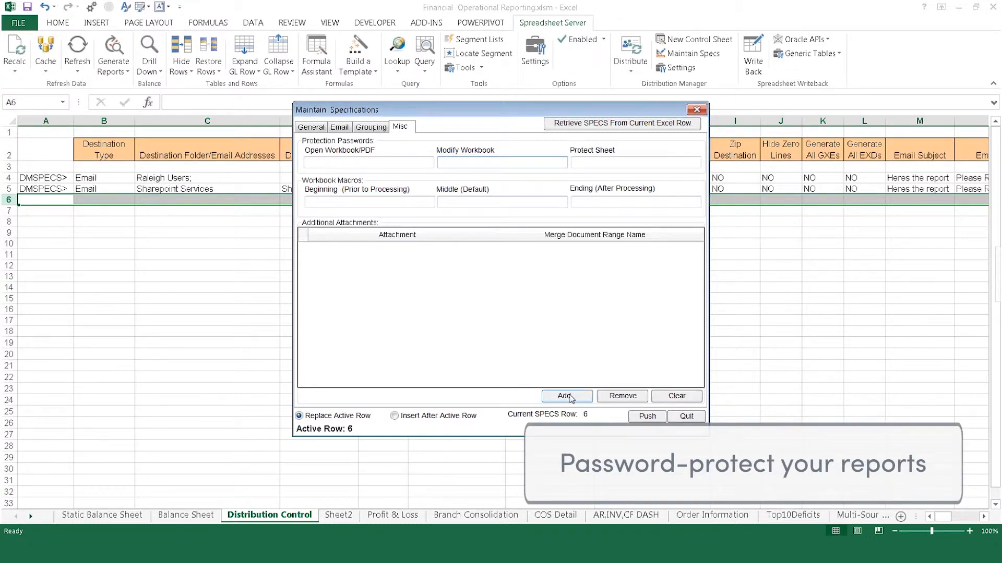
{"action": "left_click", "coordinate": [311, 127]}
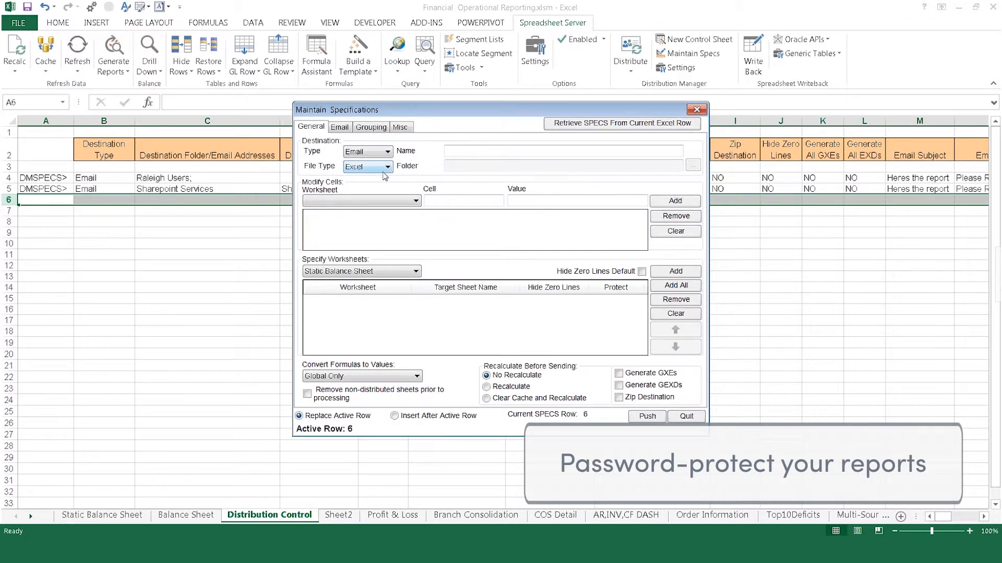
{"action": "left_click", "coordinate": [387, 166]}
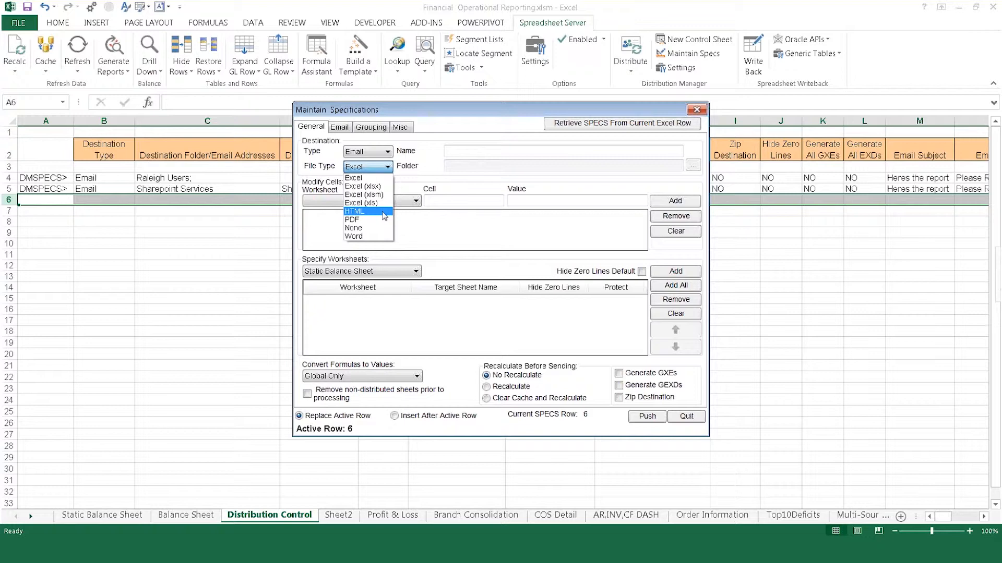
{"action": "mouse_move", "coordinate": [379, 177]}
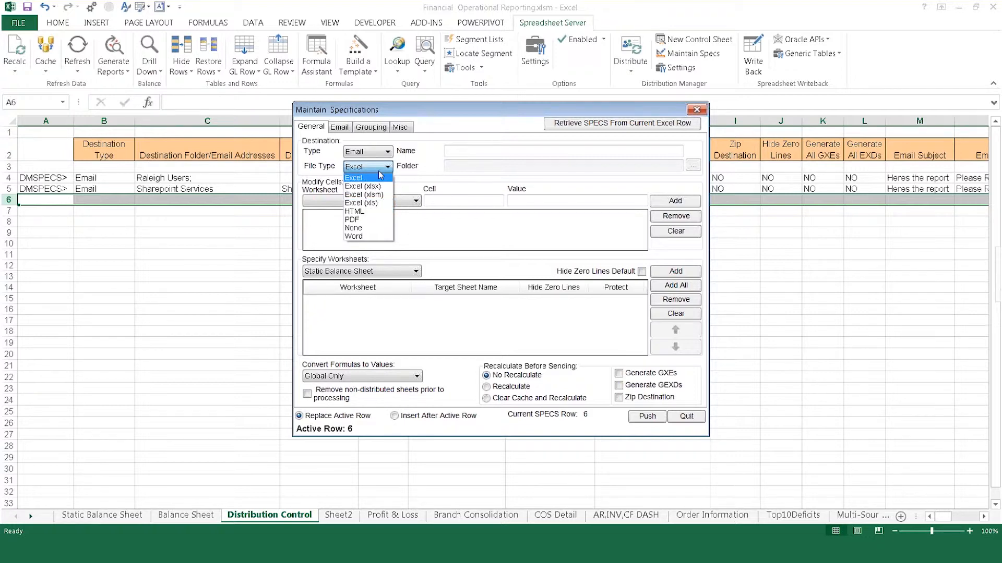
{"action": "left_click", "coordinate": [368, 178]}
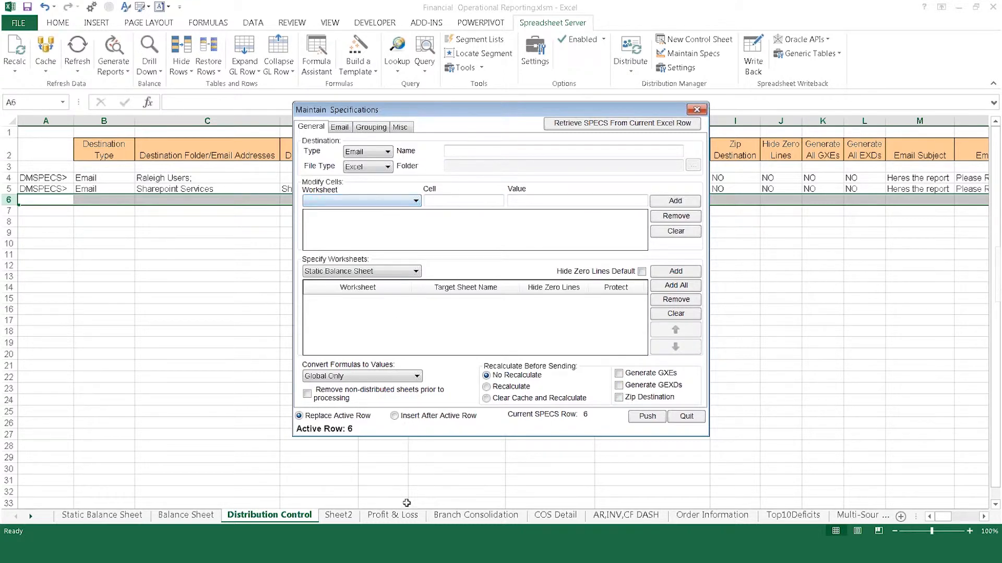
{"action": "left_click", "coordinate": [393, 515]}
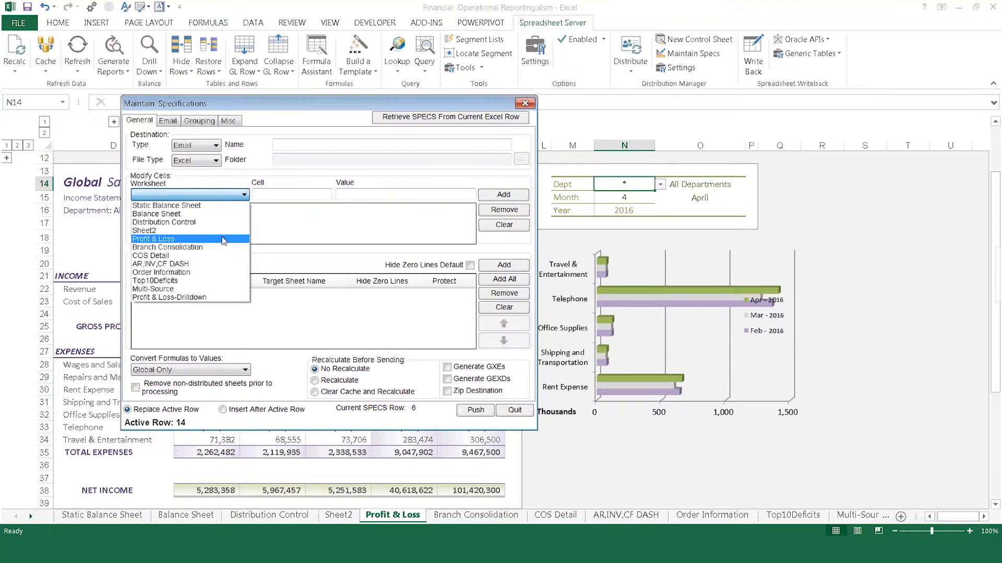
- Override Profit & Loss N14 with 400, include Profit & Loss-Drilldown, and save as a new row
{"action": "left_click", "coordinate": [154, 239]}
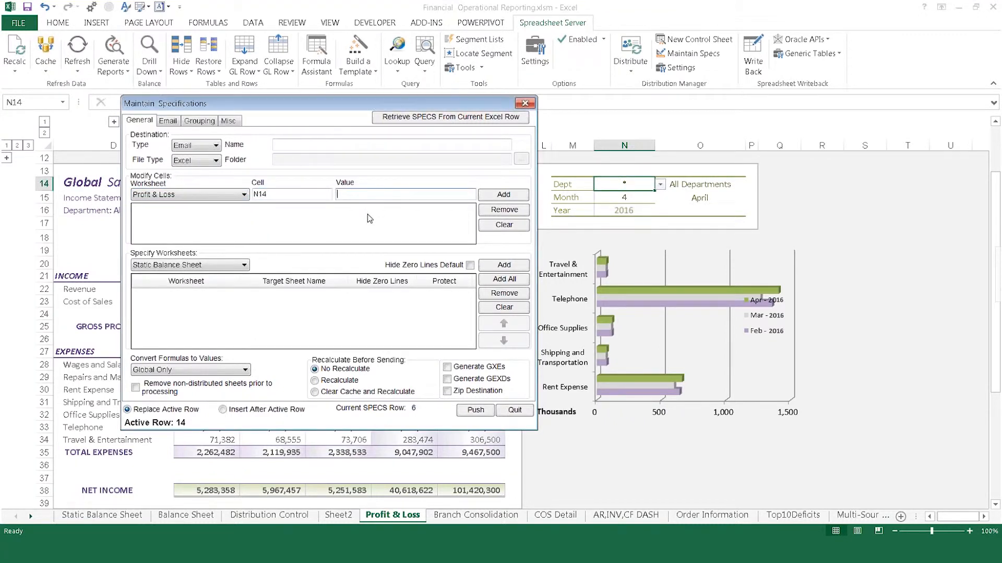
{"action": "type", "text": "400"}
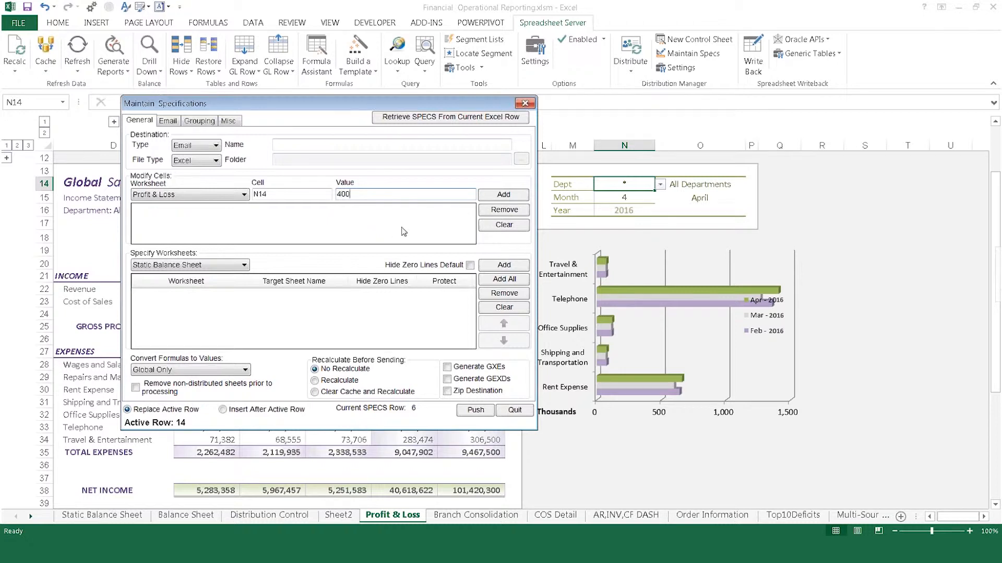
{"action": "left_click", "coordinate": [502, 194]}
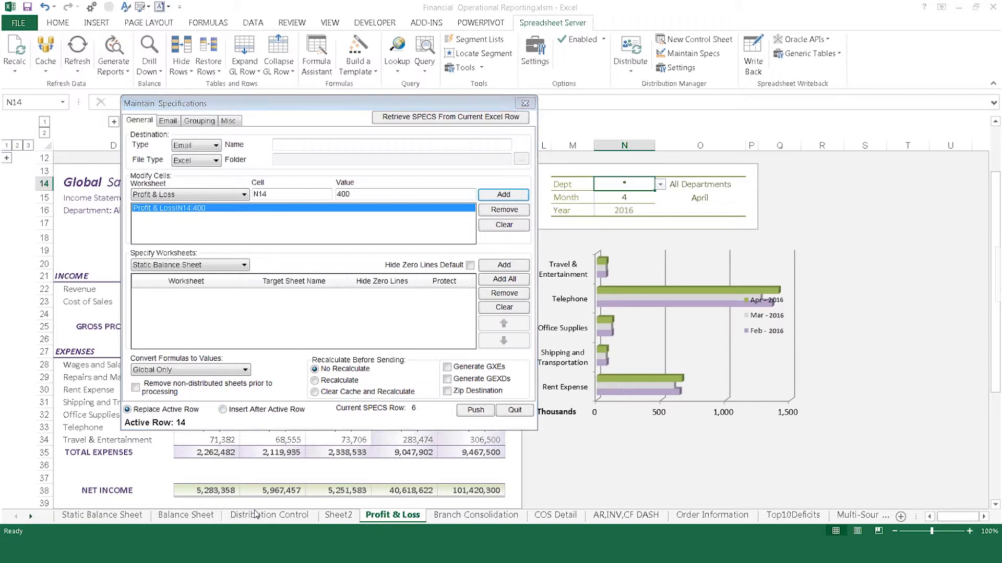
{"action": "left_click", "coordinate": [243, 264]}
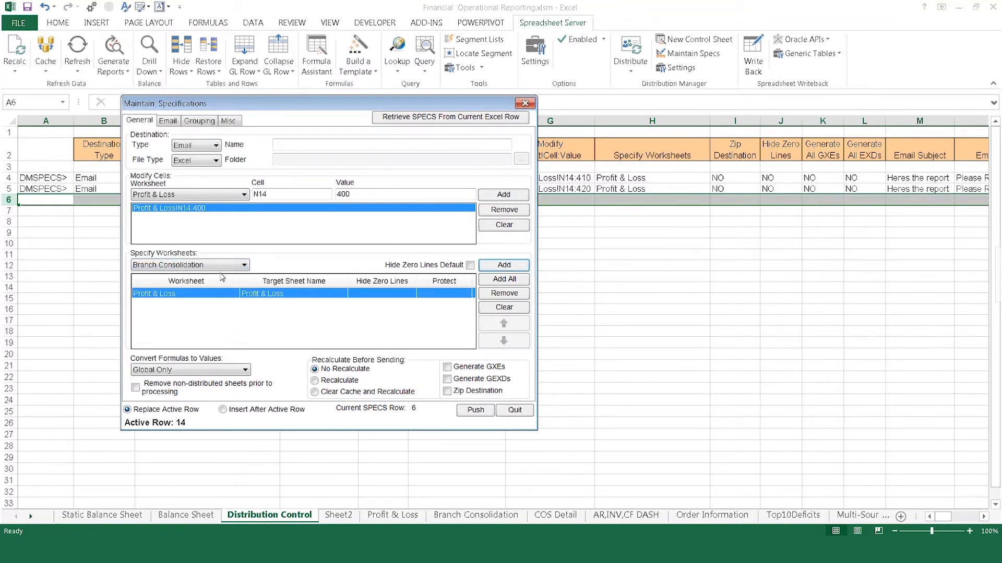
{"action": "left_click", "coordinate": [189, 265]}
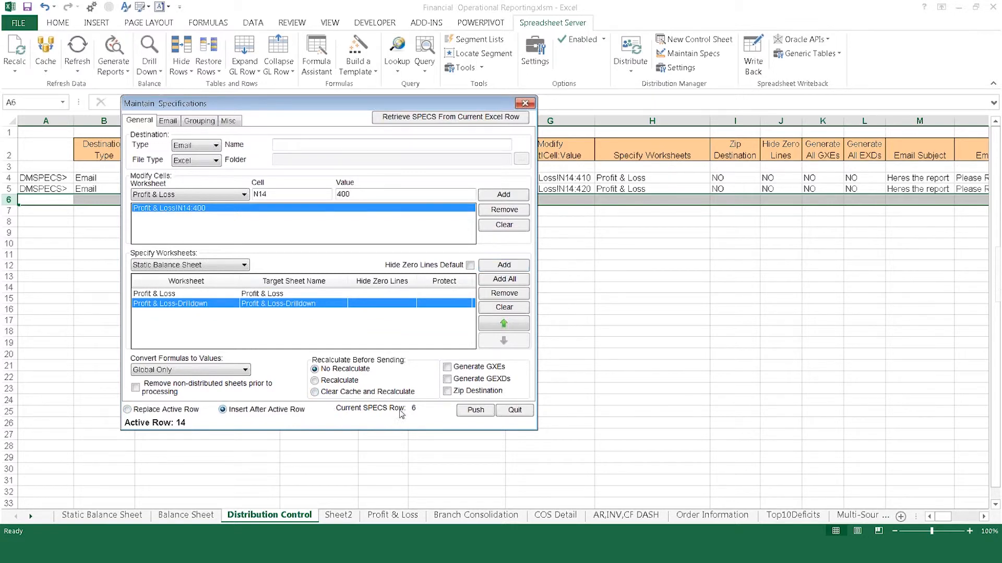
{"action": "left_click", "coordinate": [475, 410]}
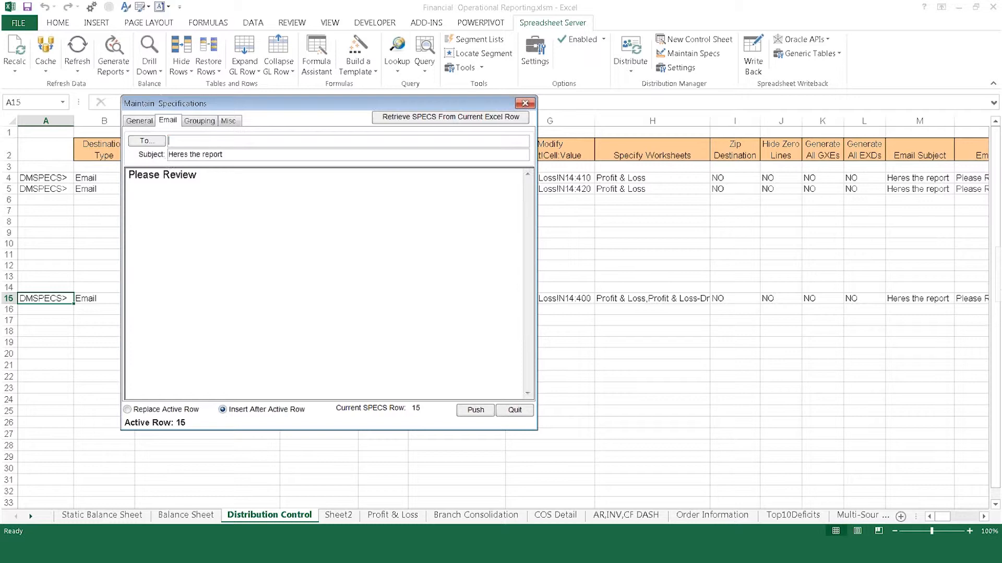
- Add a second recipient's row with N14 set to 500 and move both new rows to rows 6–7
{"action": "left_click", "coordinate": [145, 141]}
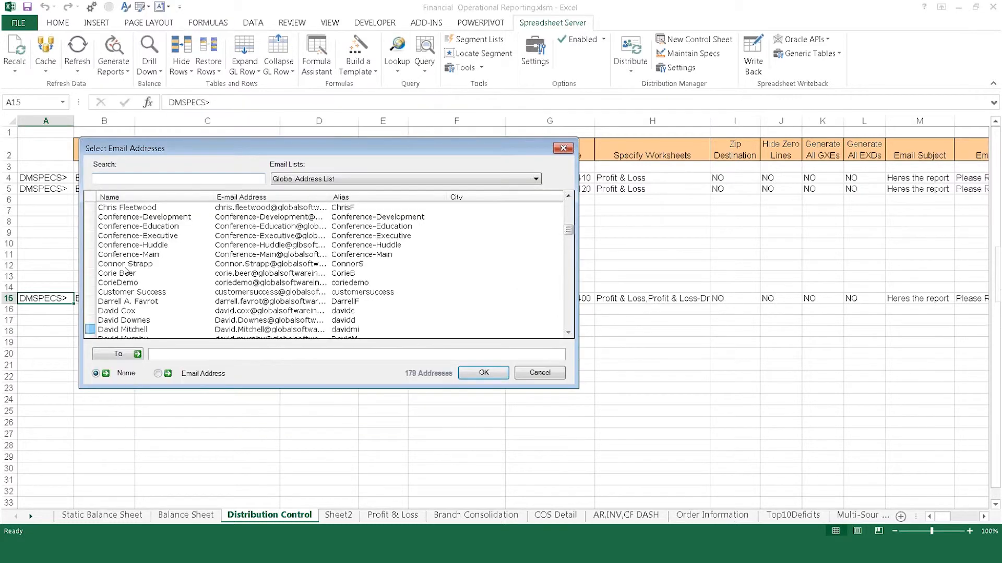
{"action": "double_click", "coordinate": [126, 263]}
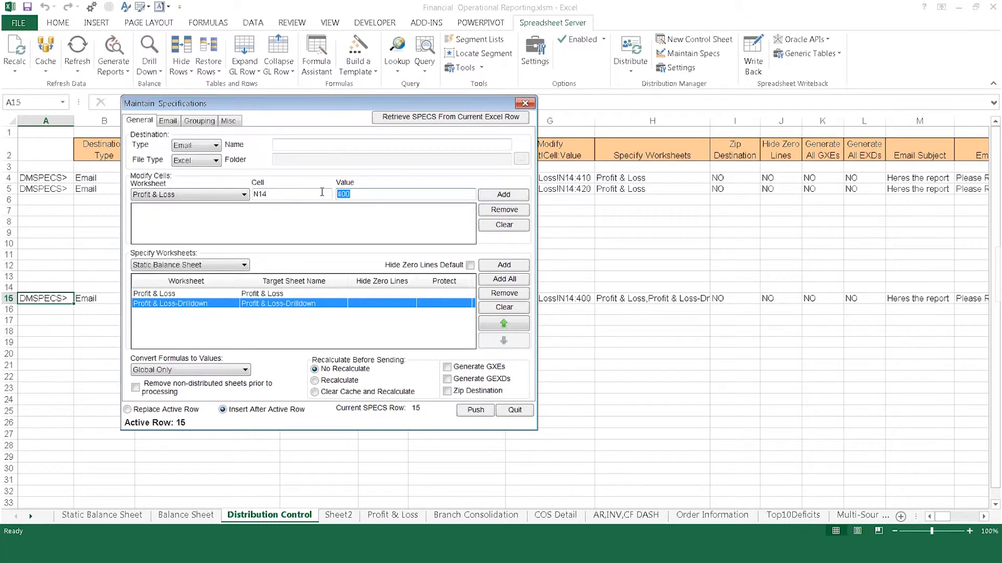
{"action": "type", "text": "500"}
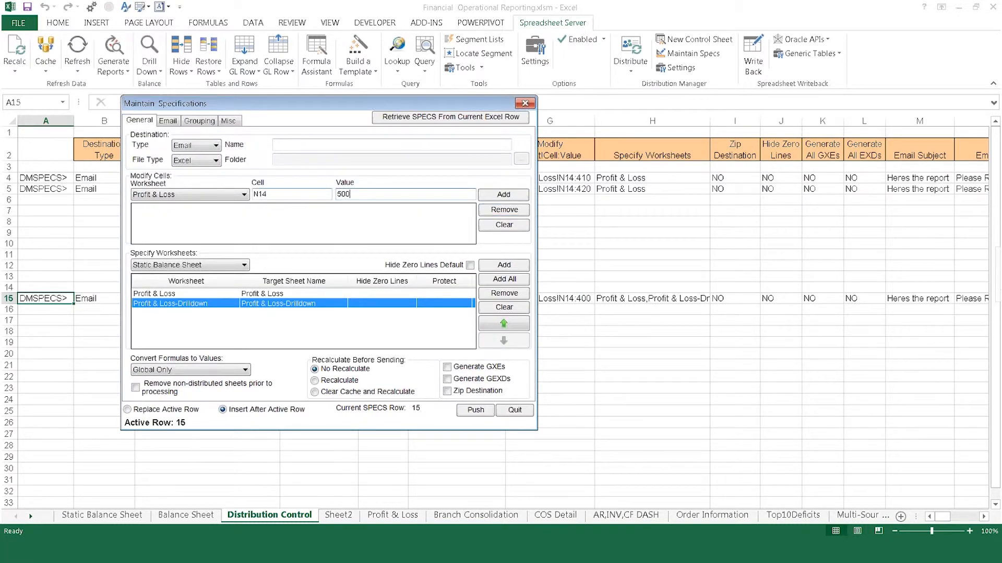
{"action": "left_click", "coordinate": [504, 194]}
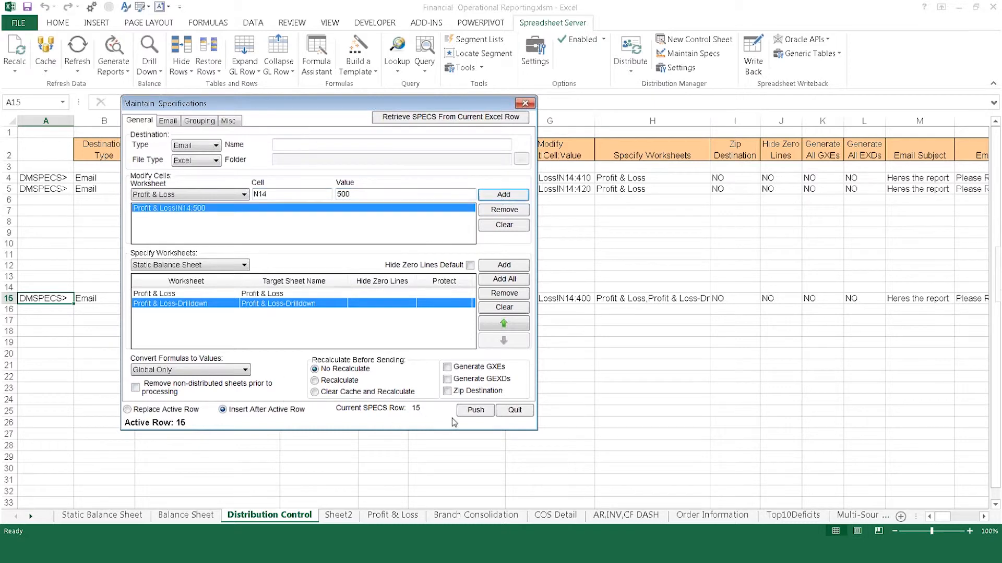
{"action": "left_click", "coordinate": [475, 410]}
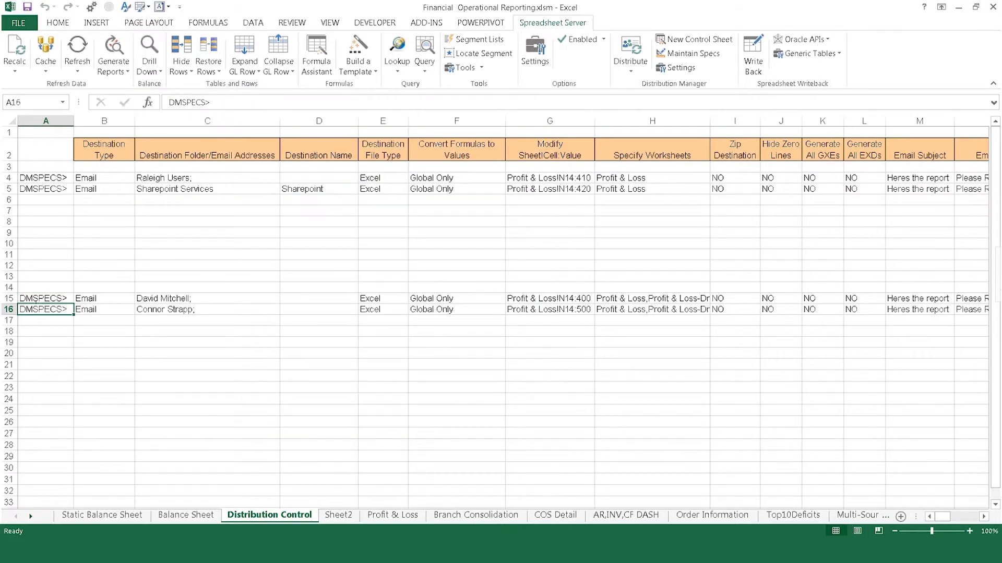
{"action": "left_click_drag", "start_coordinate": [46, 299], "coordinate": [45, 309]}
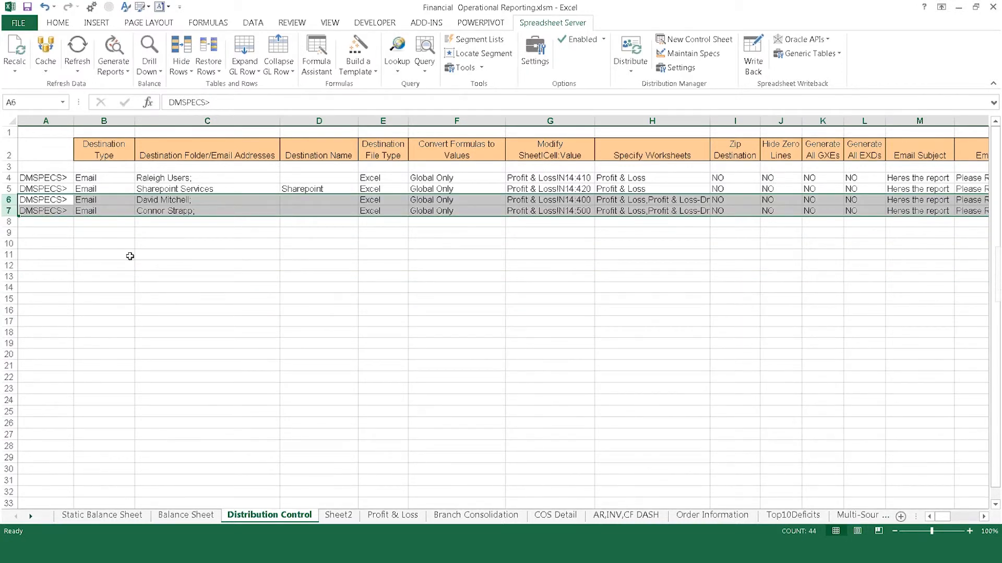
{"action": "left_click", "coordinate": [206, 255]}
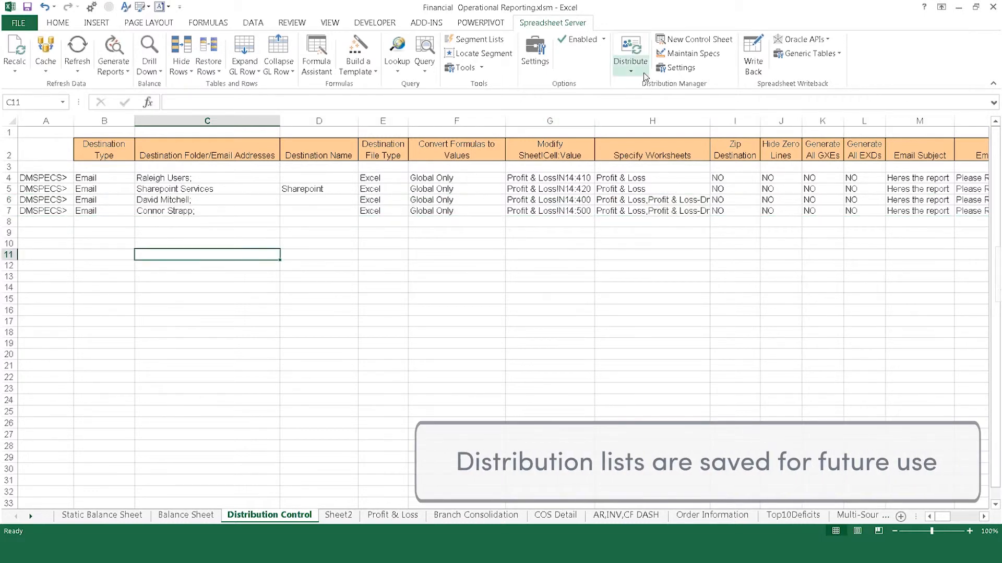
{"action": "left_click", "coordinate": [630, 54]}
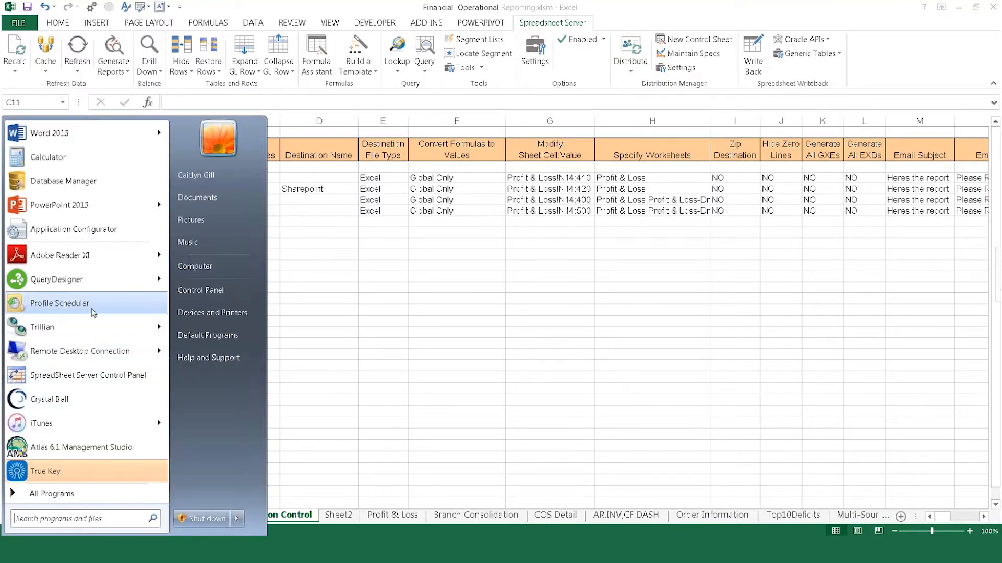
- Schedule the DM Demo job in Profile Scheduler to start Thursday, July 27, 2017
{"action": "left_click", "coordinate": [60, 302]}
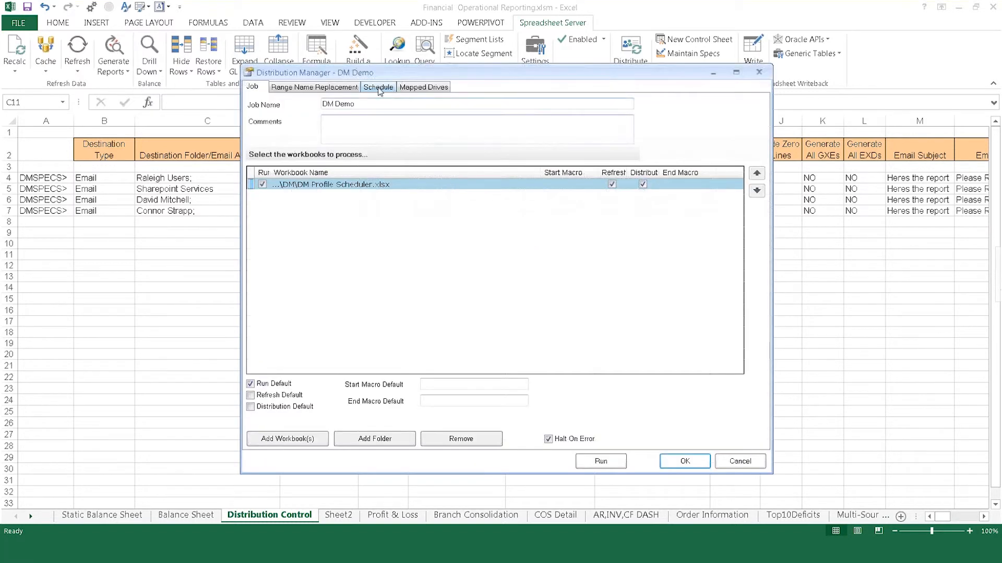
{"action": "left_click", "coordinate": [377, 86]}
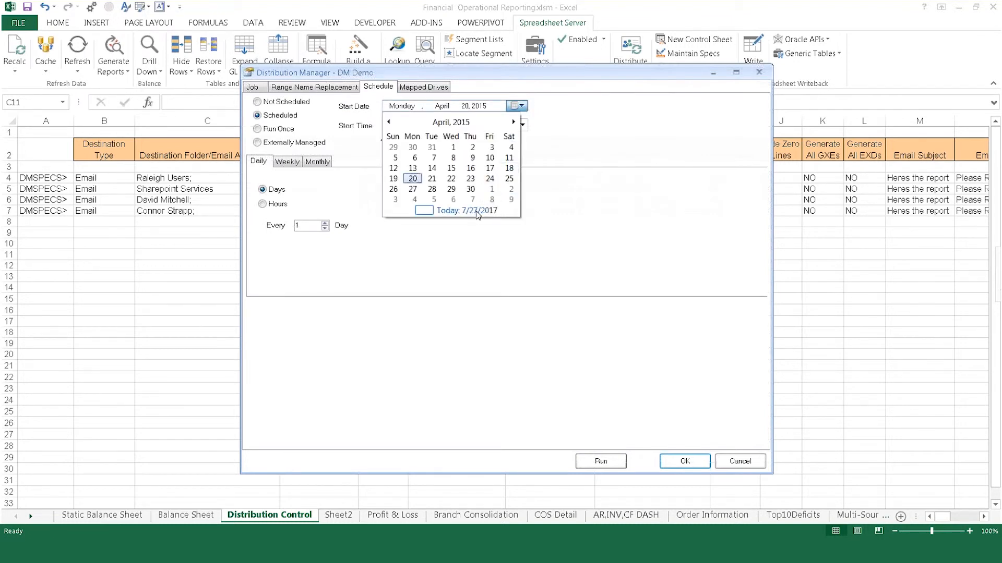
{"action": "left_click", "coordinate": [521, 124]}
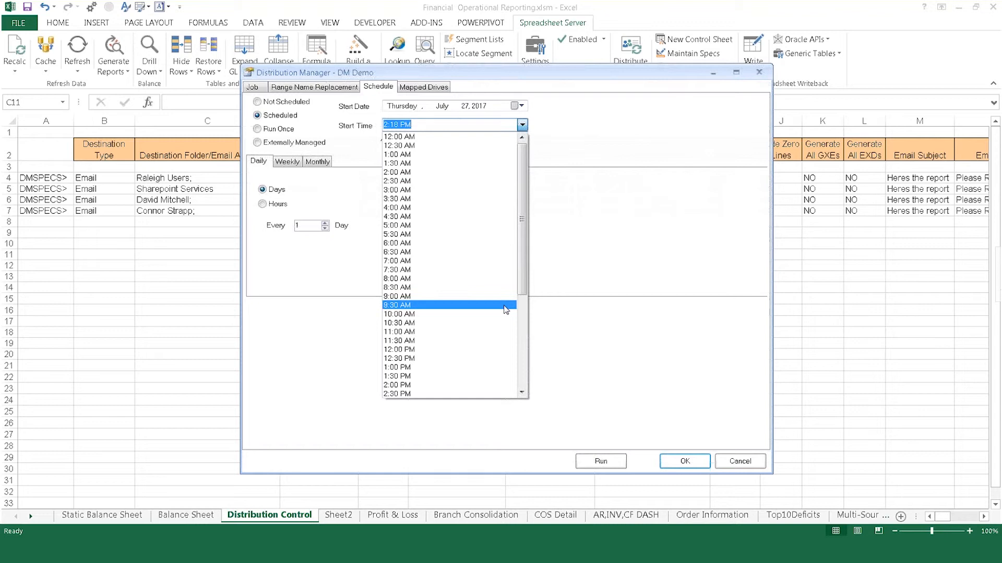
{"action": "scroll", "scroll_direction": "down", "scroll_amount": 3}
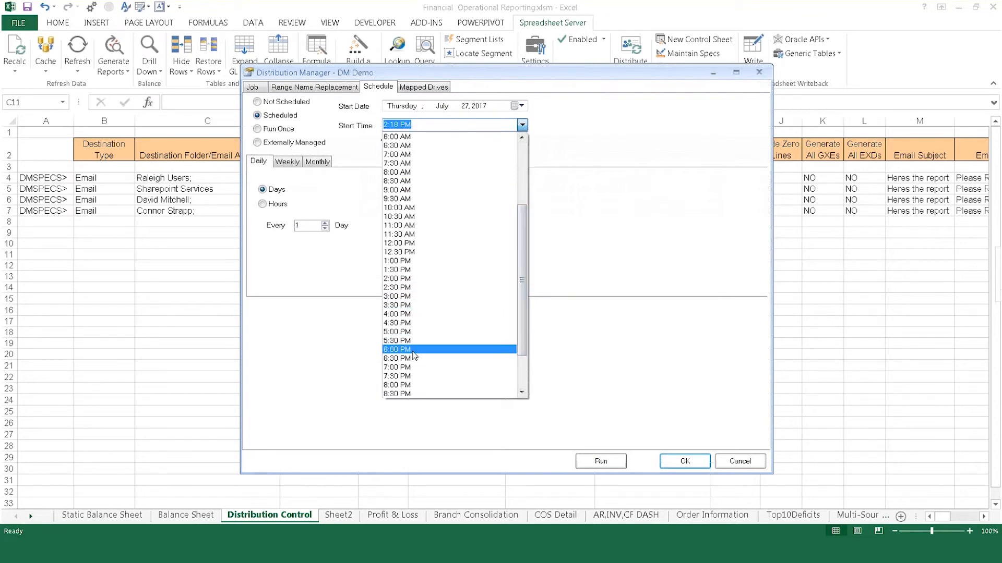